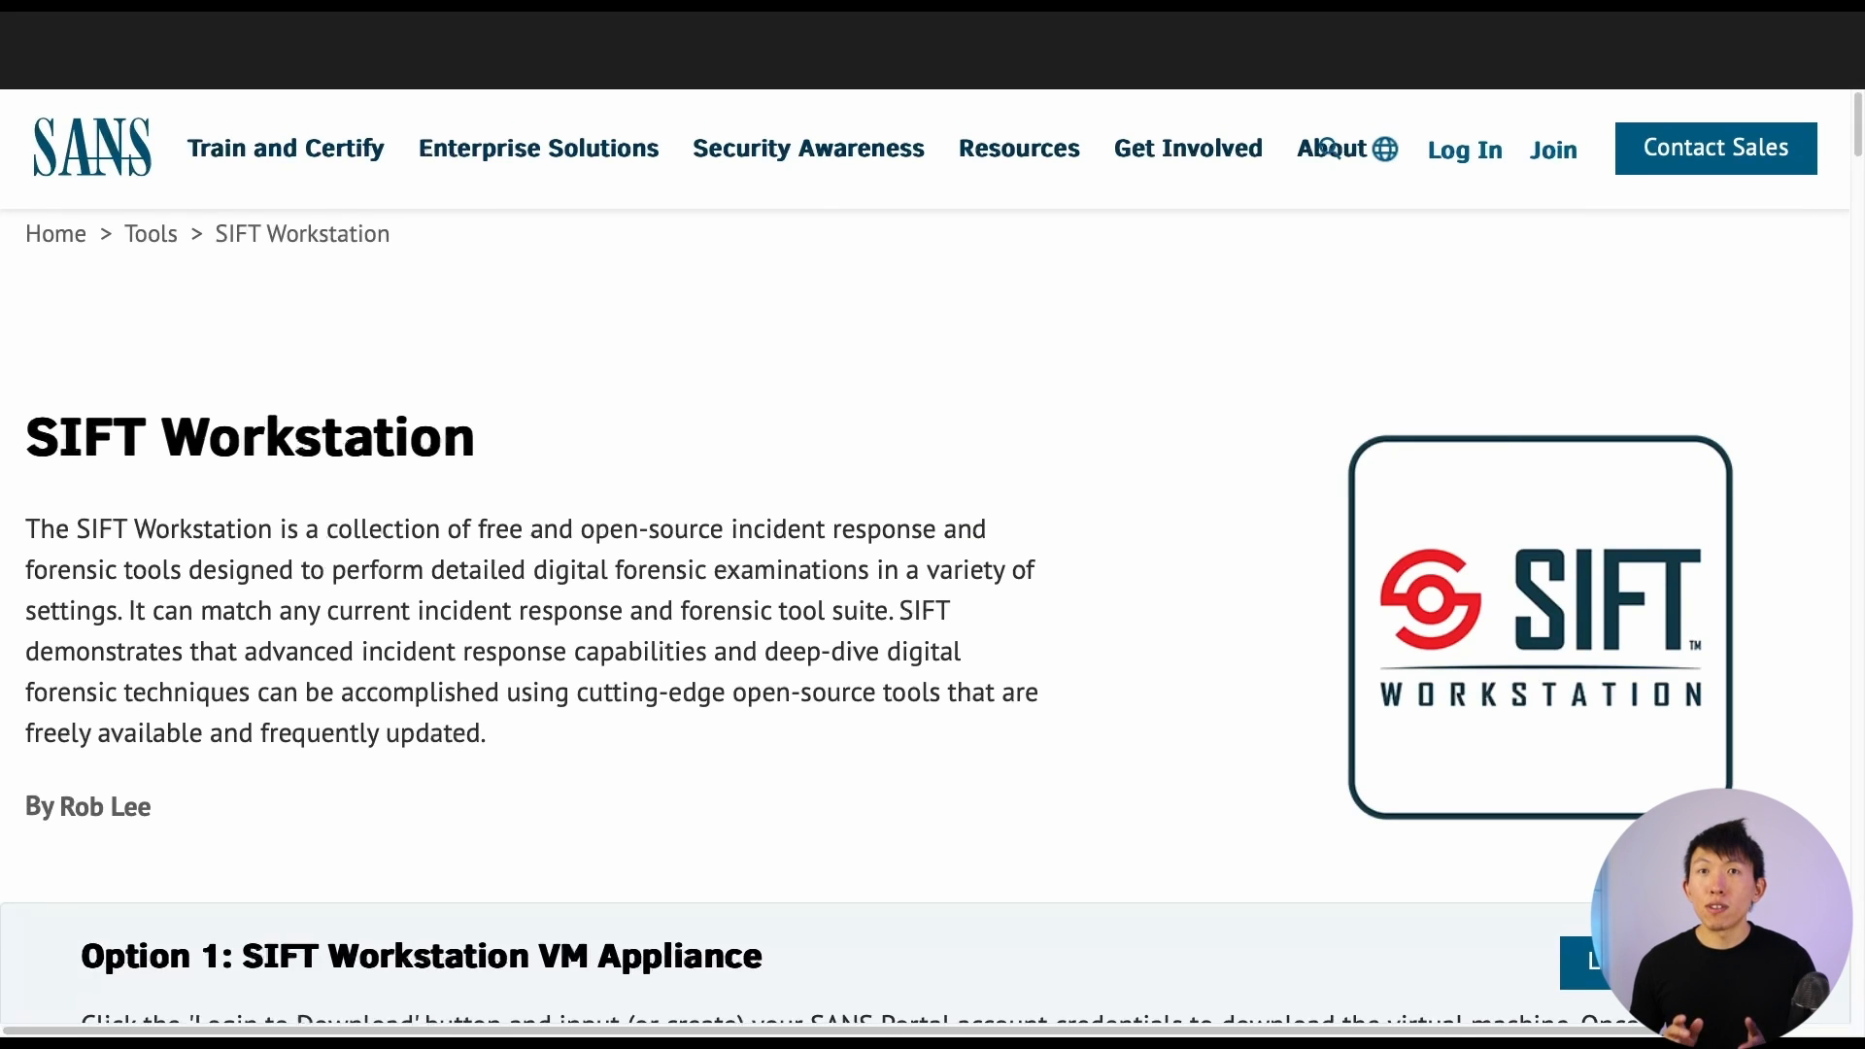
{"action": "scroll", "scroll_direction": "down", "scroll_amount": 3}
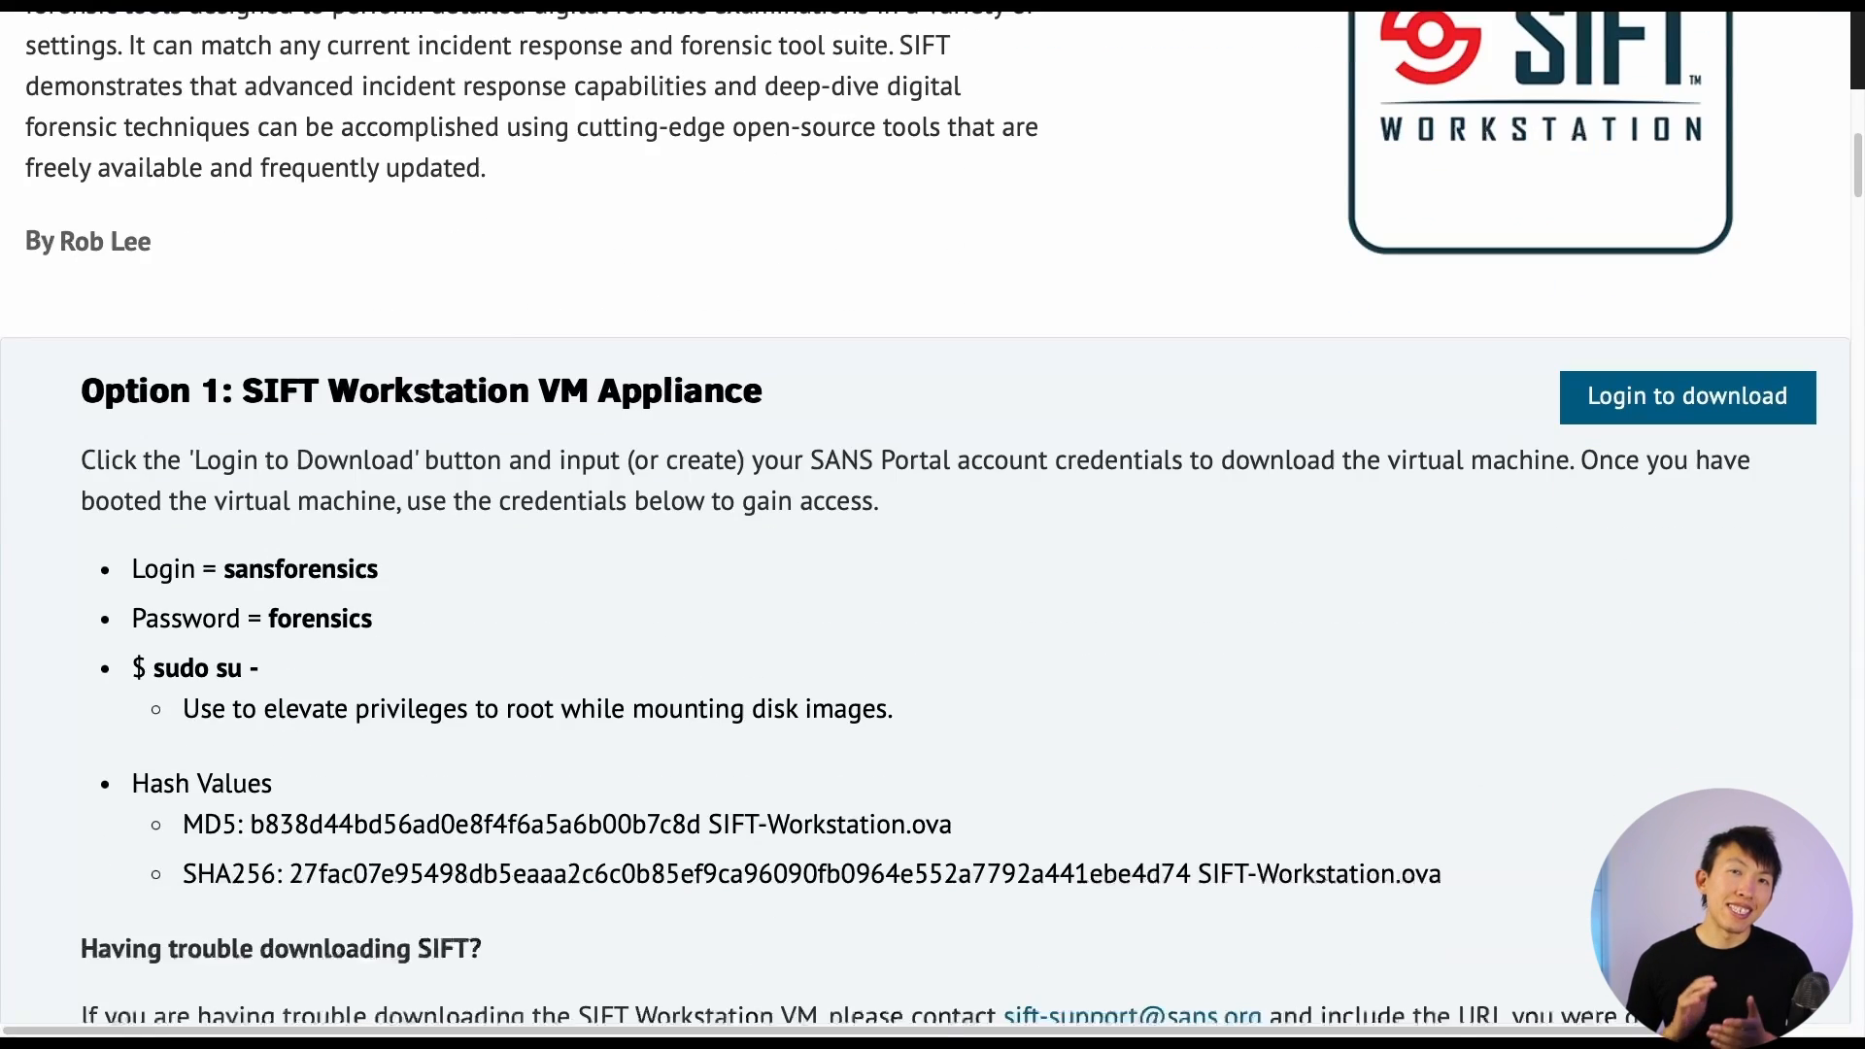
{"action": "scroll", "scroll_direction": "down", "scroll_amount": 3}
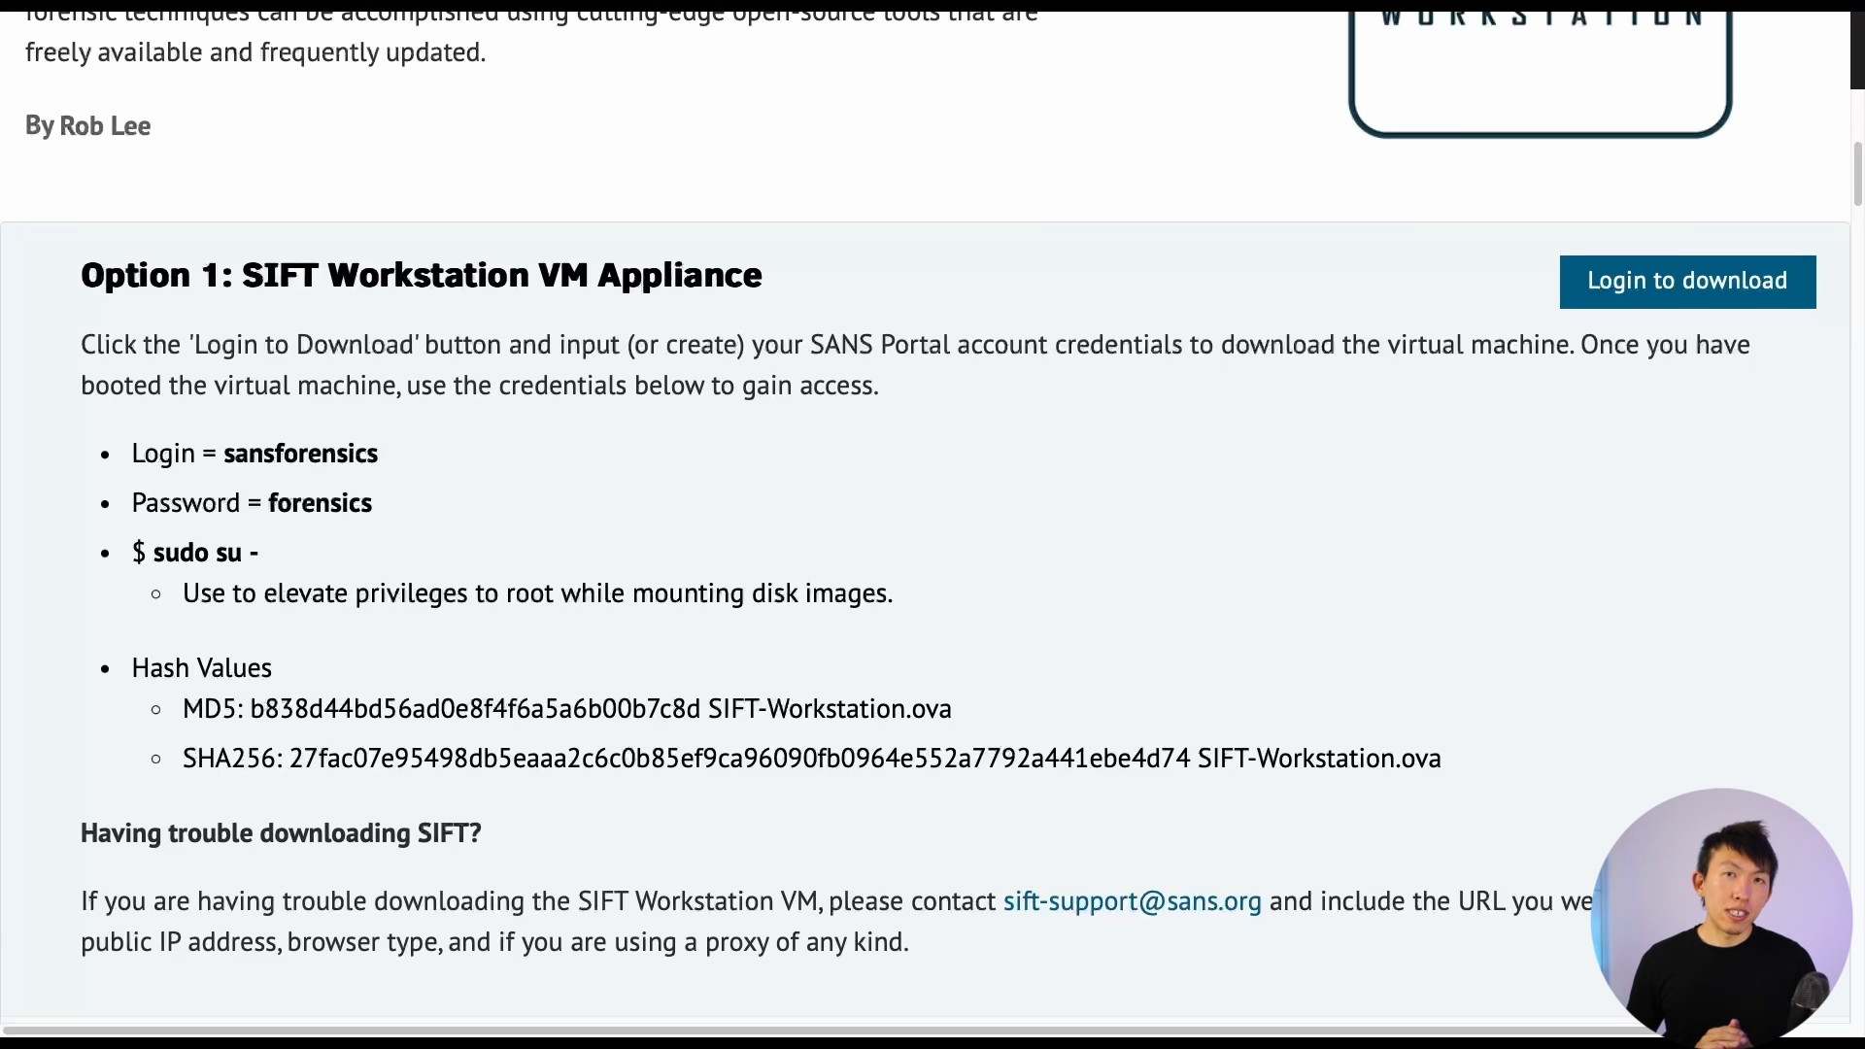
{"action": "scroll", "scroll_direction": "down", "scroll_amount": 3}
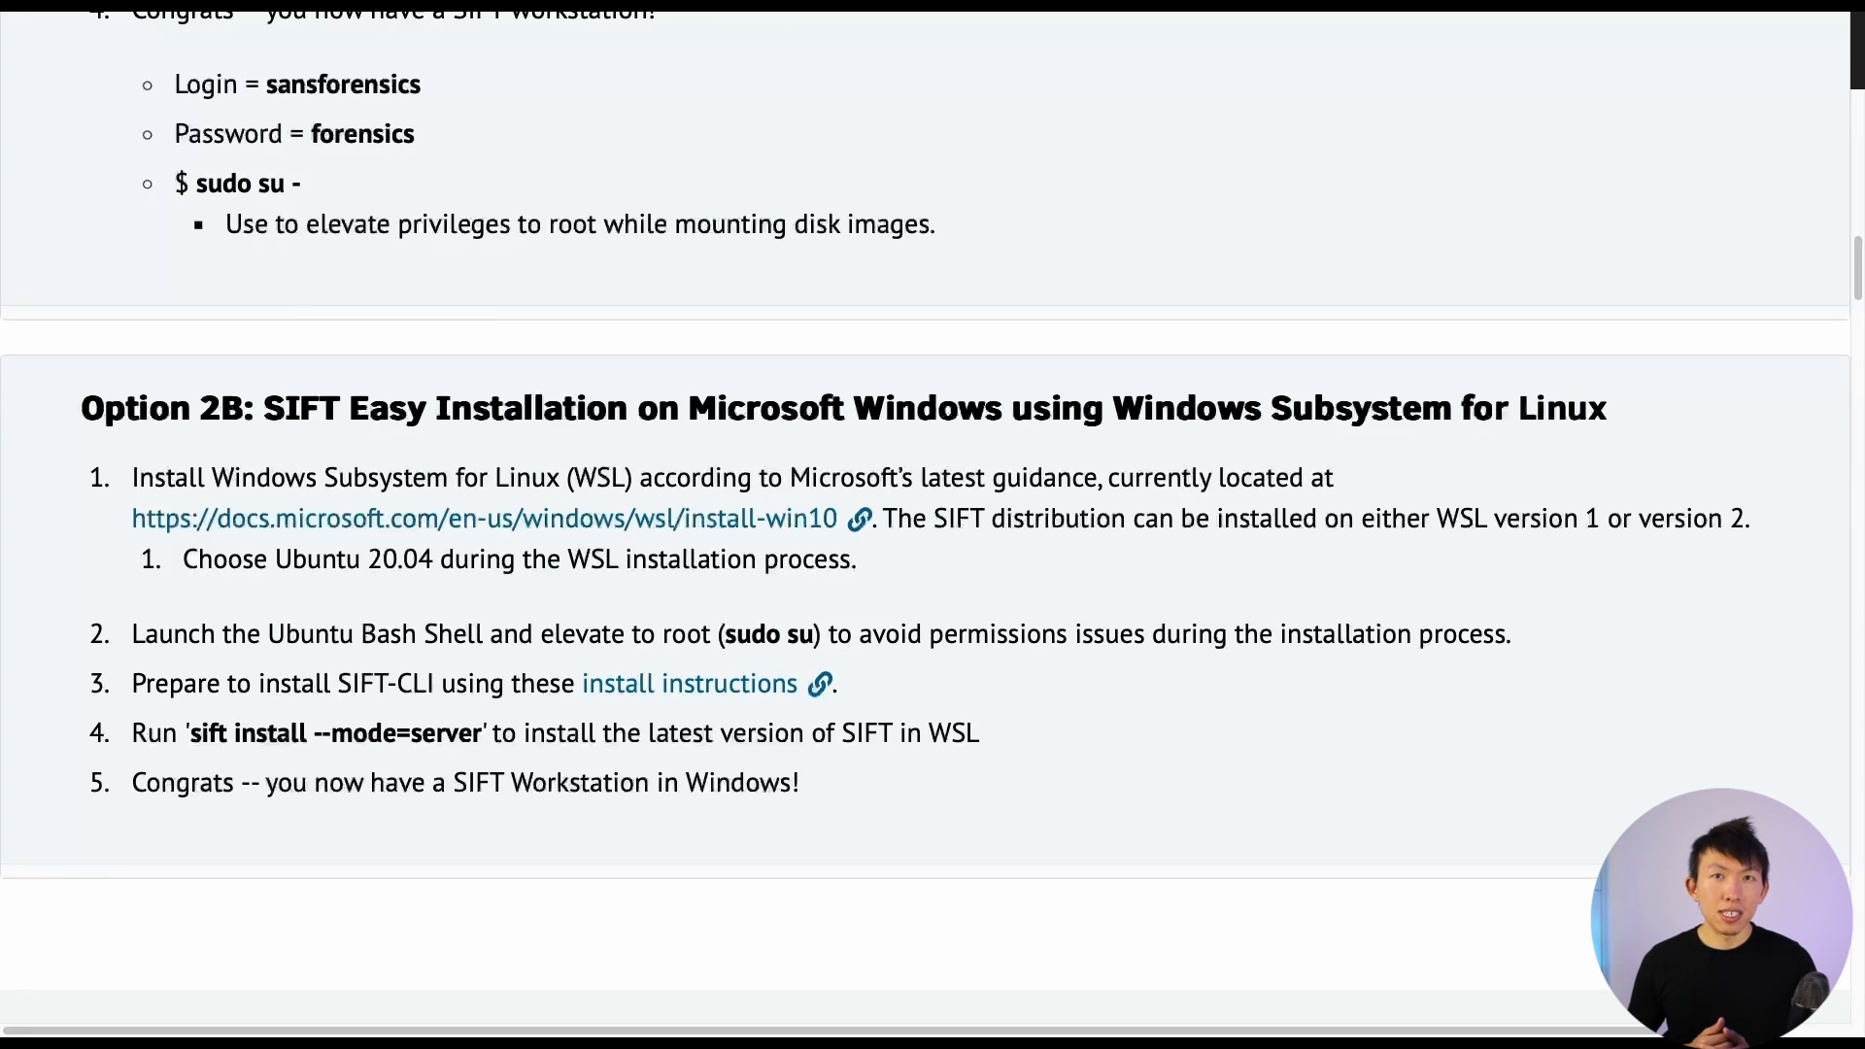
{"action": "scroll", "scroll_direction": "up", "scroll_amount": 3}
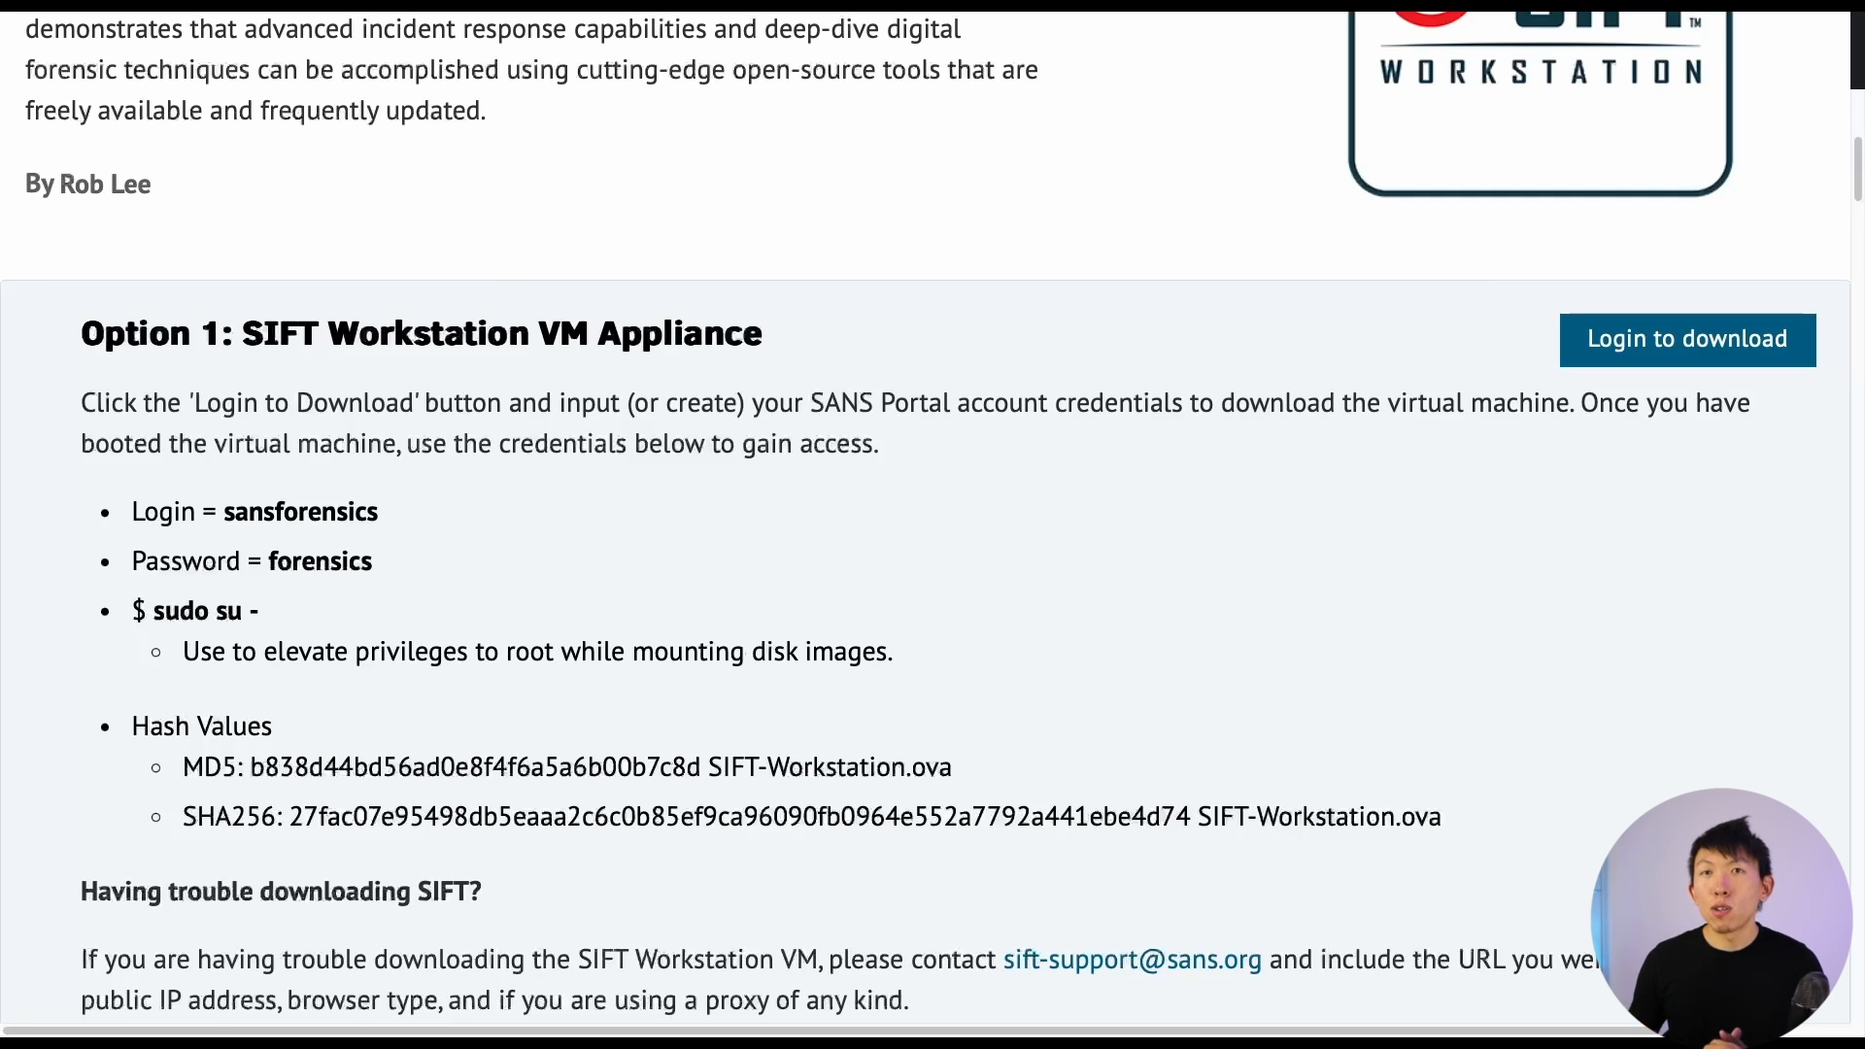
{"action": "scroll", "scroll_direction": "down", "scroll_amount": 3}
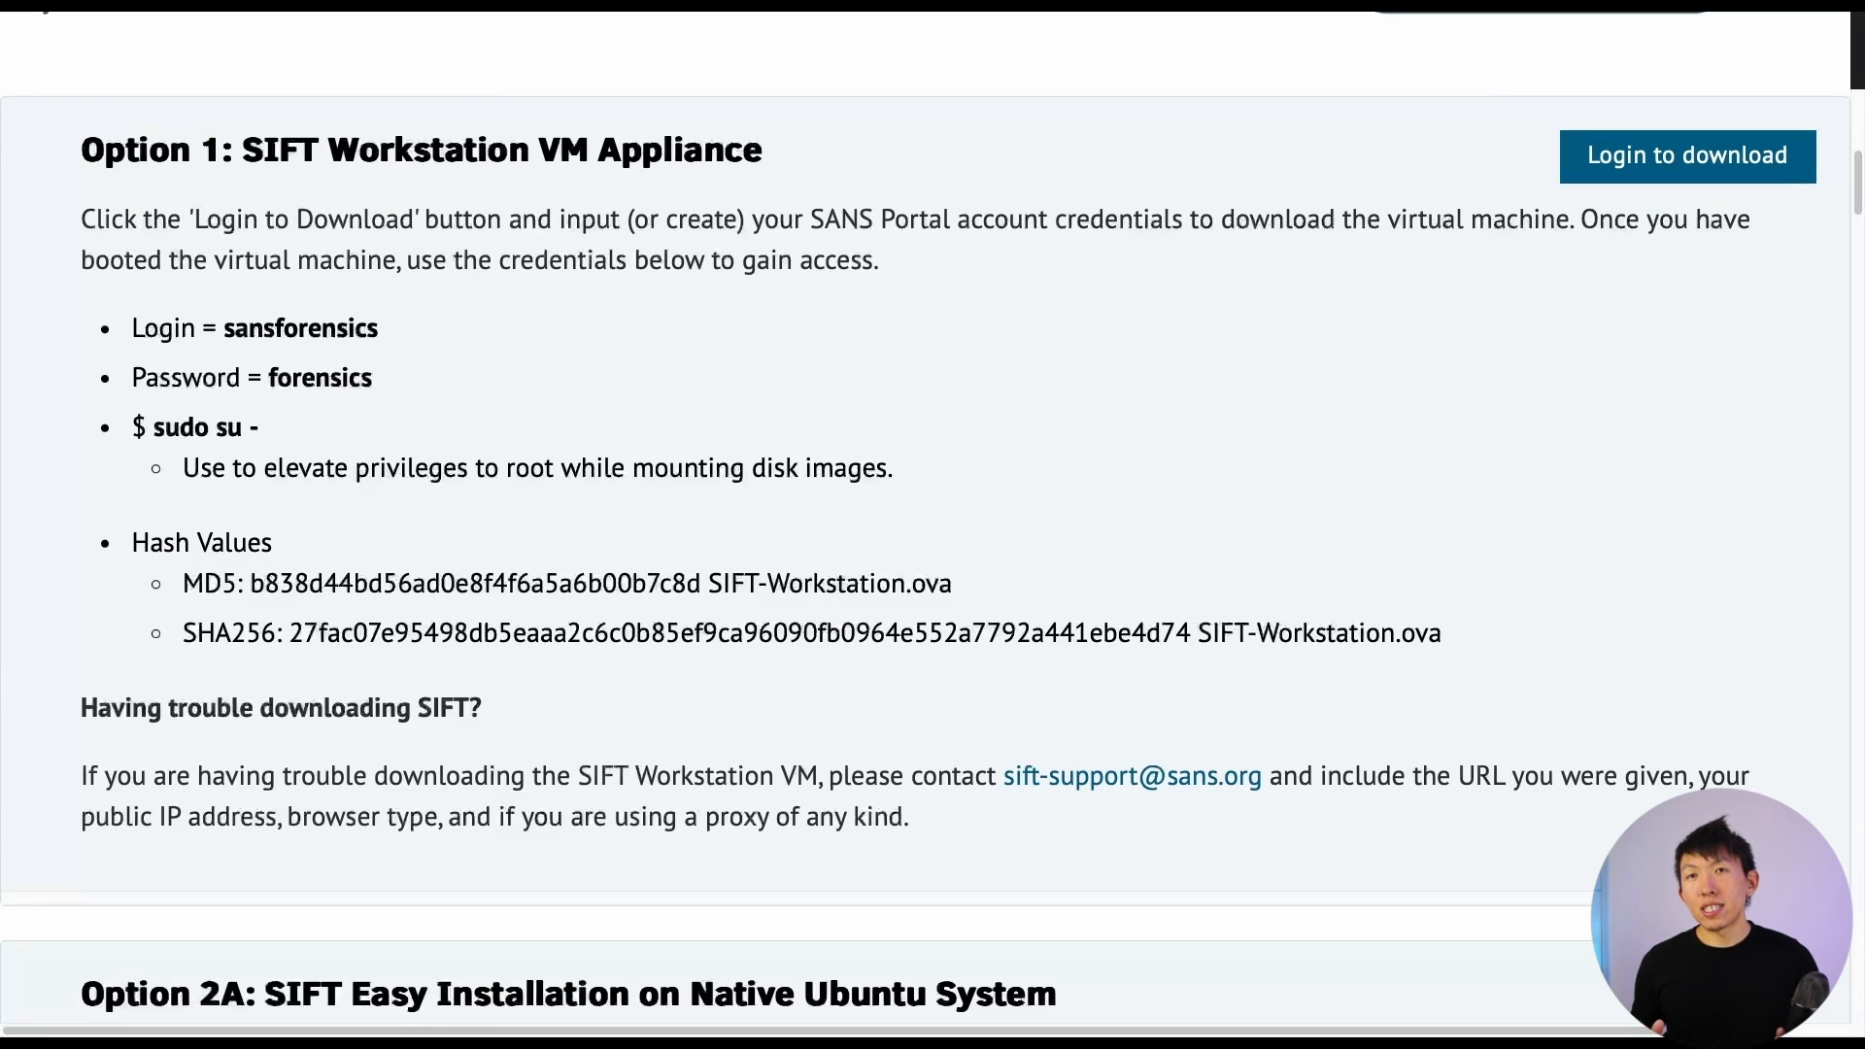
{"action": "left_click_drag", "start_coordinate": [287, 632], "coordinate": [1186, 632]}
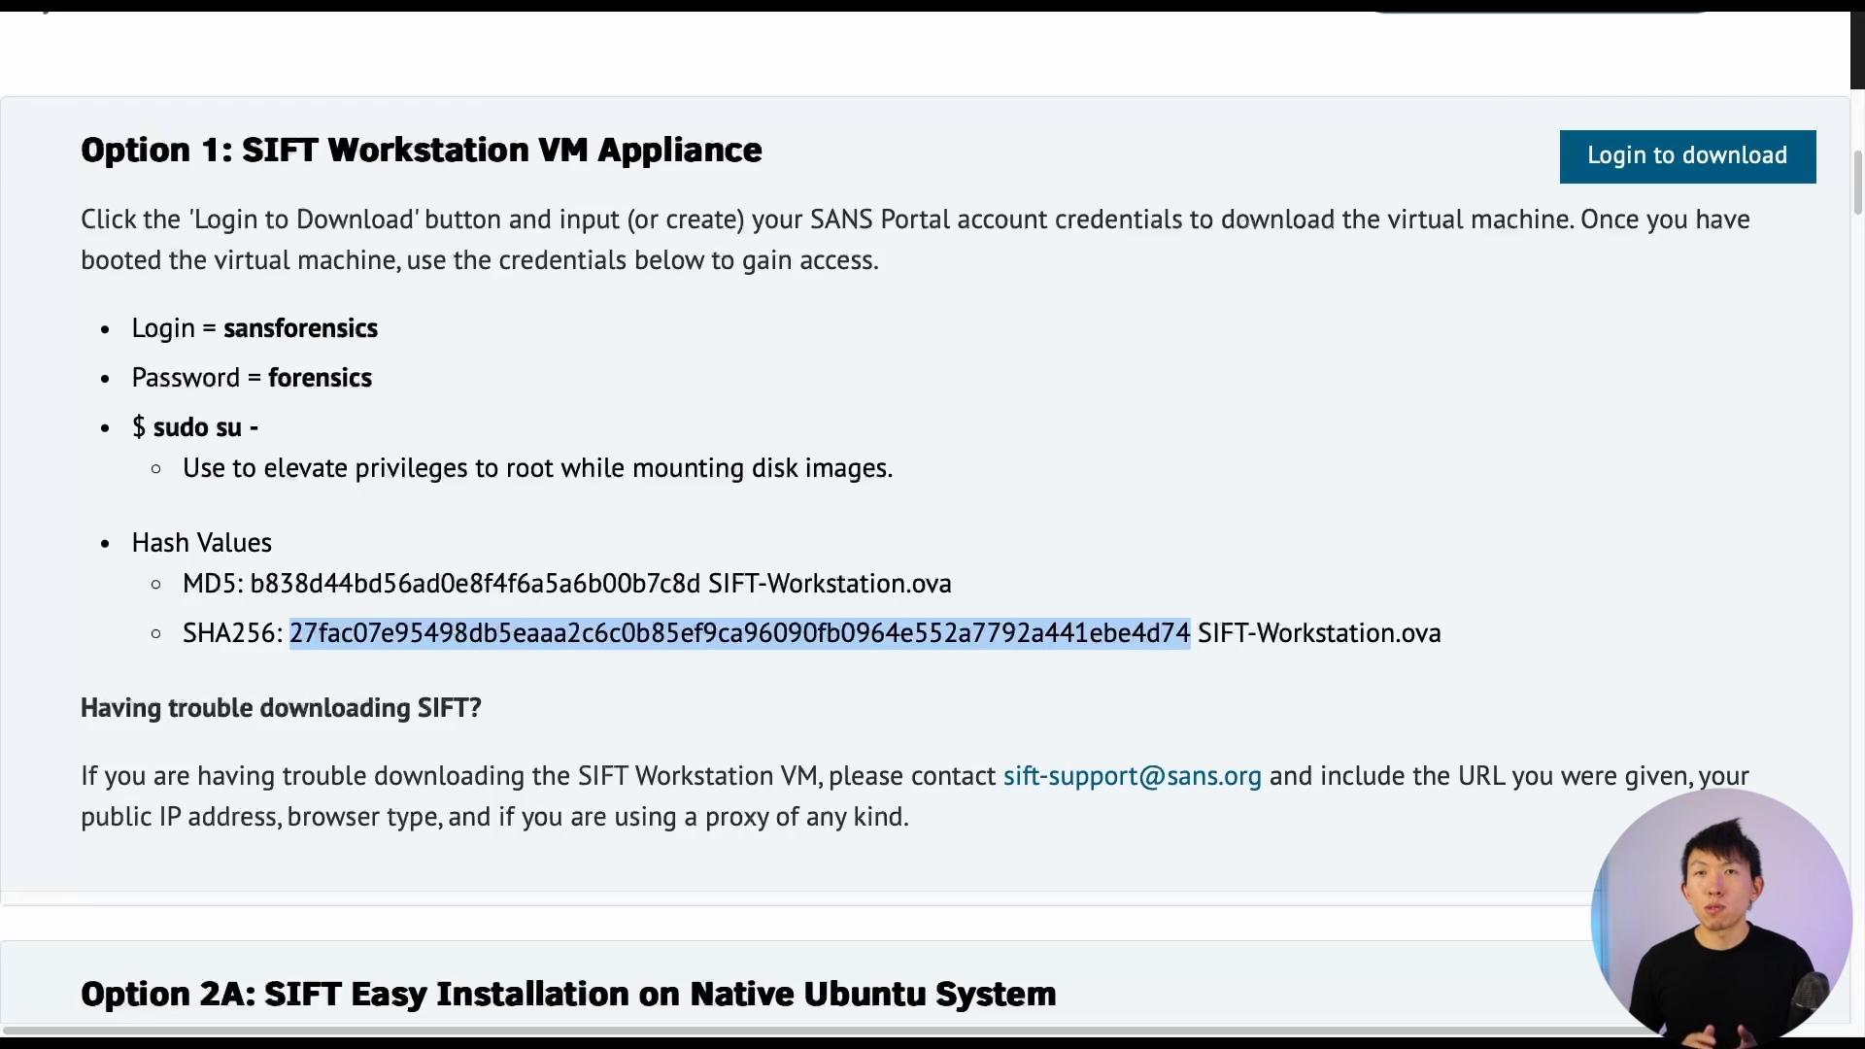
{"action": "double_click", "coordinate": [300, 327]}
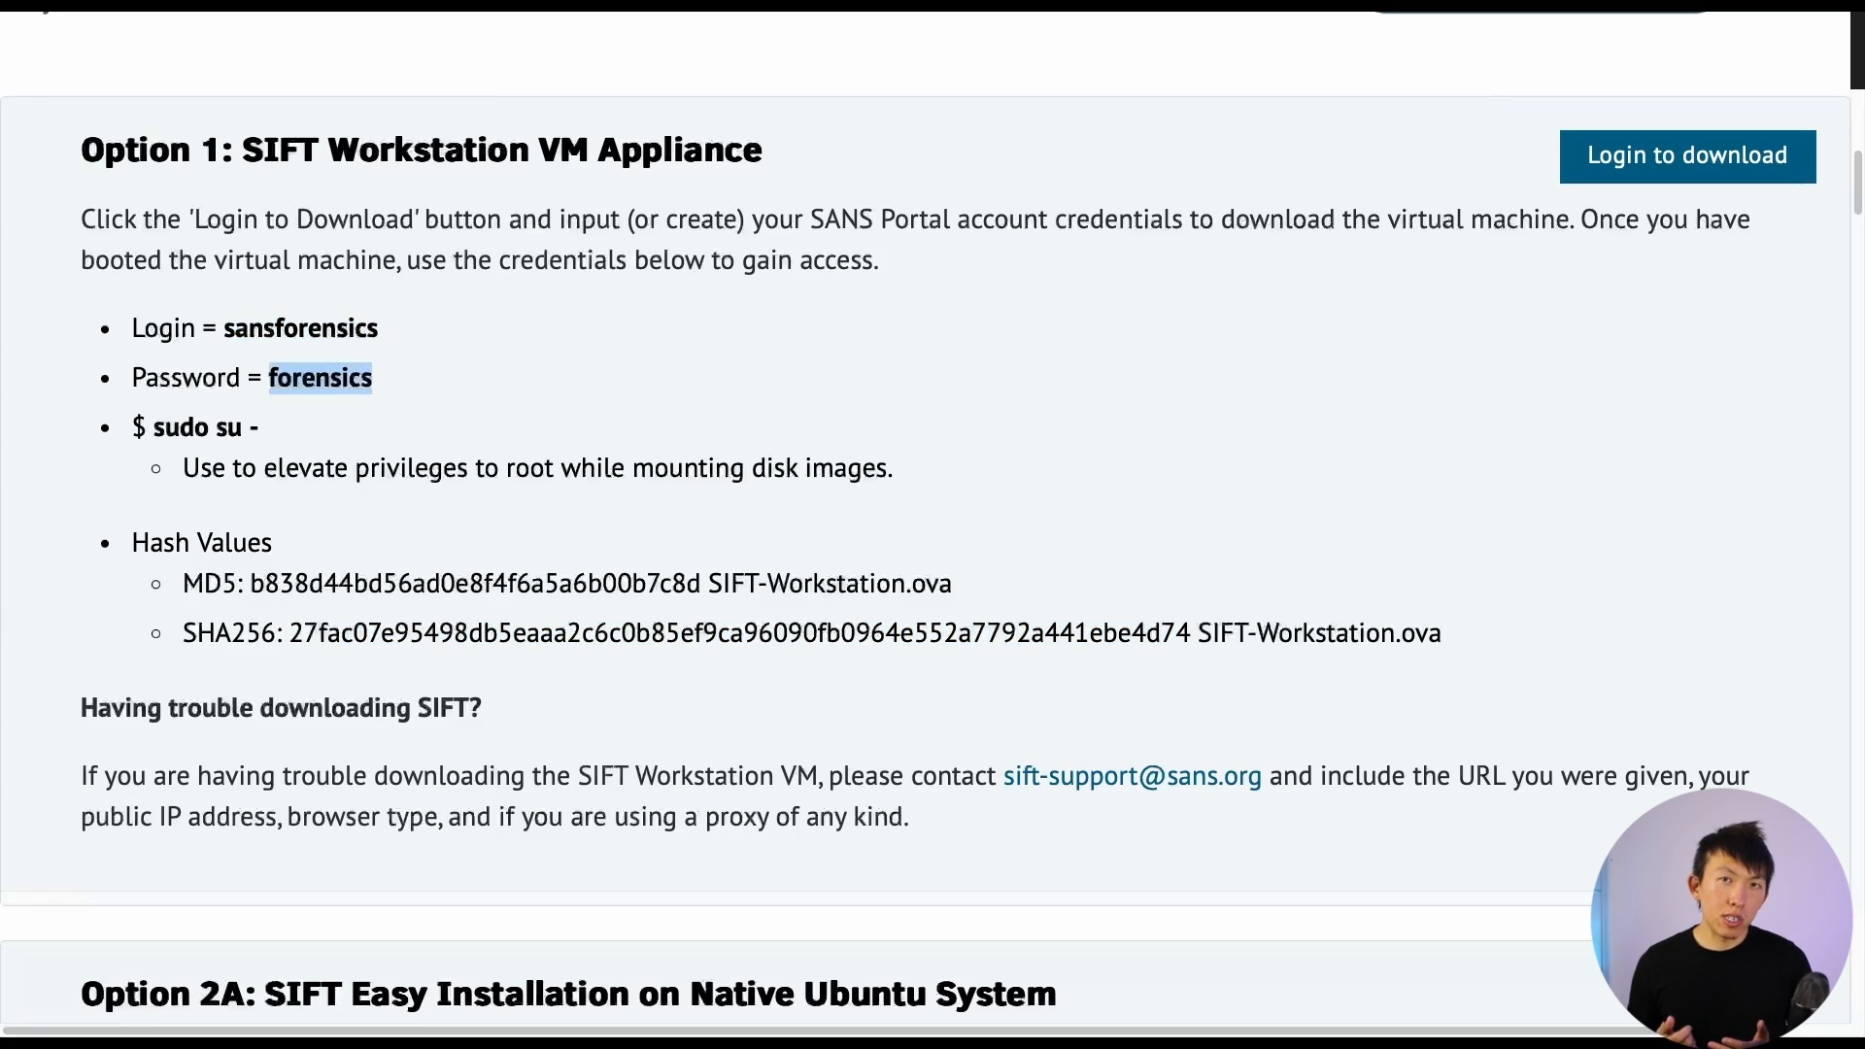
{"action": "scroll", "scroll_direction": "up", "scroll_amount": 3}
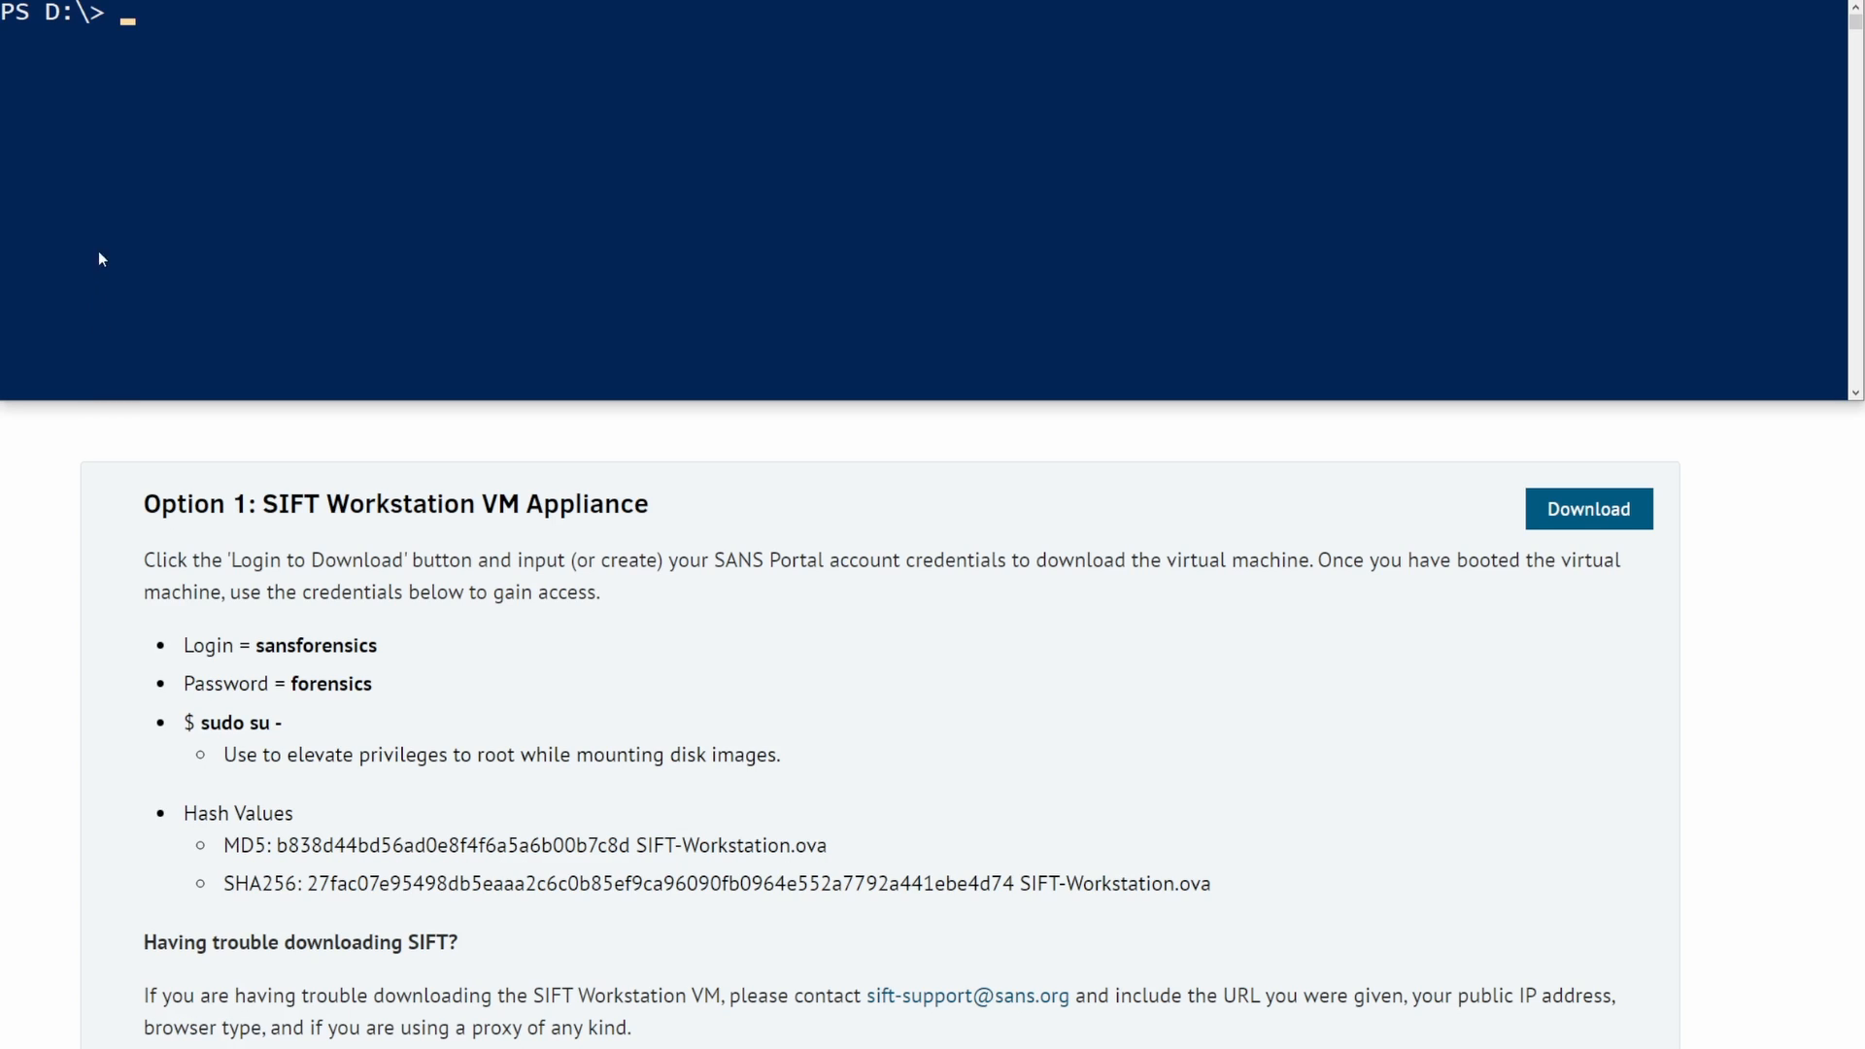
{"action": "mouse_move", "coordinate": [196, 213]}
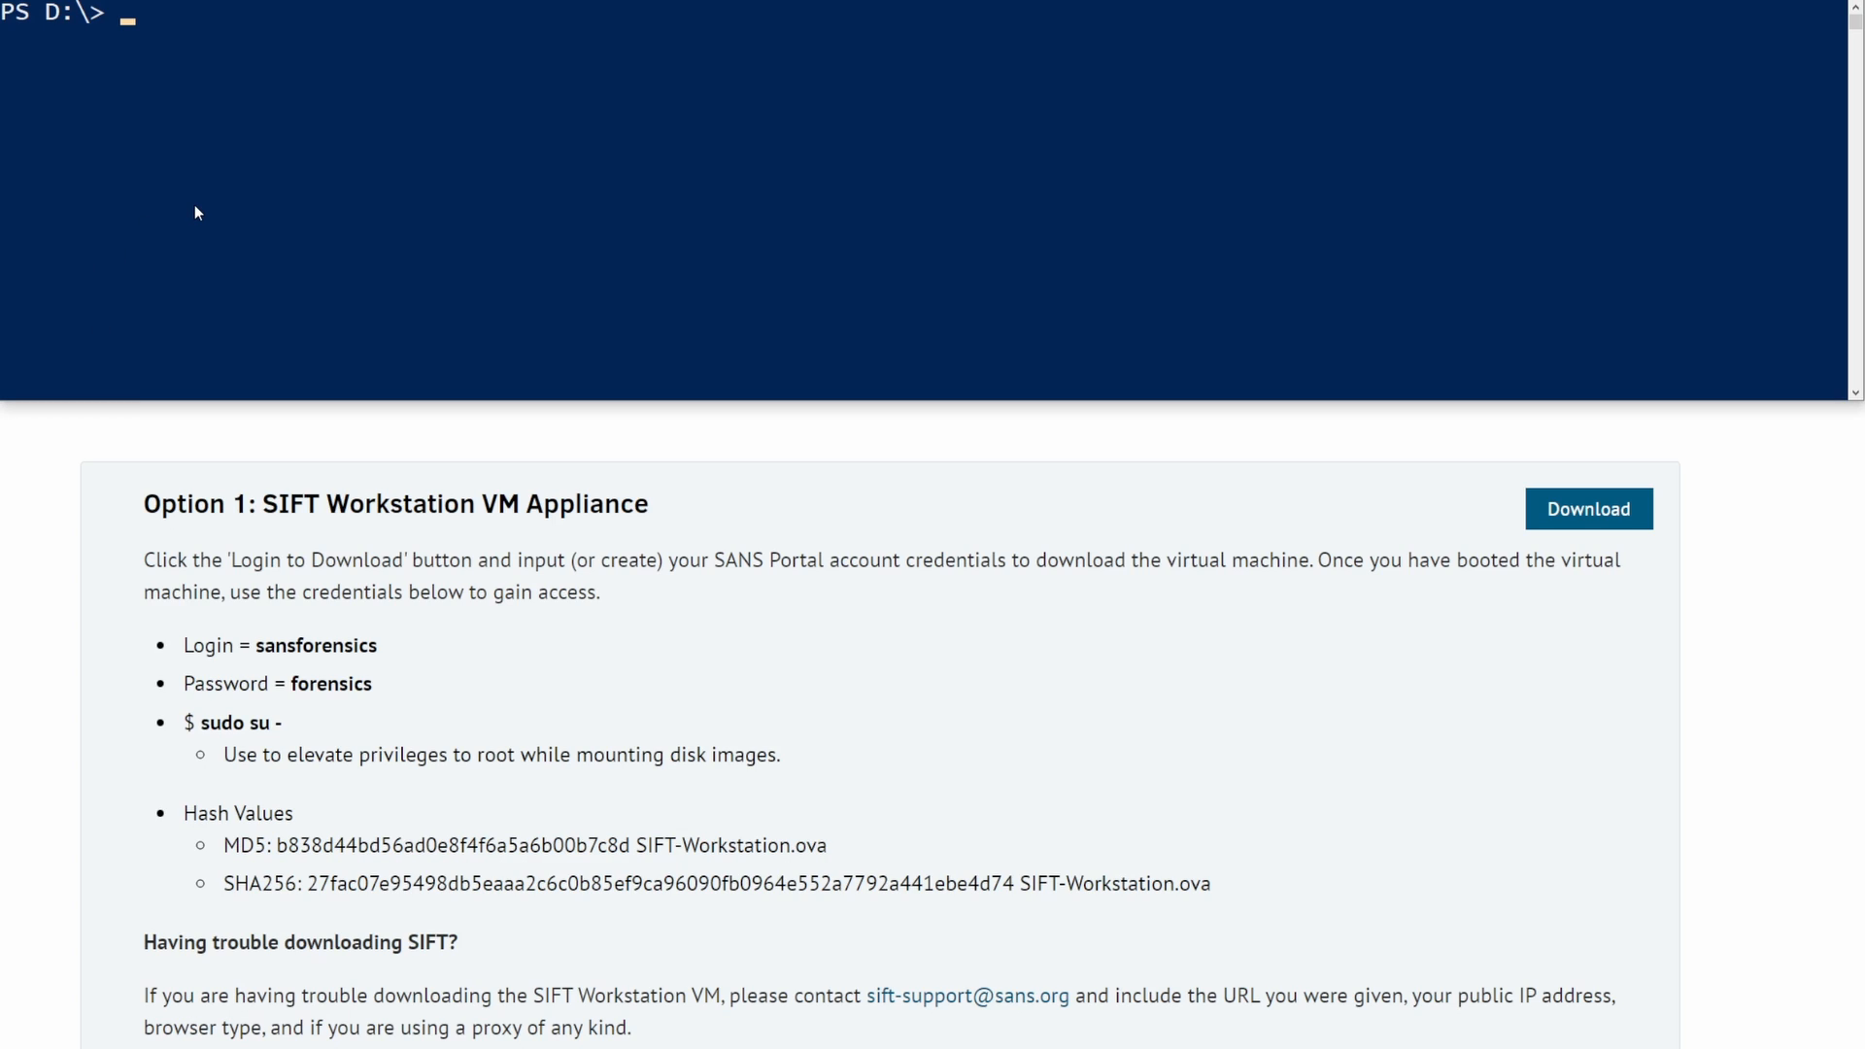
Run Get-FileHash .\SIFT-Workstation.ova and select the computed hash to compare with the website
{"action": "type", "text": "Get-Fi"}
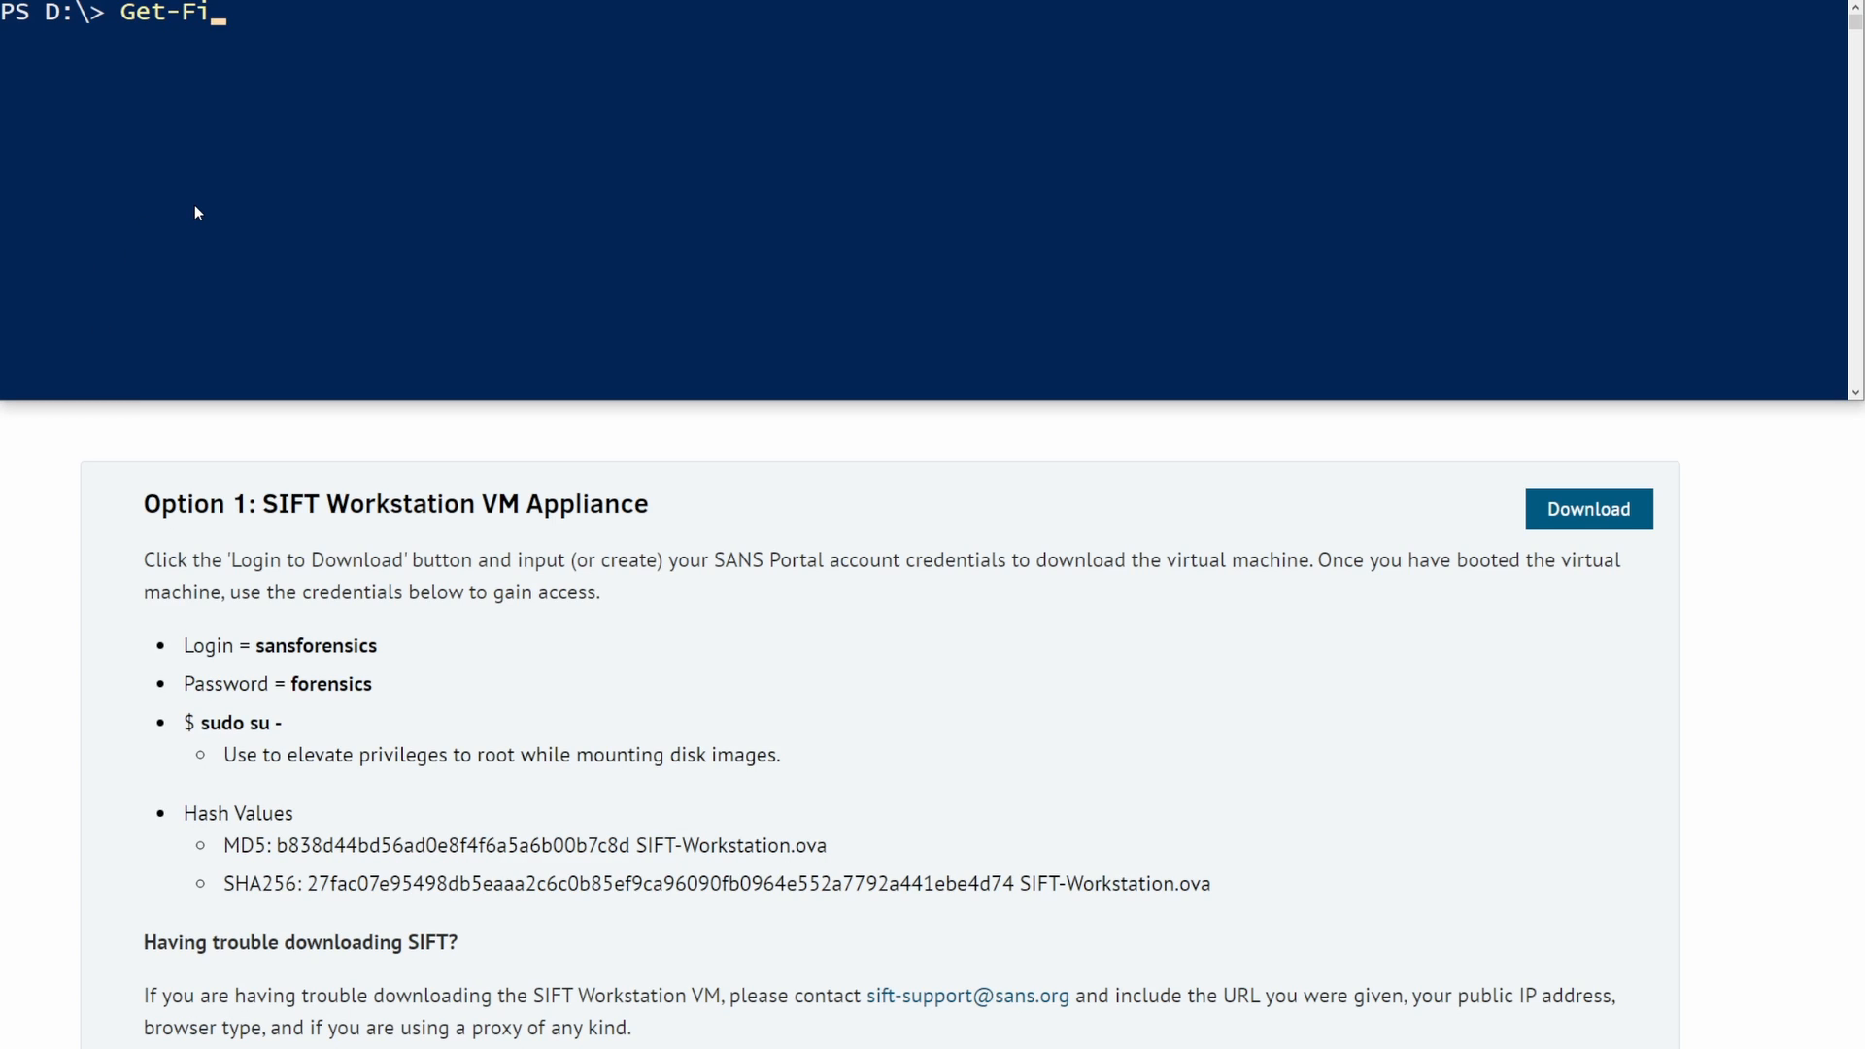
{"action": "type", "text": "leHash"}
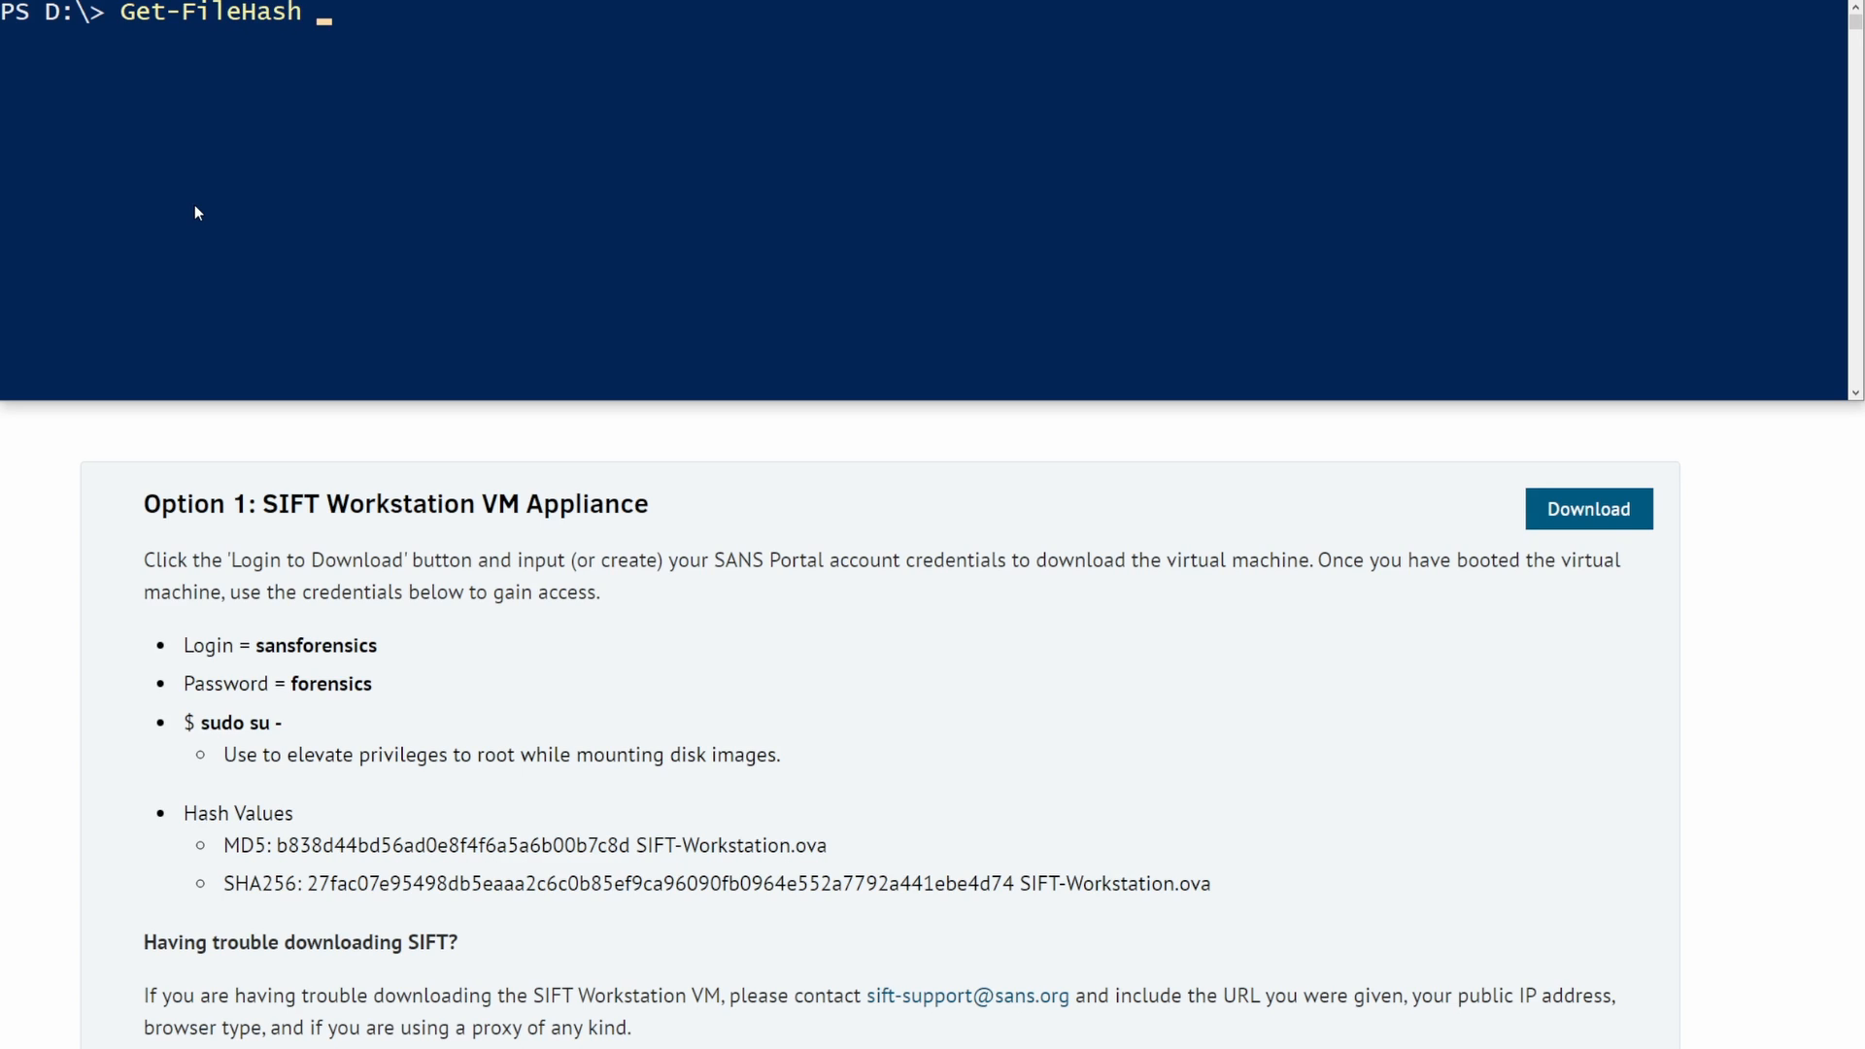
{"action": "type", "text": ".\\SIFT-Workstation.ova"}
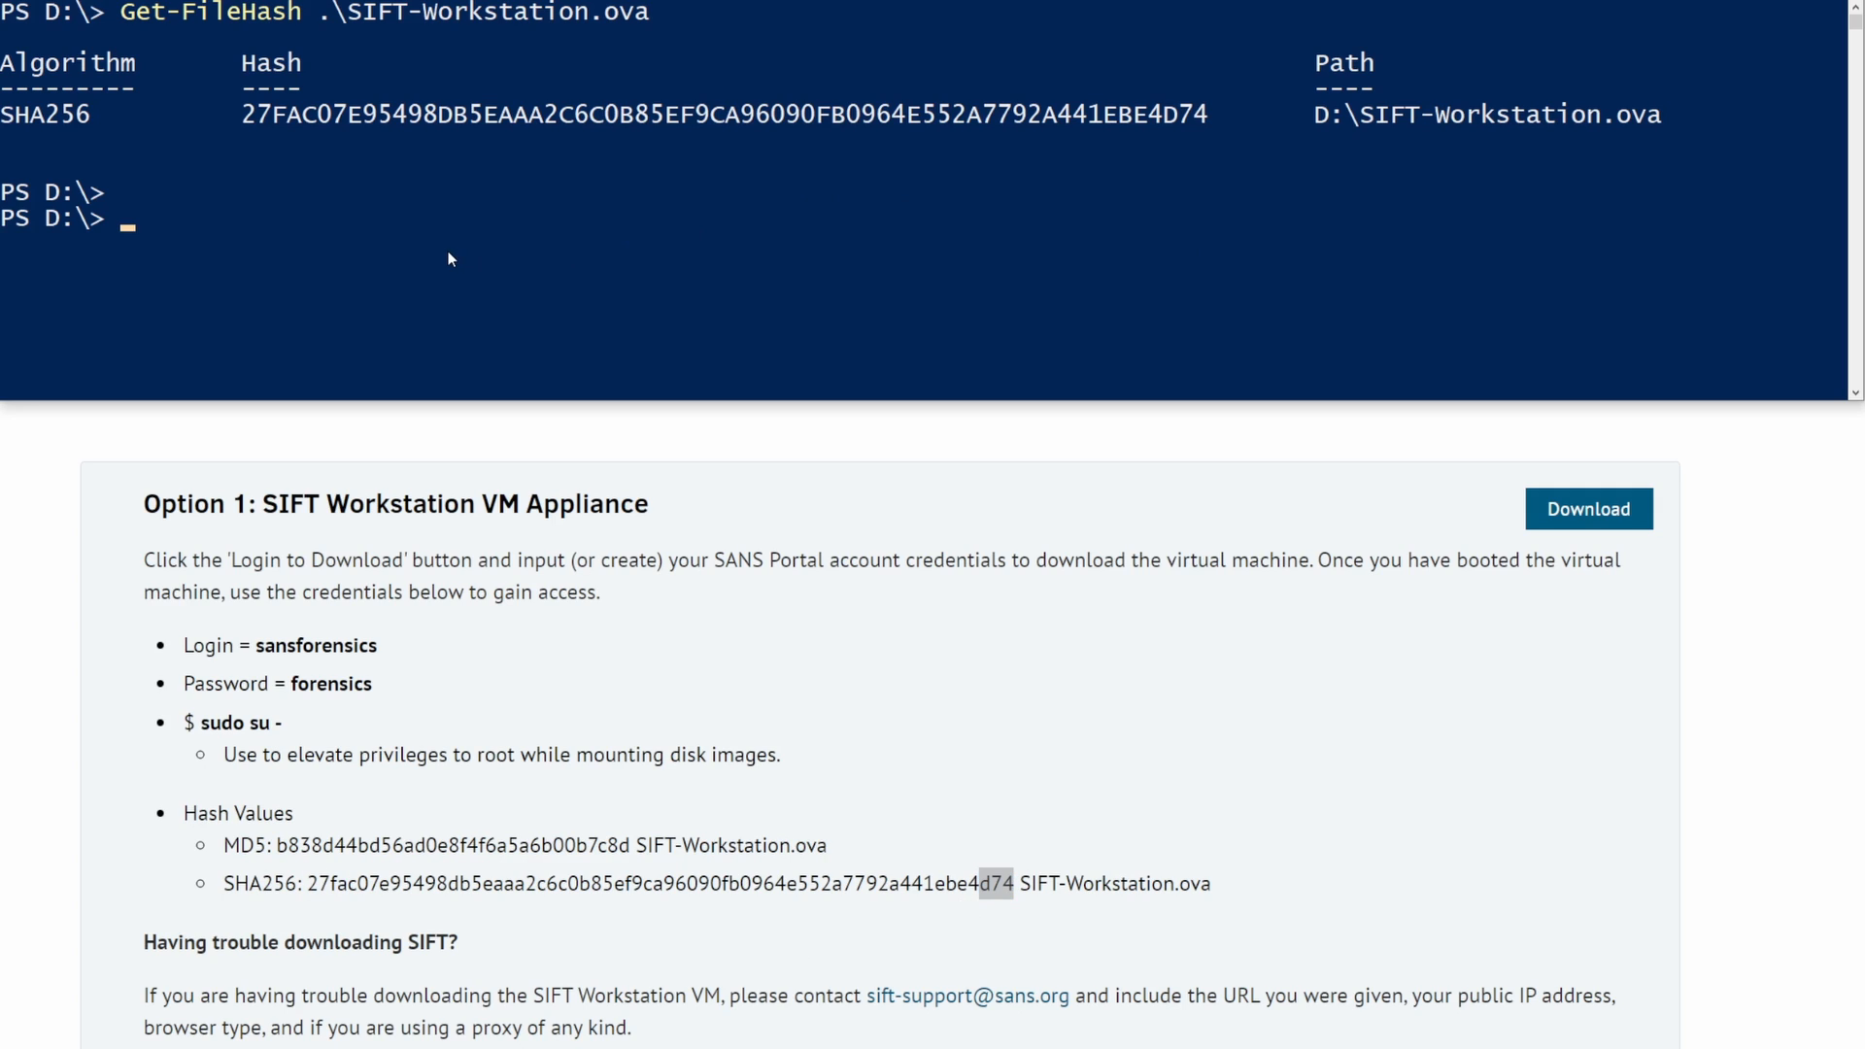
{"action": "double_click", "coordinate": [259, 115]}
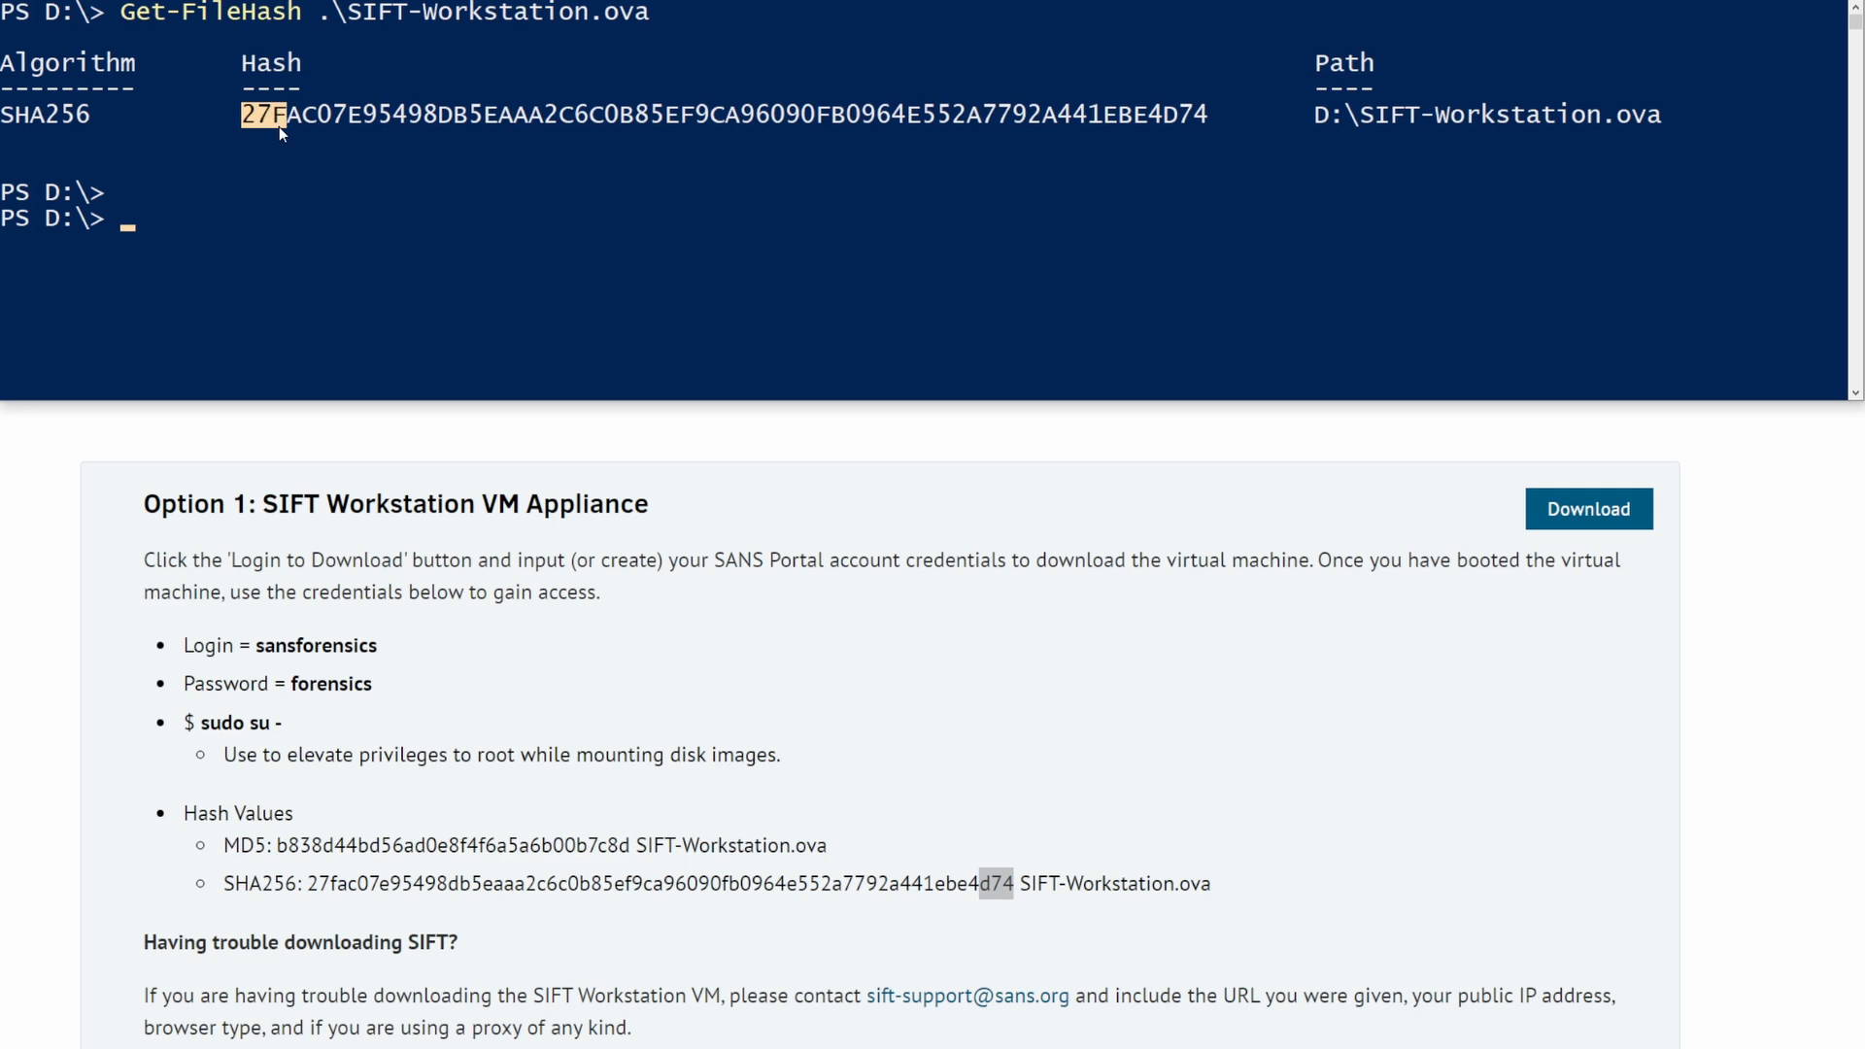
{"action": "mouse_move", "coordinate": [902, 139]}
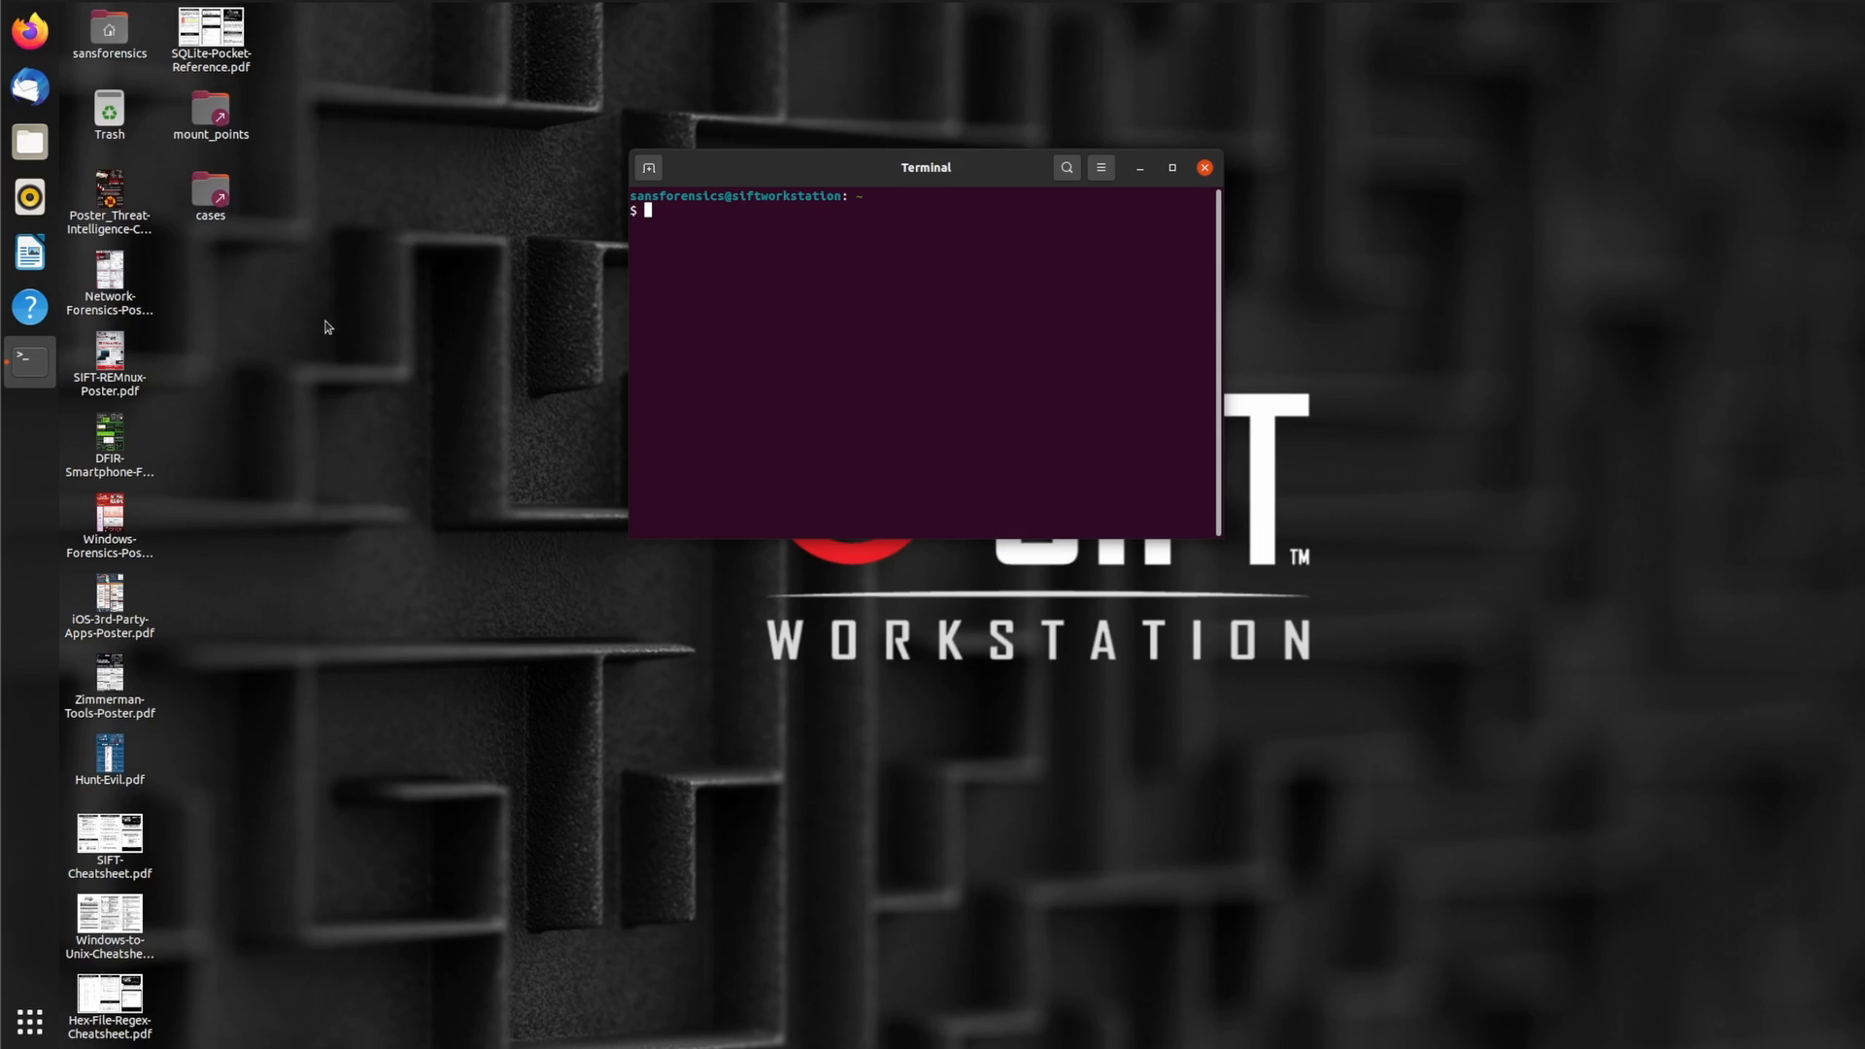
{"action": "mouse_move", "coordinate": [154, 301]}
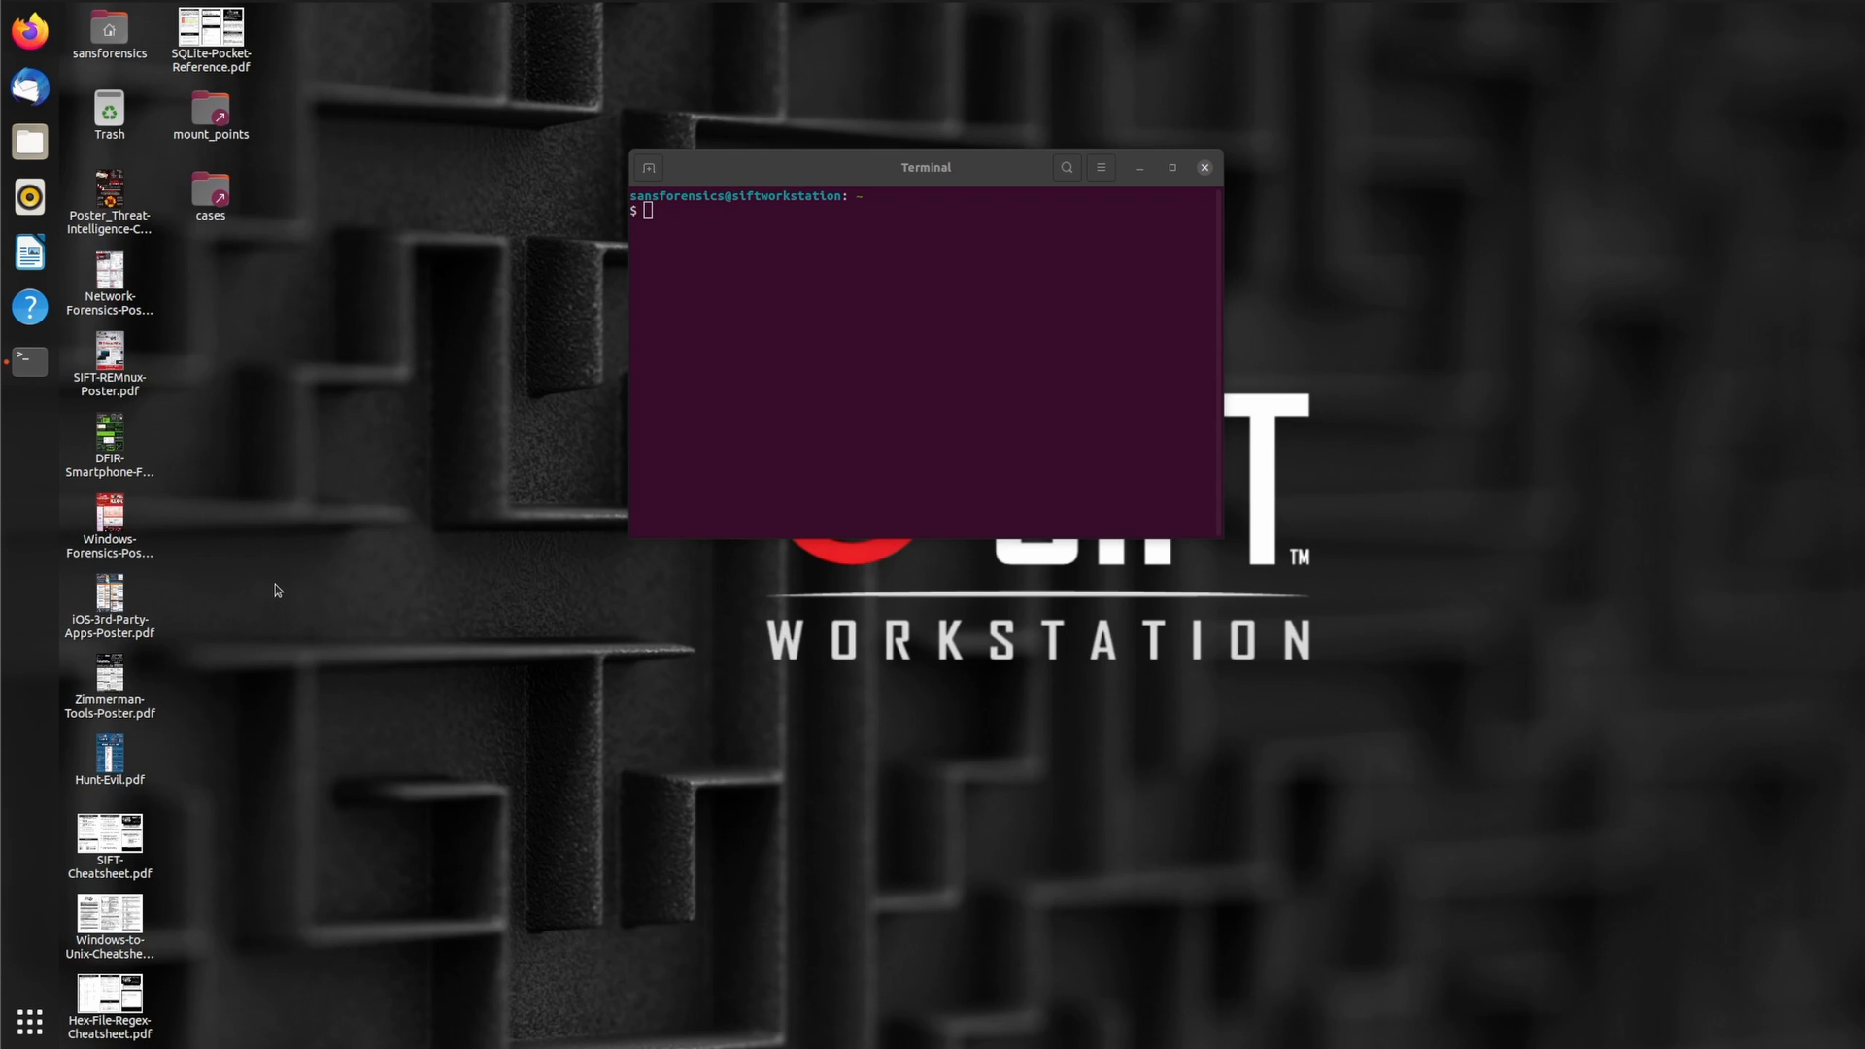
Click the booted SIFT desktop with the terminal open
{"action": "left_click", "coordinate": [211, 113]}
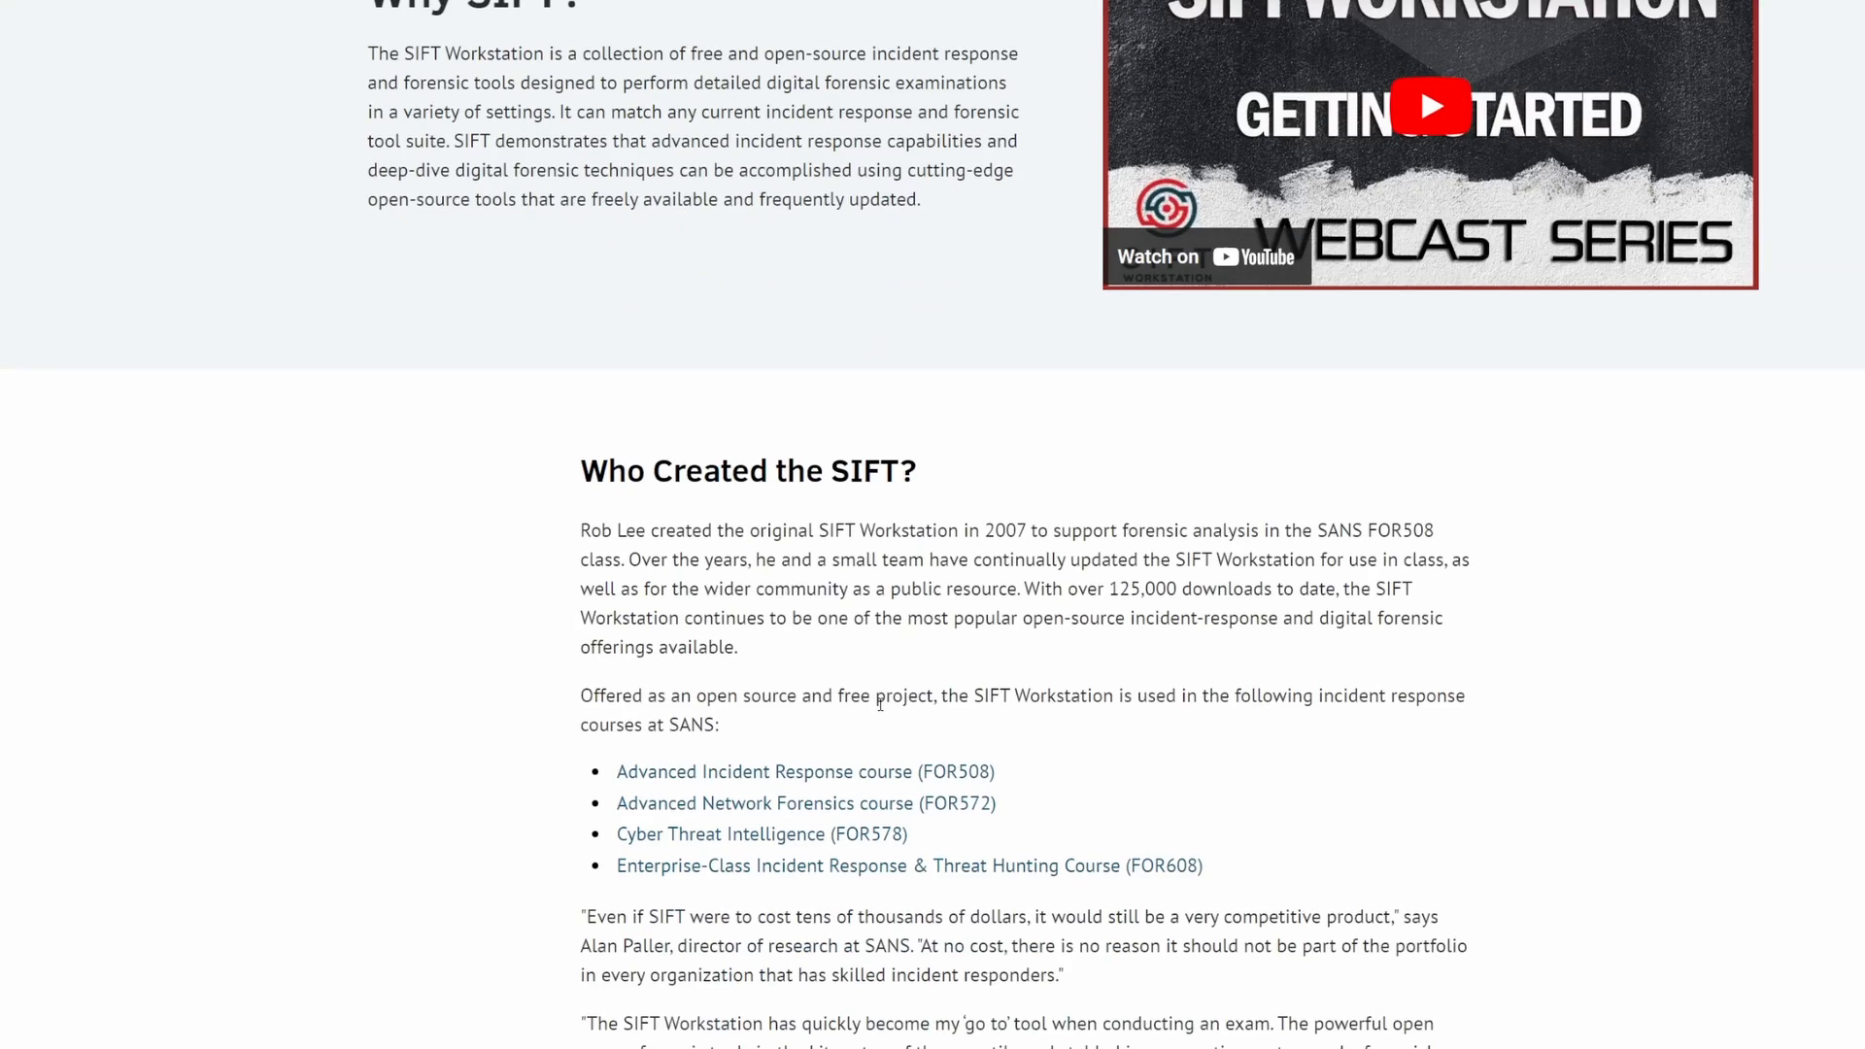
Scroll the SIFT page through Key features, Capabilities and How-Tos and Resources
{"action": "scroll", "scroll_direction": "down", "scroll_amount": 3}
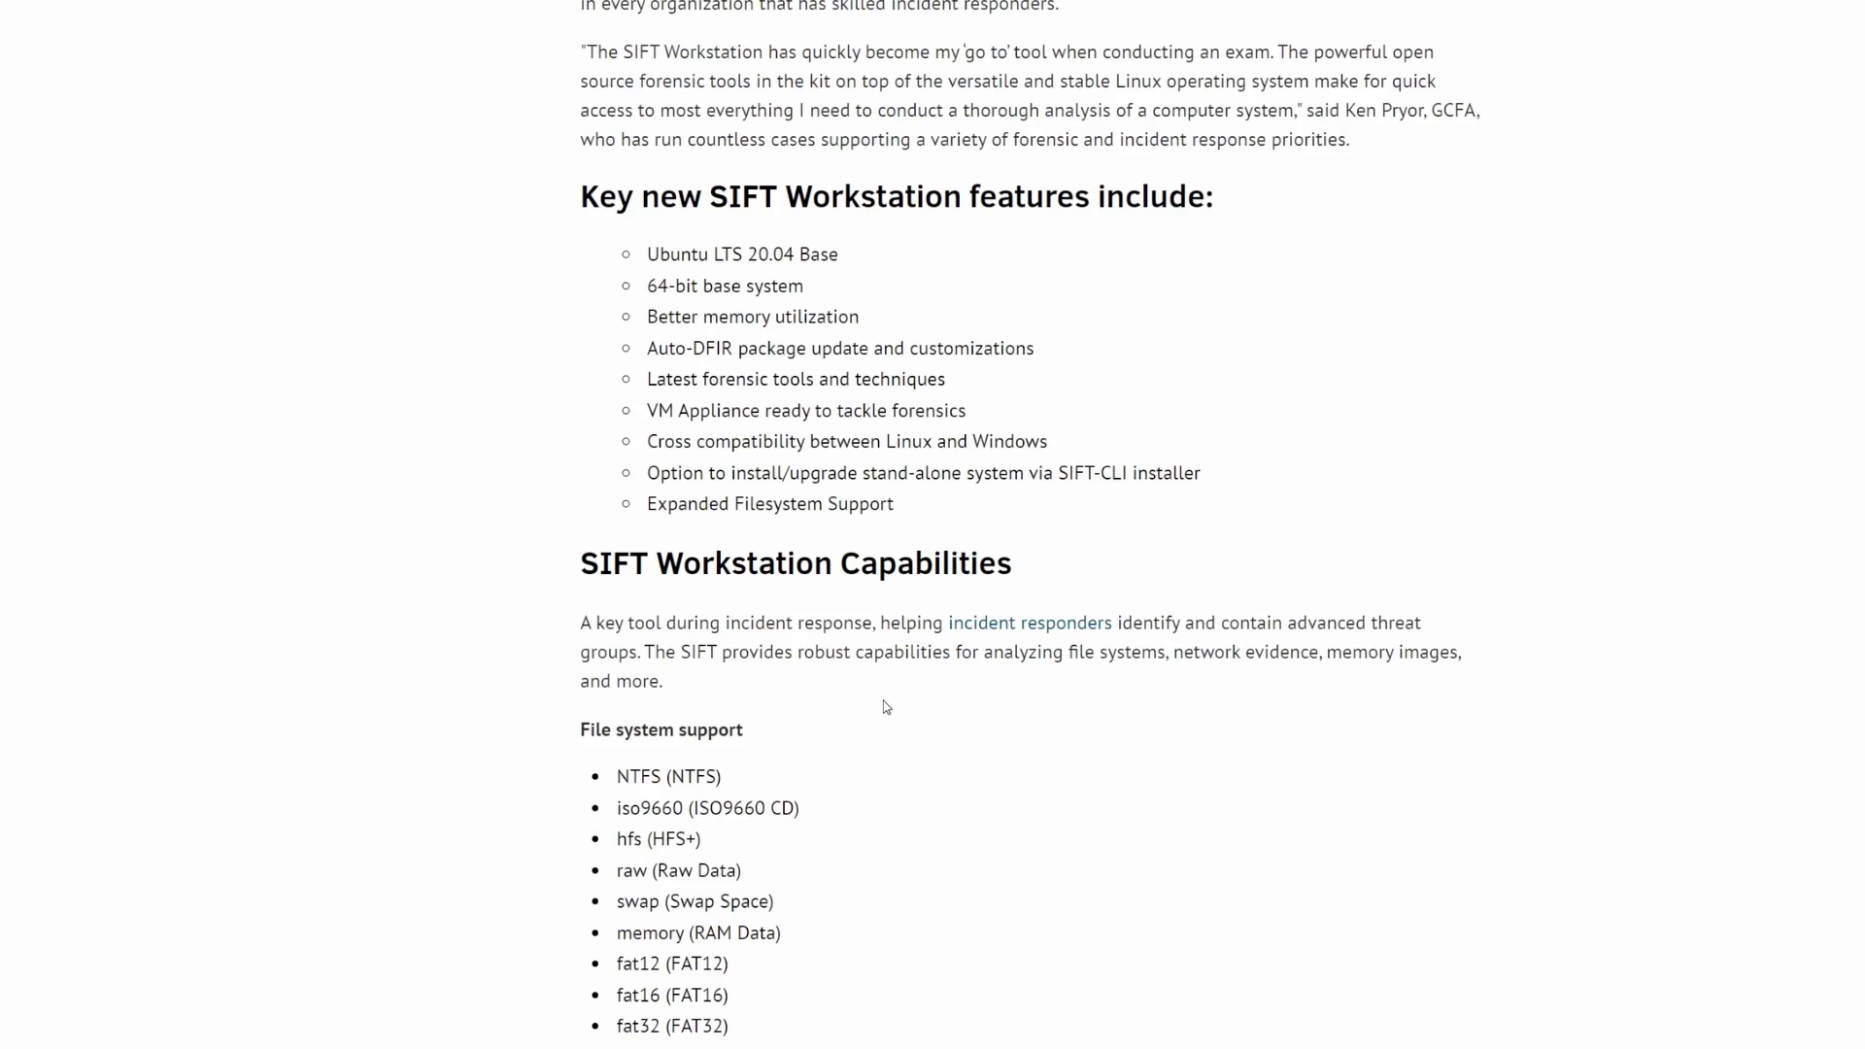
{"action": "scroll", "scroll_direction": "down", "scroll_amount": 3}
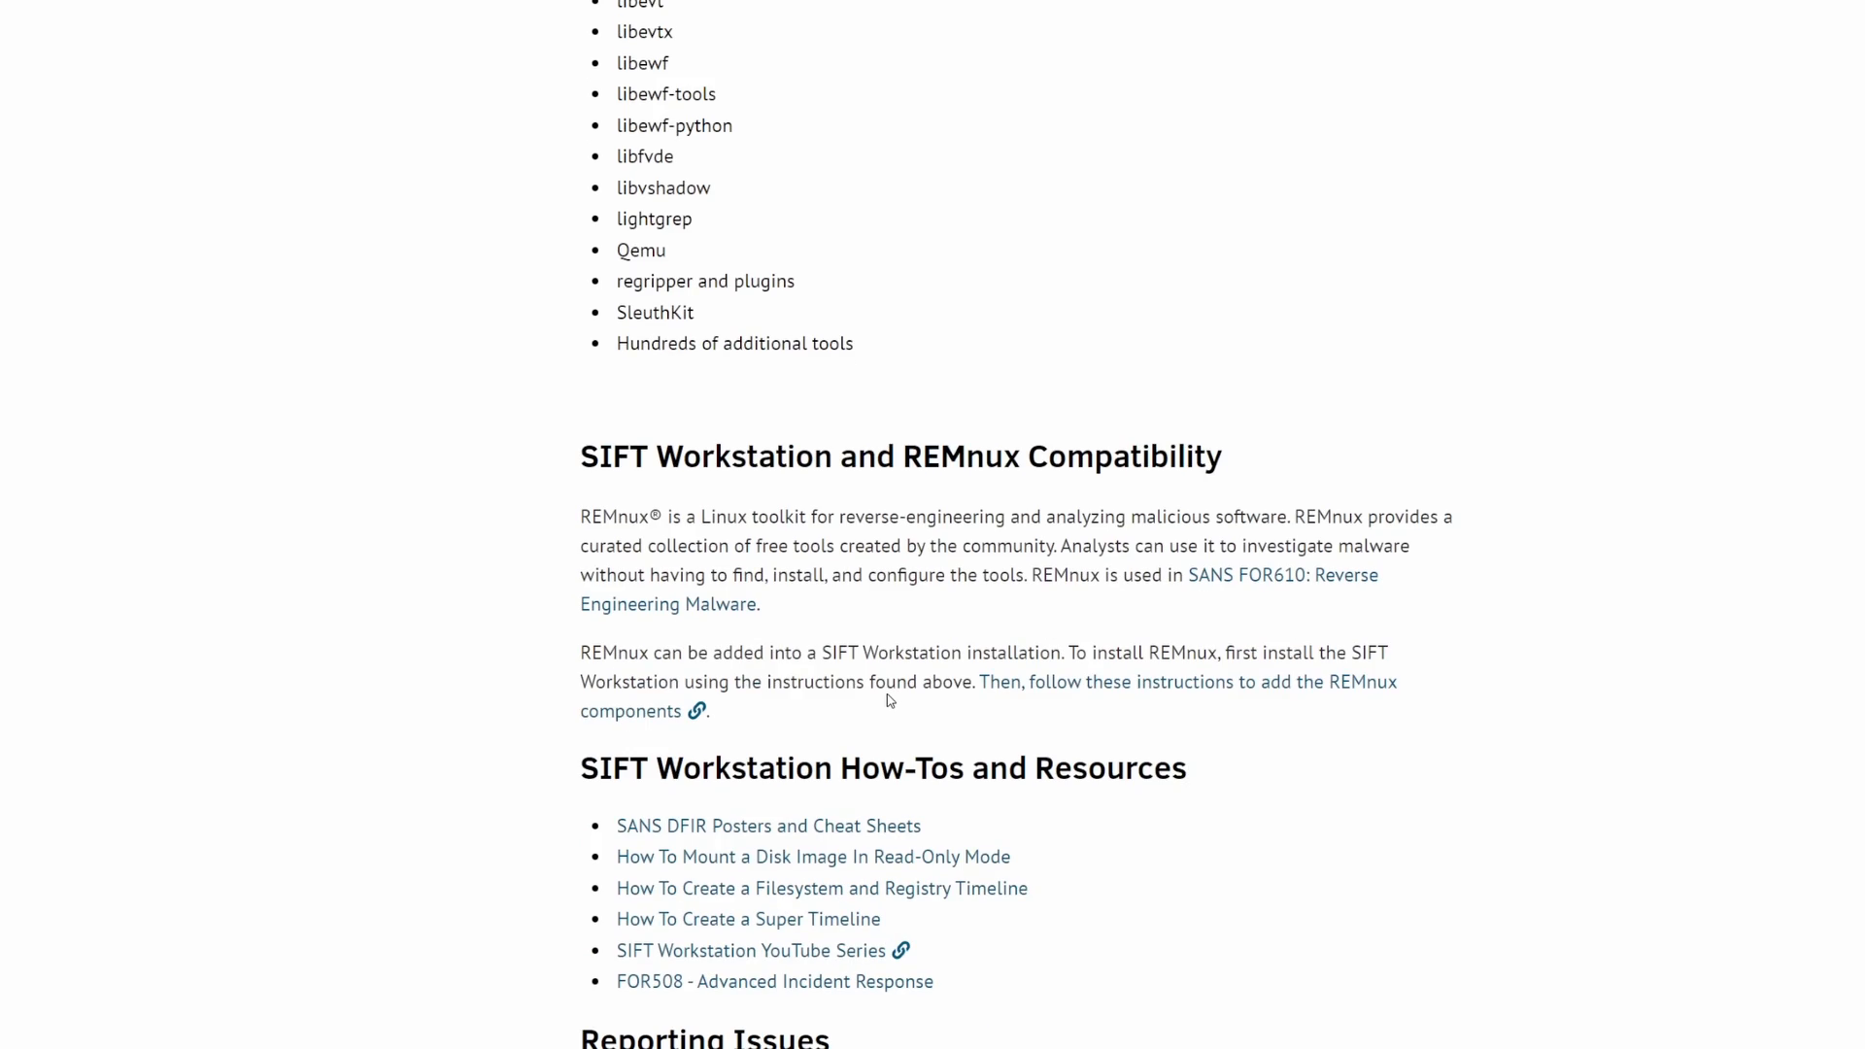
{"action": "scroll", "scroll_direction": "down", "scroll_amount": 3}
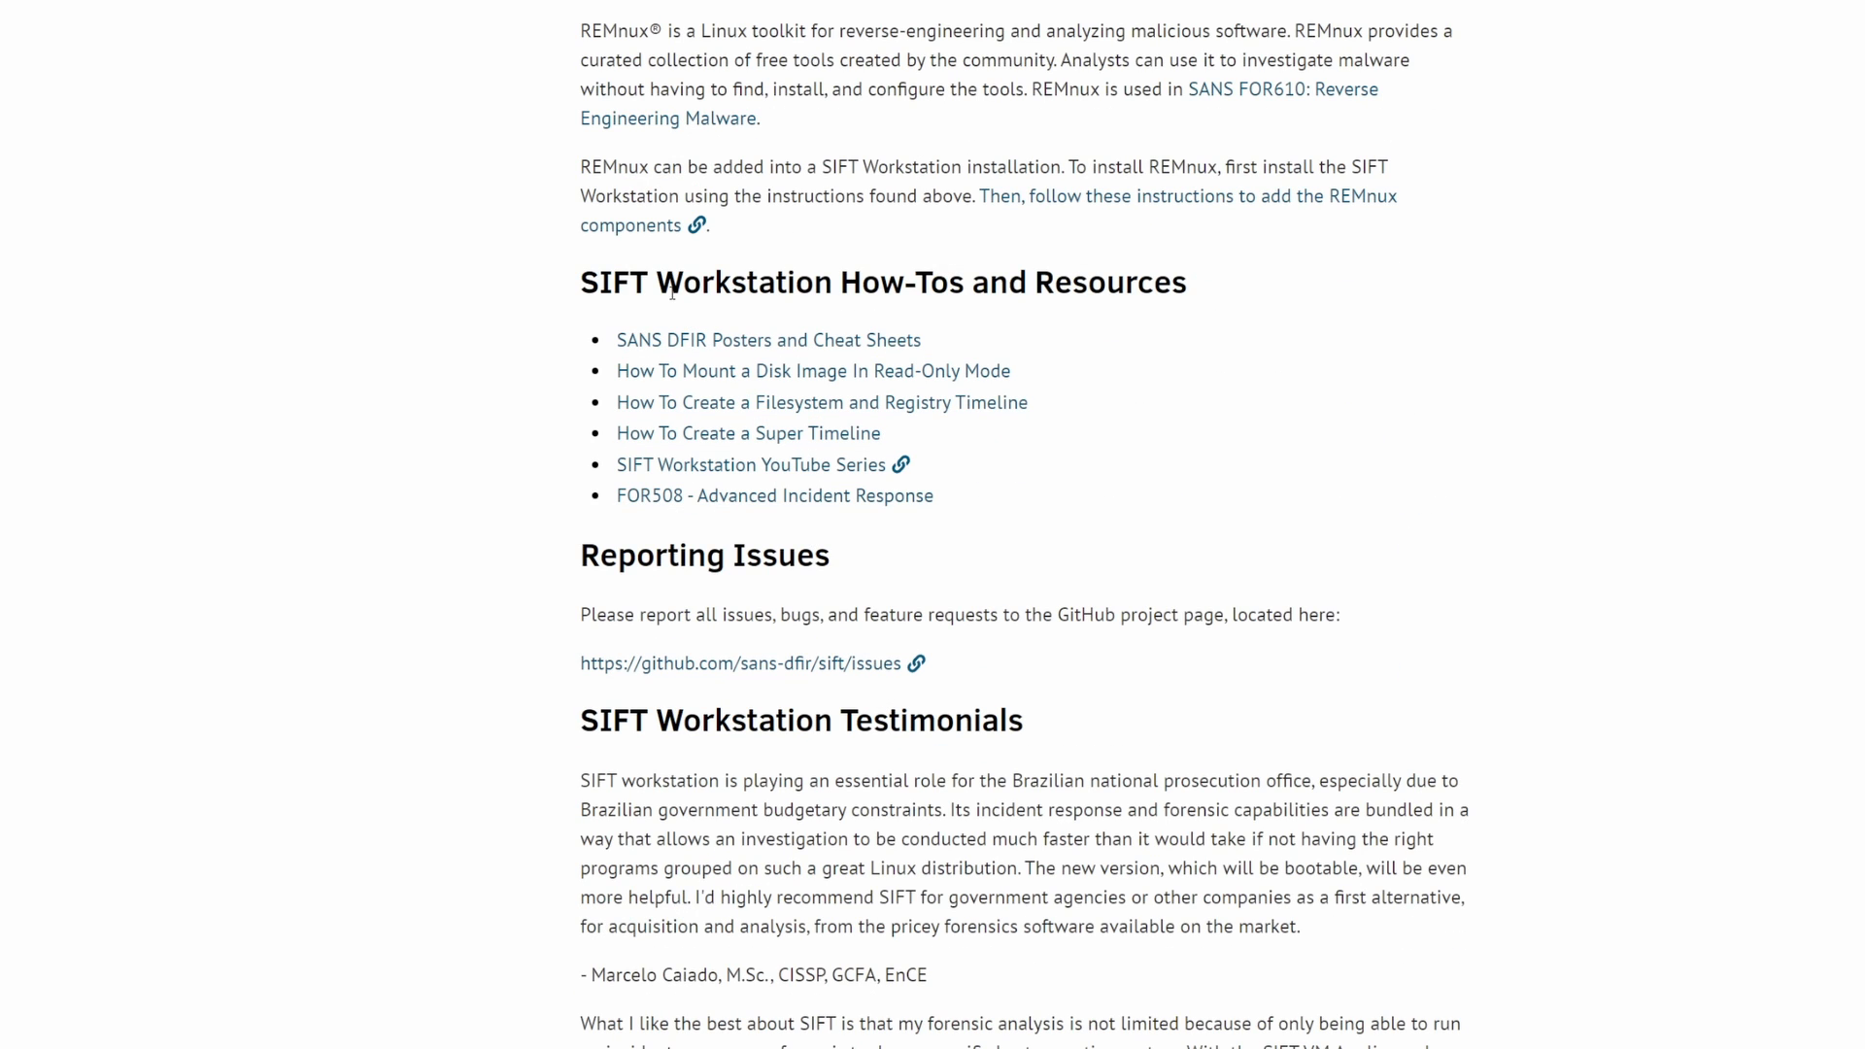
{"action": "left_click_drag", "start_coordinate": [682, 281], "coordinate": [1169, 281]}
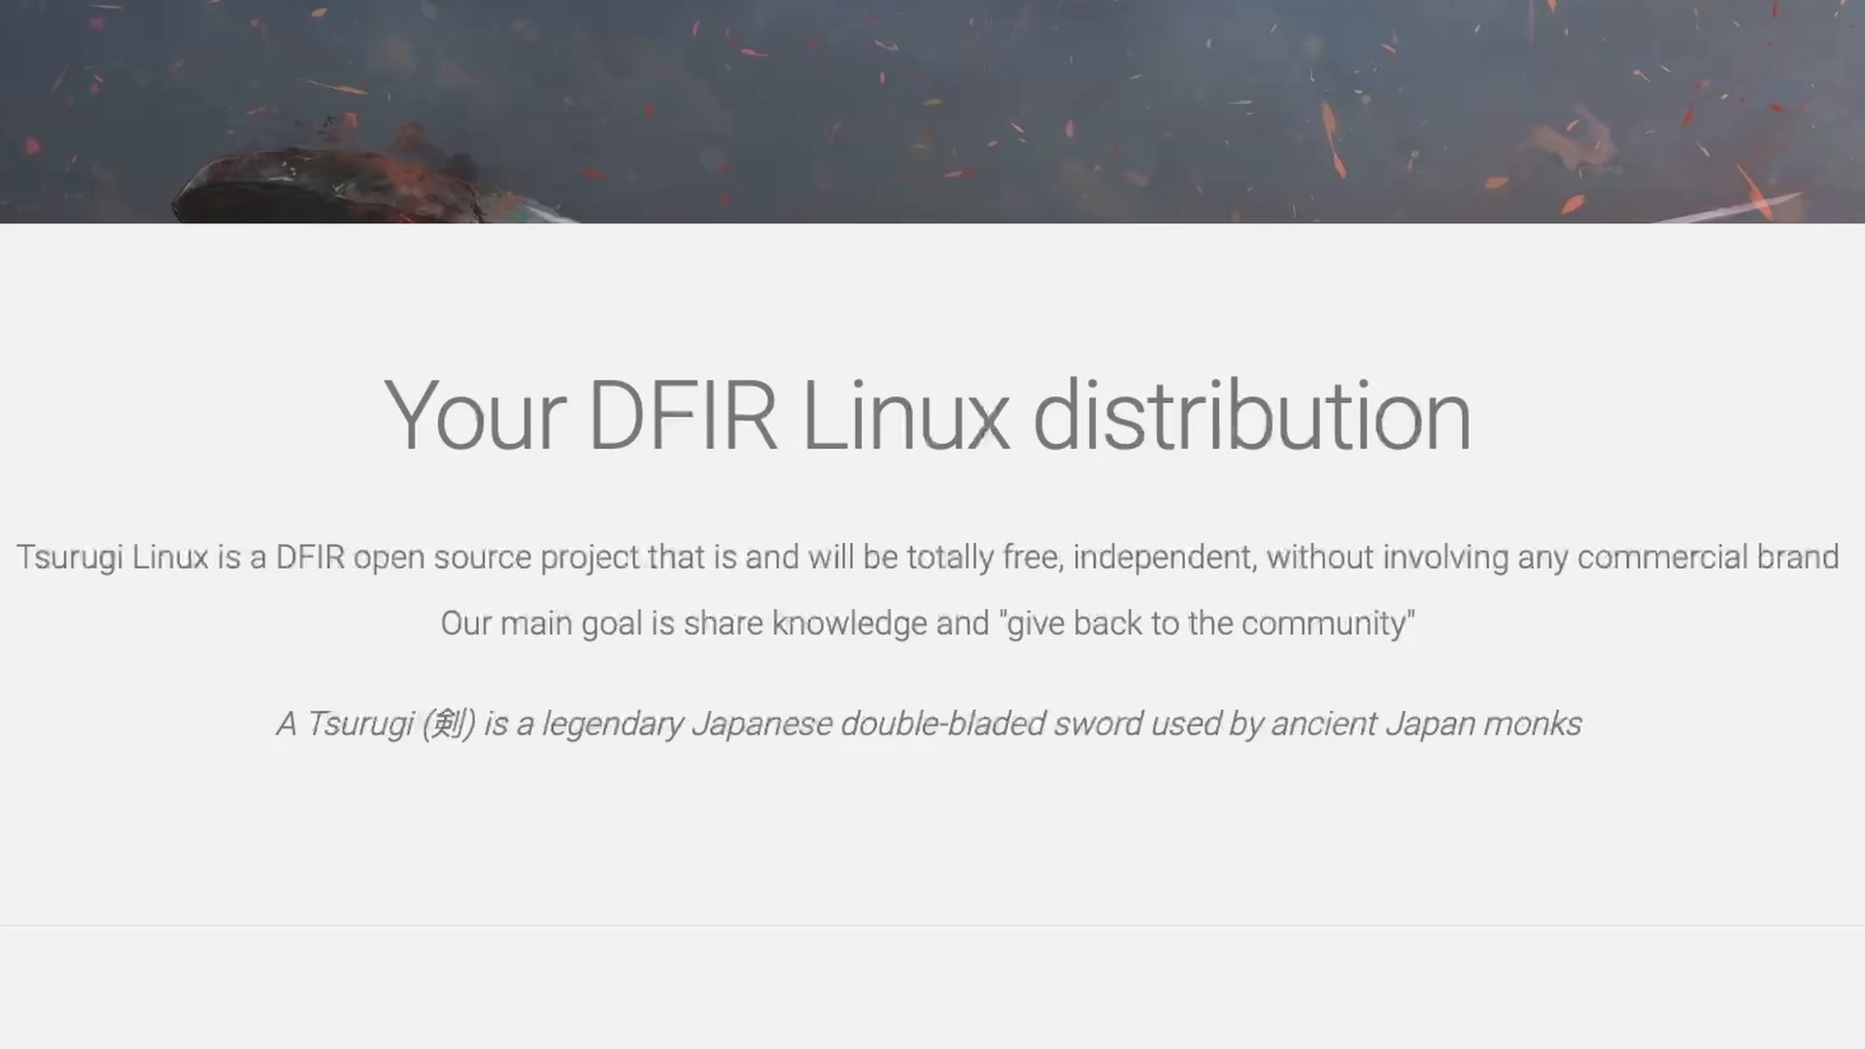
Scroll the Tsurugi homepage and choose Read More under TSURUGI Linux [LAB]
{"action": "scroll", "scroll_direction": "down", "scroll_amount": 3}
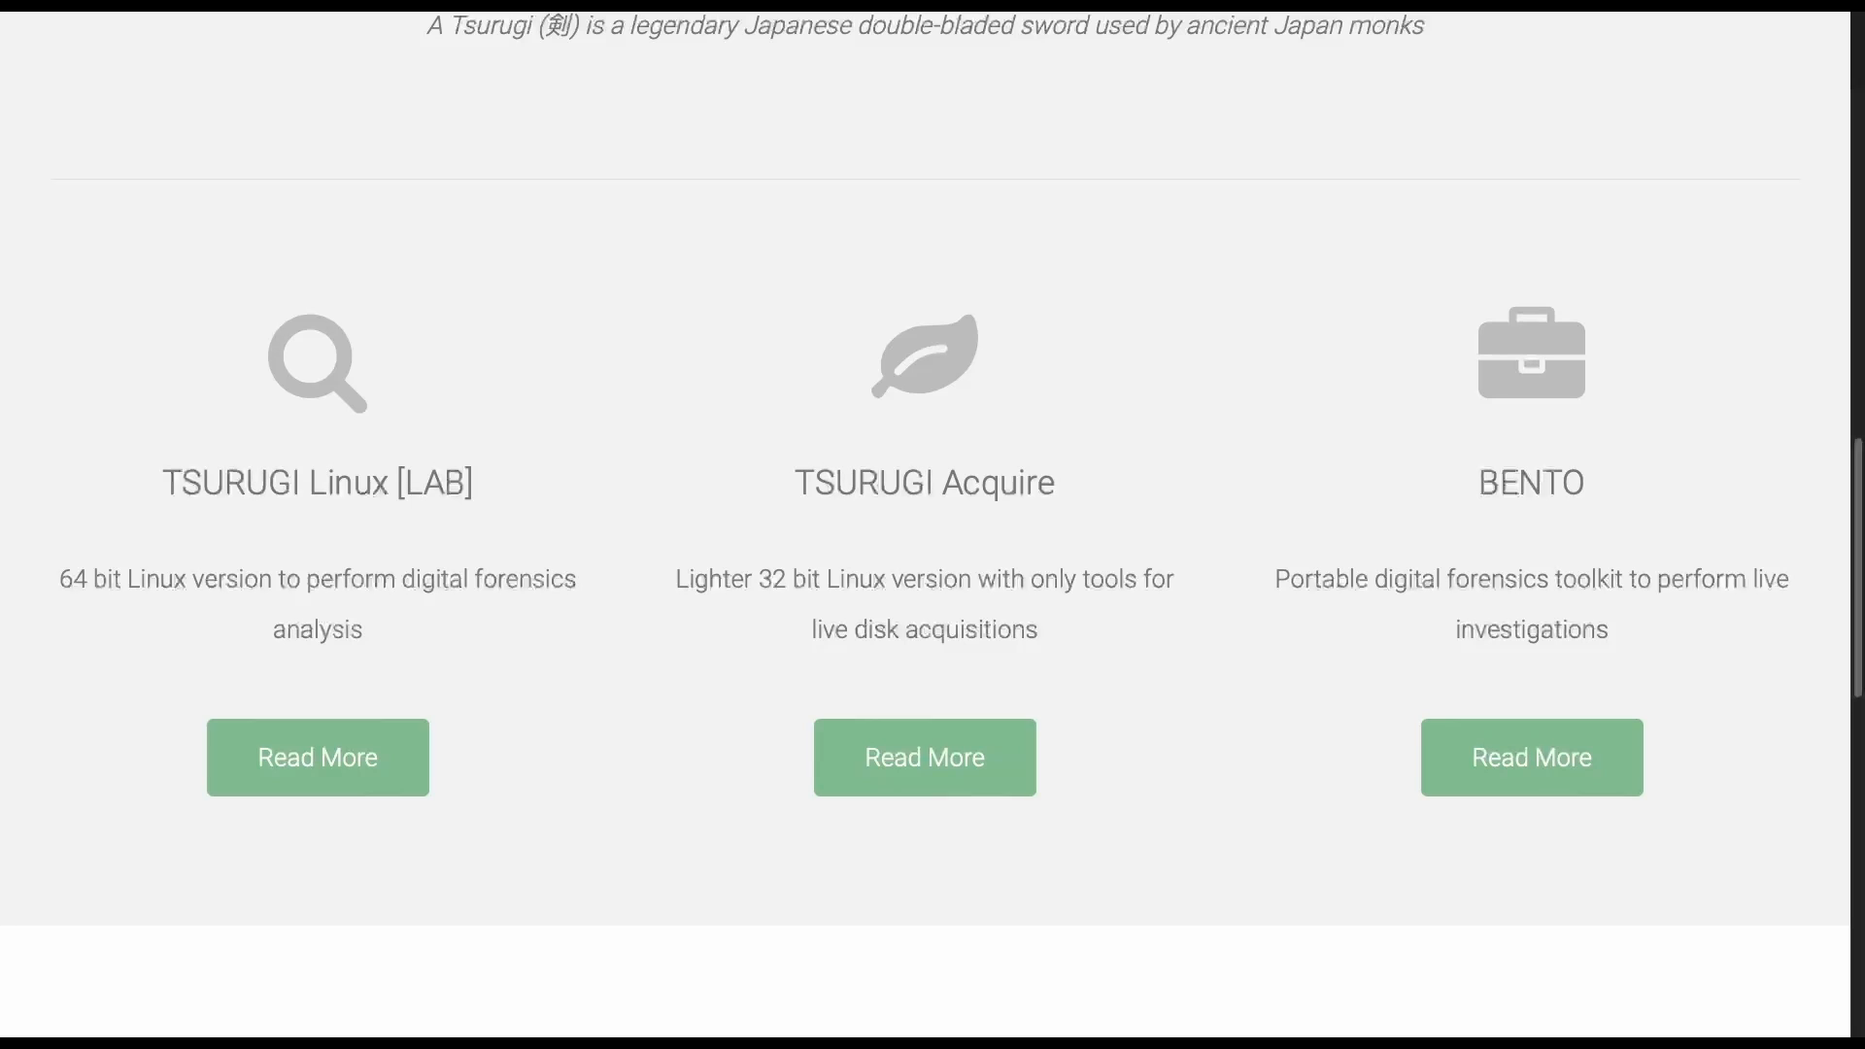
{"action": "left_click", "coordinate": [317, 758]}
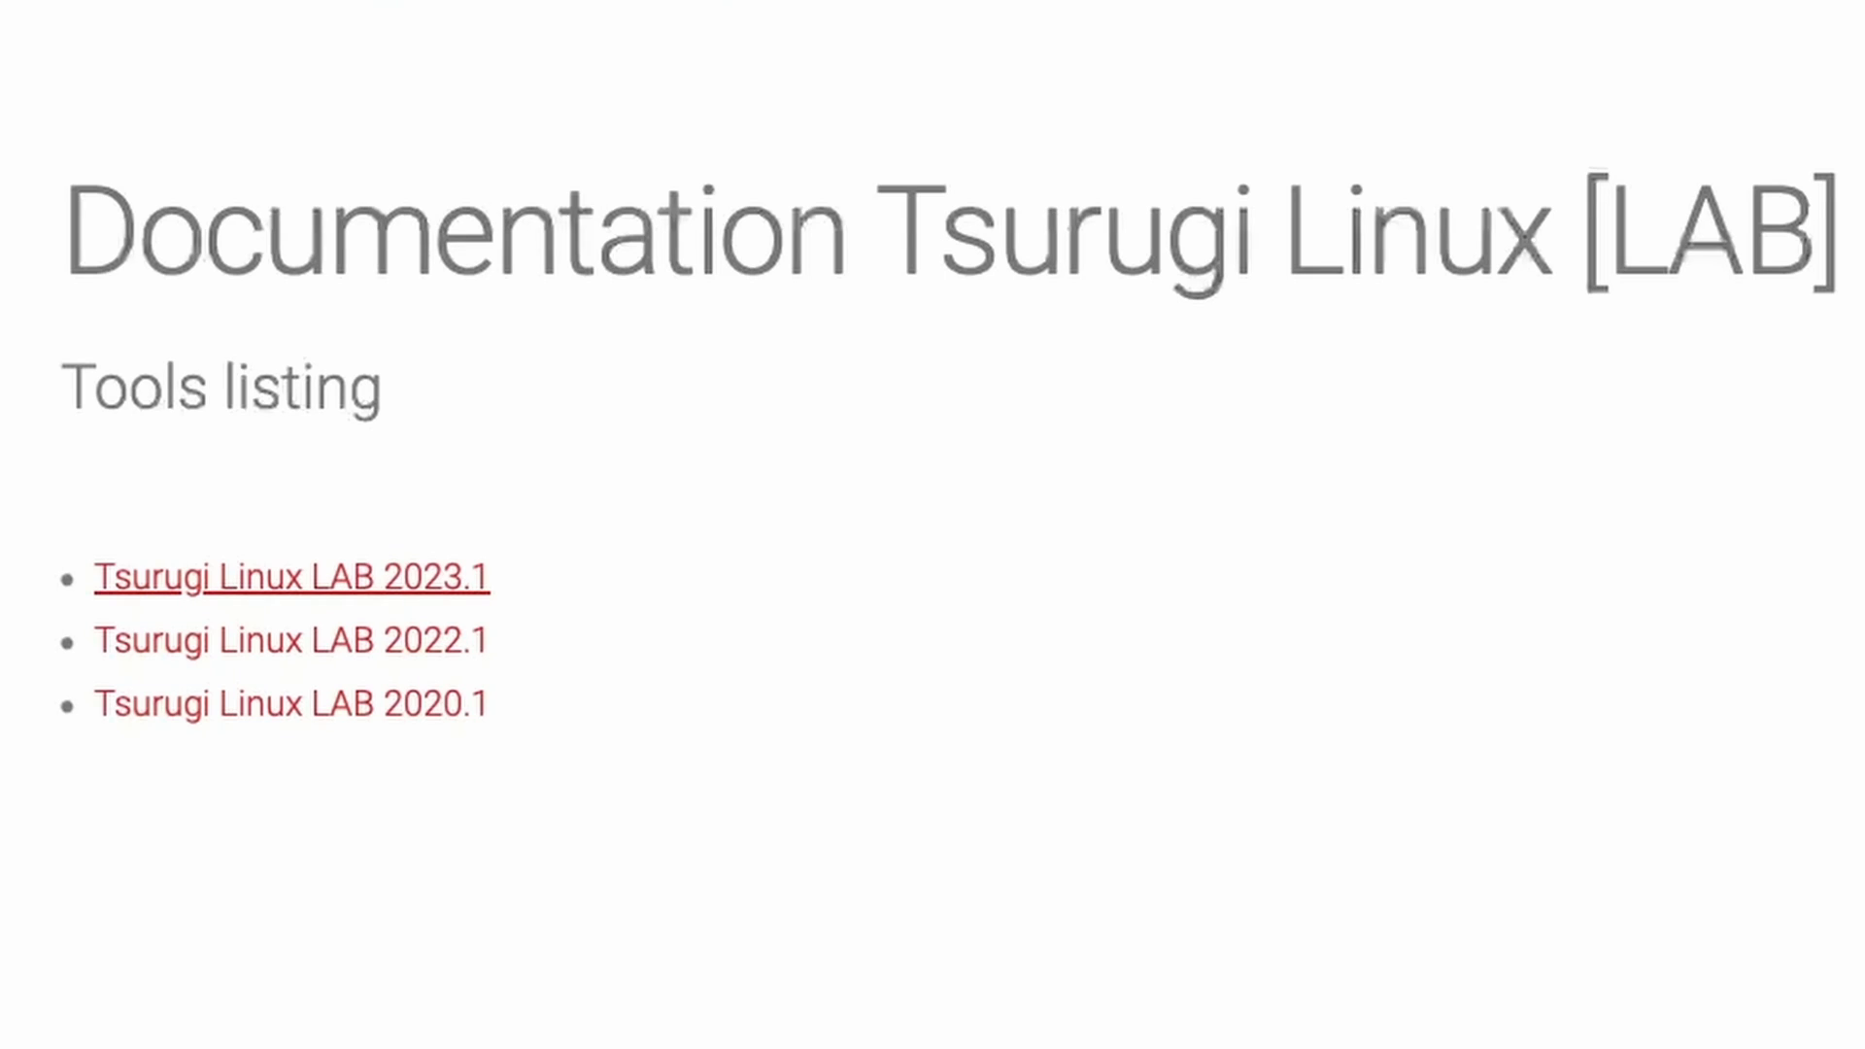
{"action": "left_click", "coordinate": [292, 577]}
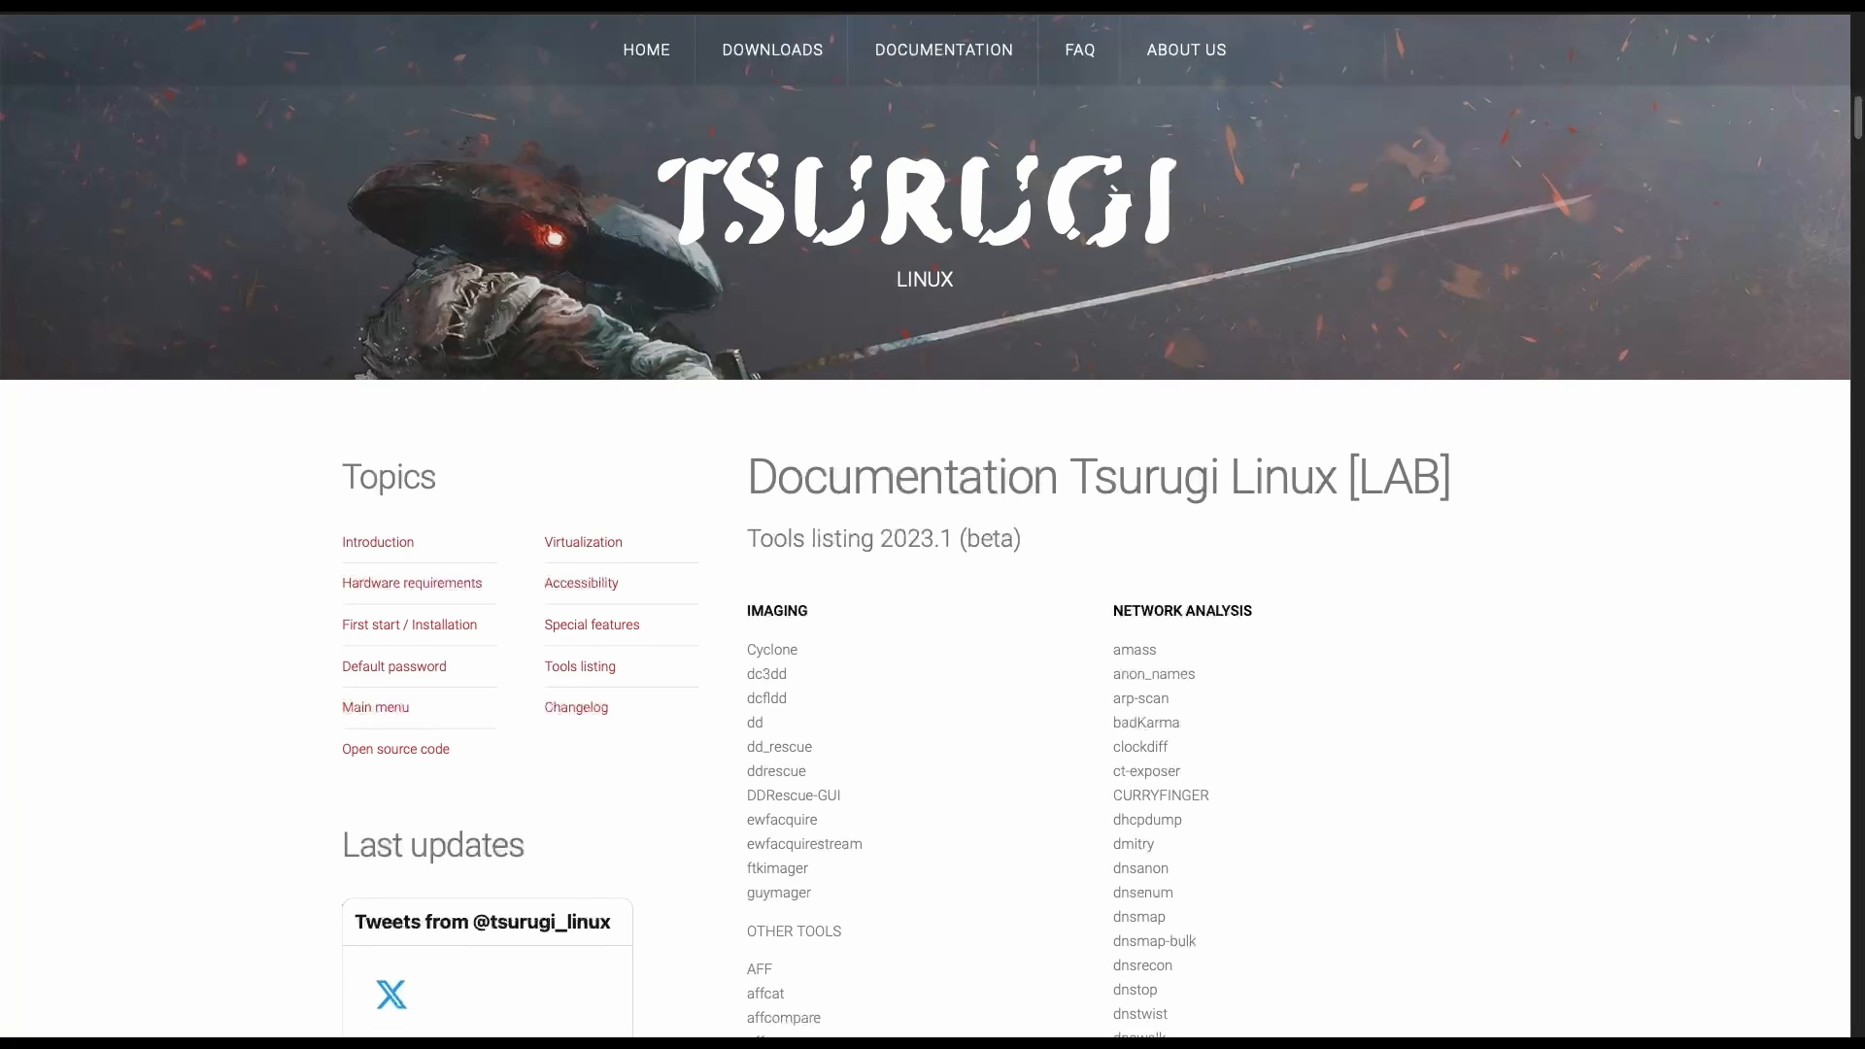
{"action": "scroll", "scroll_direction": "down", "scroll_amount": 3}
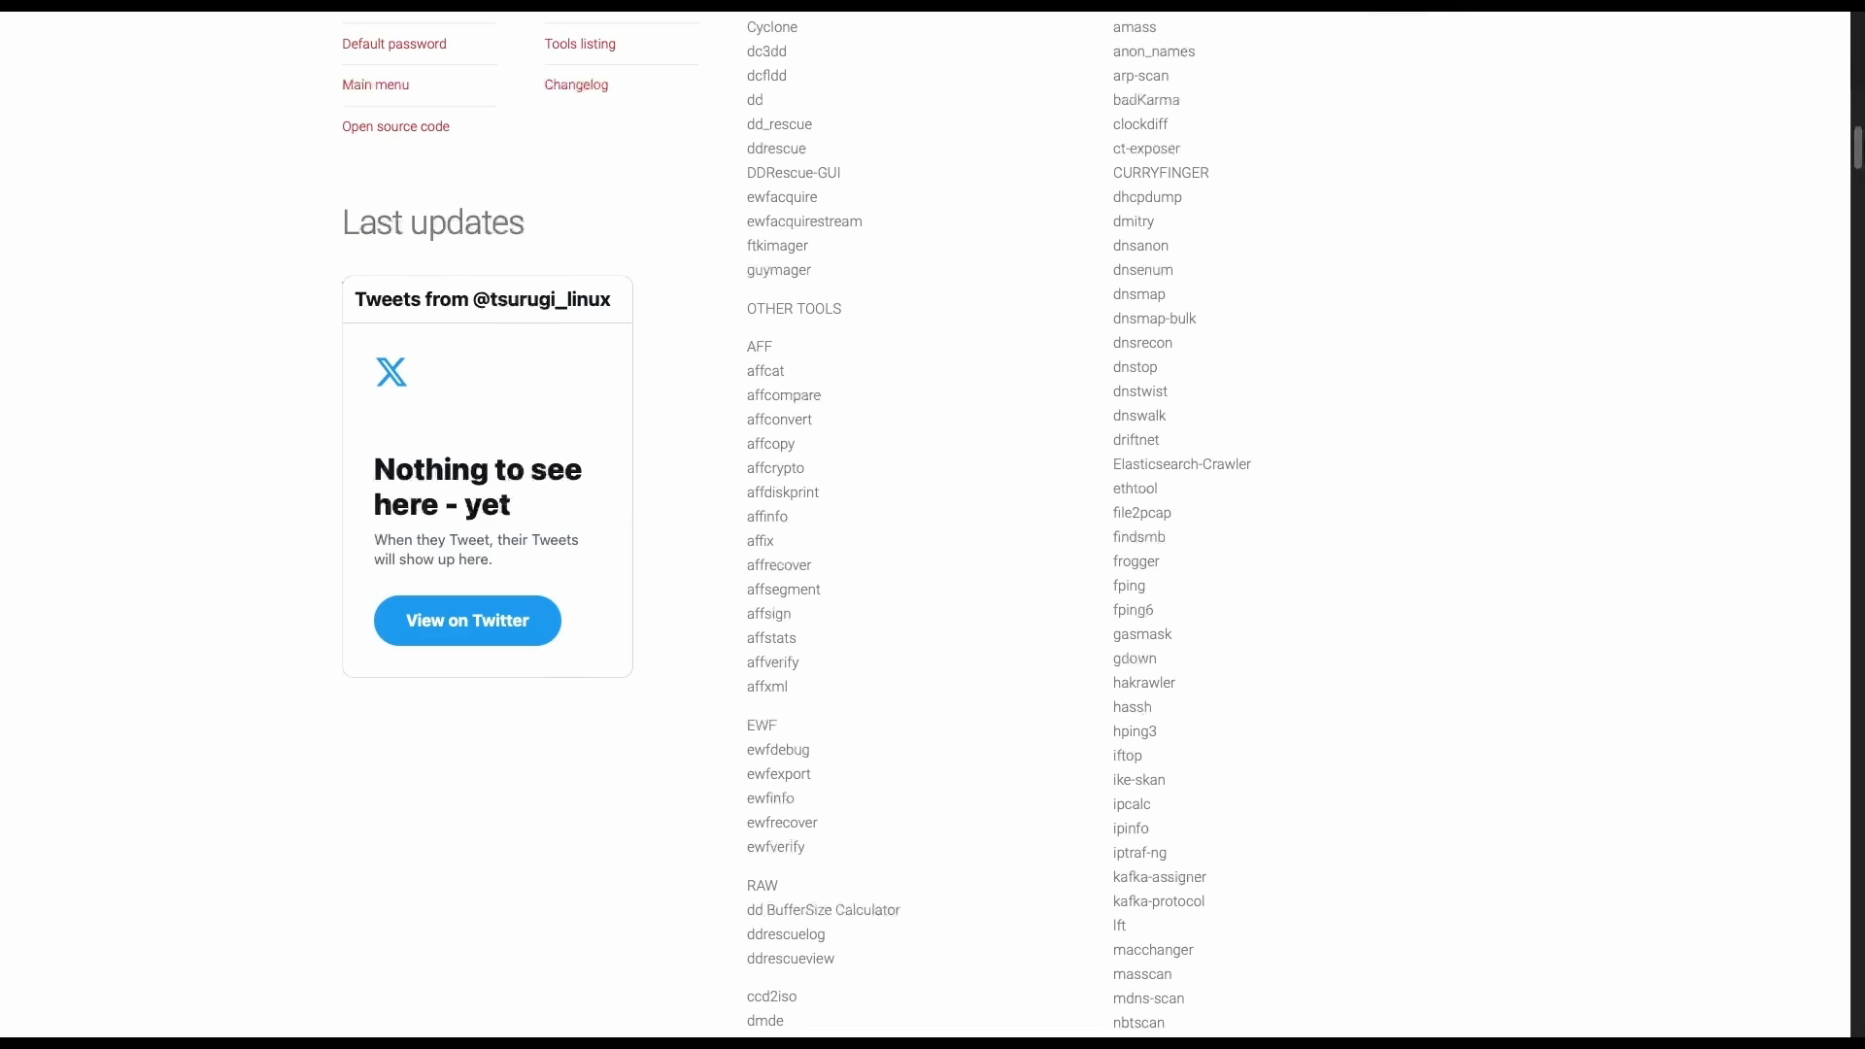
{"action": "scroll", "scroll_direction": "down", "scroll_amount": 3}
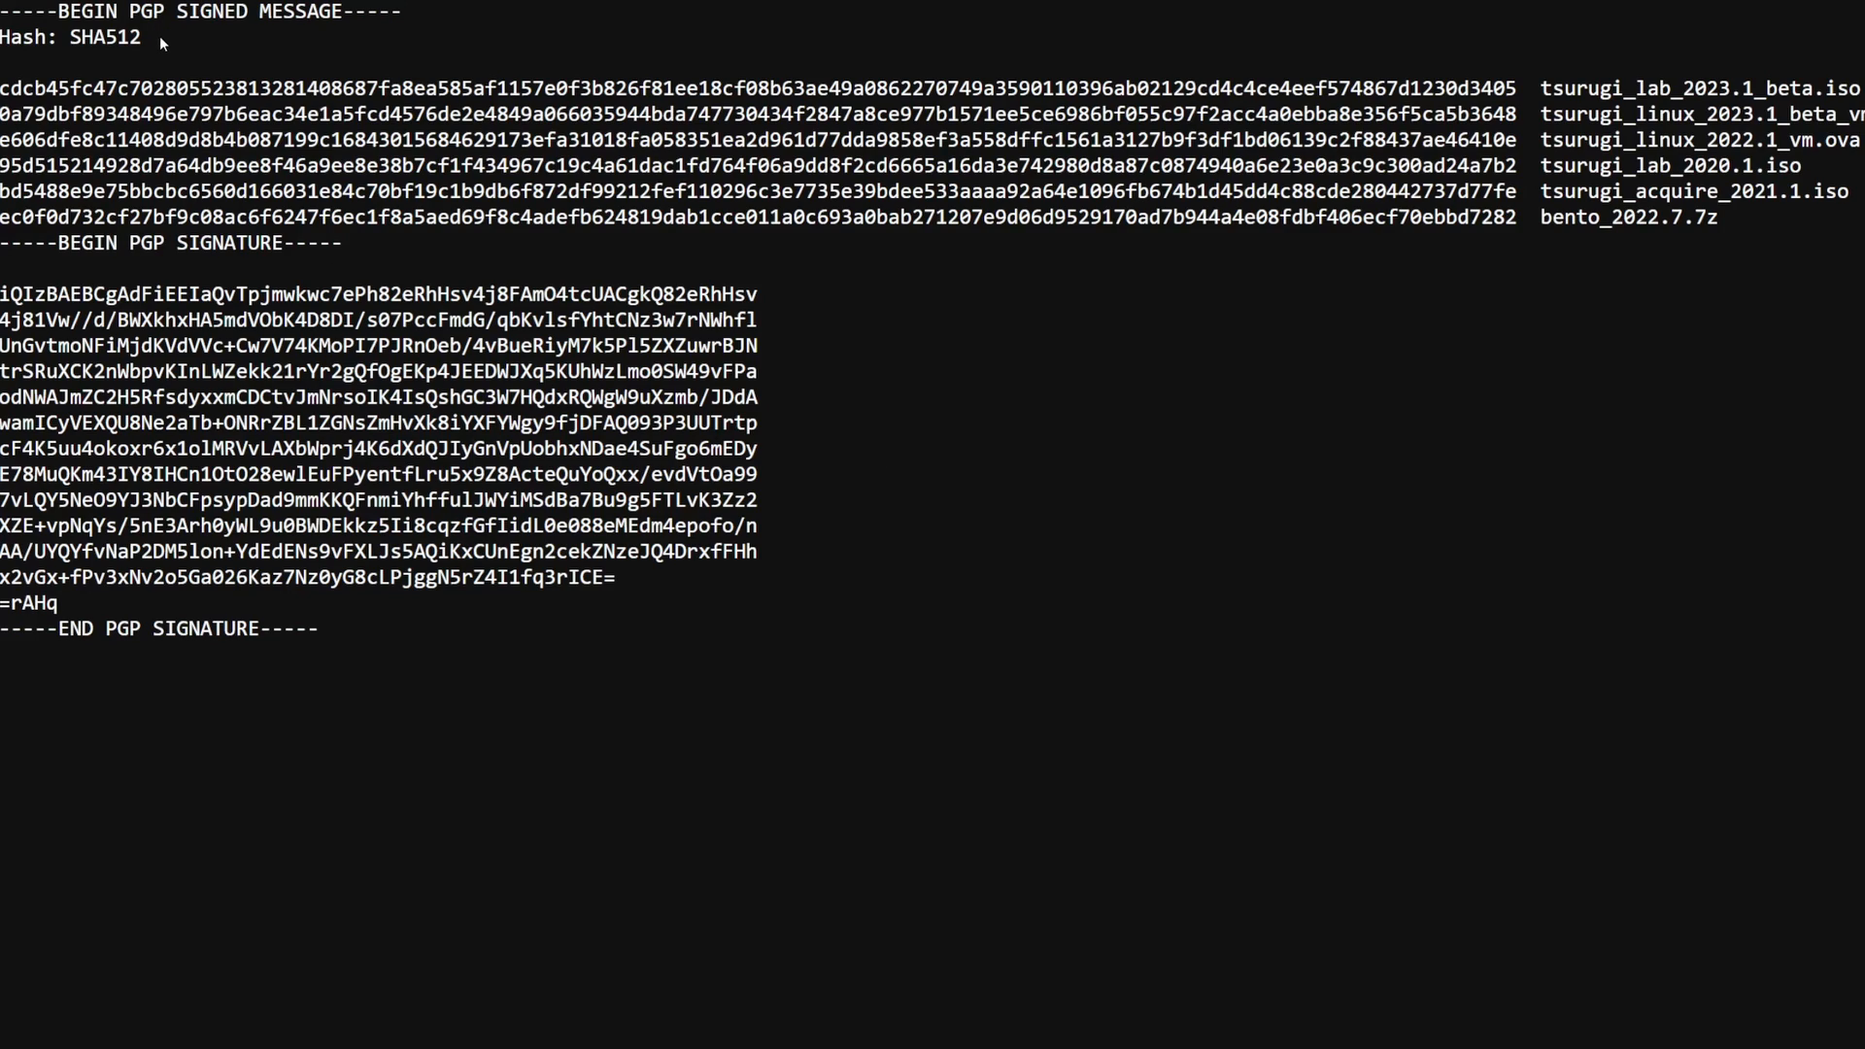
Highlight SHA512 as the algorithm on the signed hash list
{"action": "double_click", "coordinate": [104, 37]}
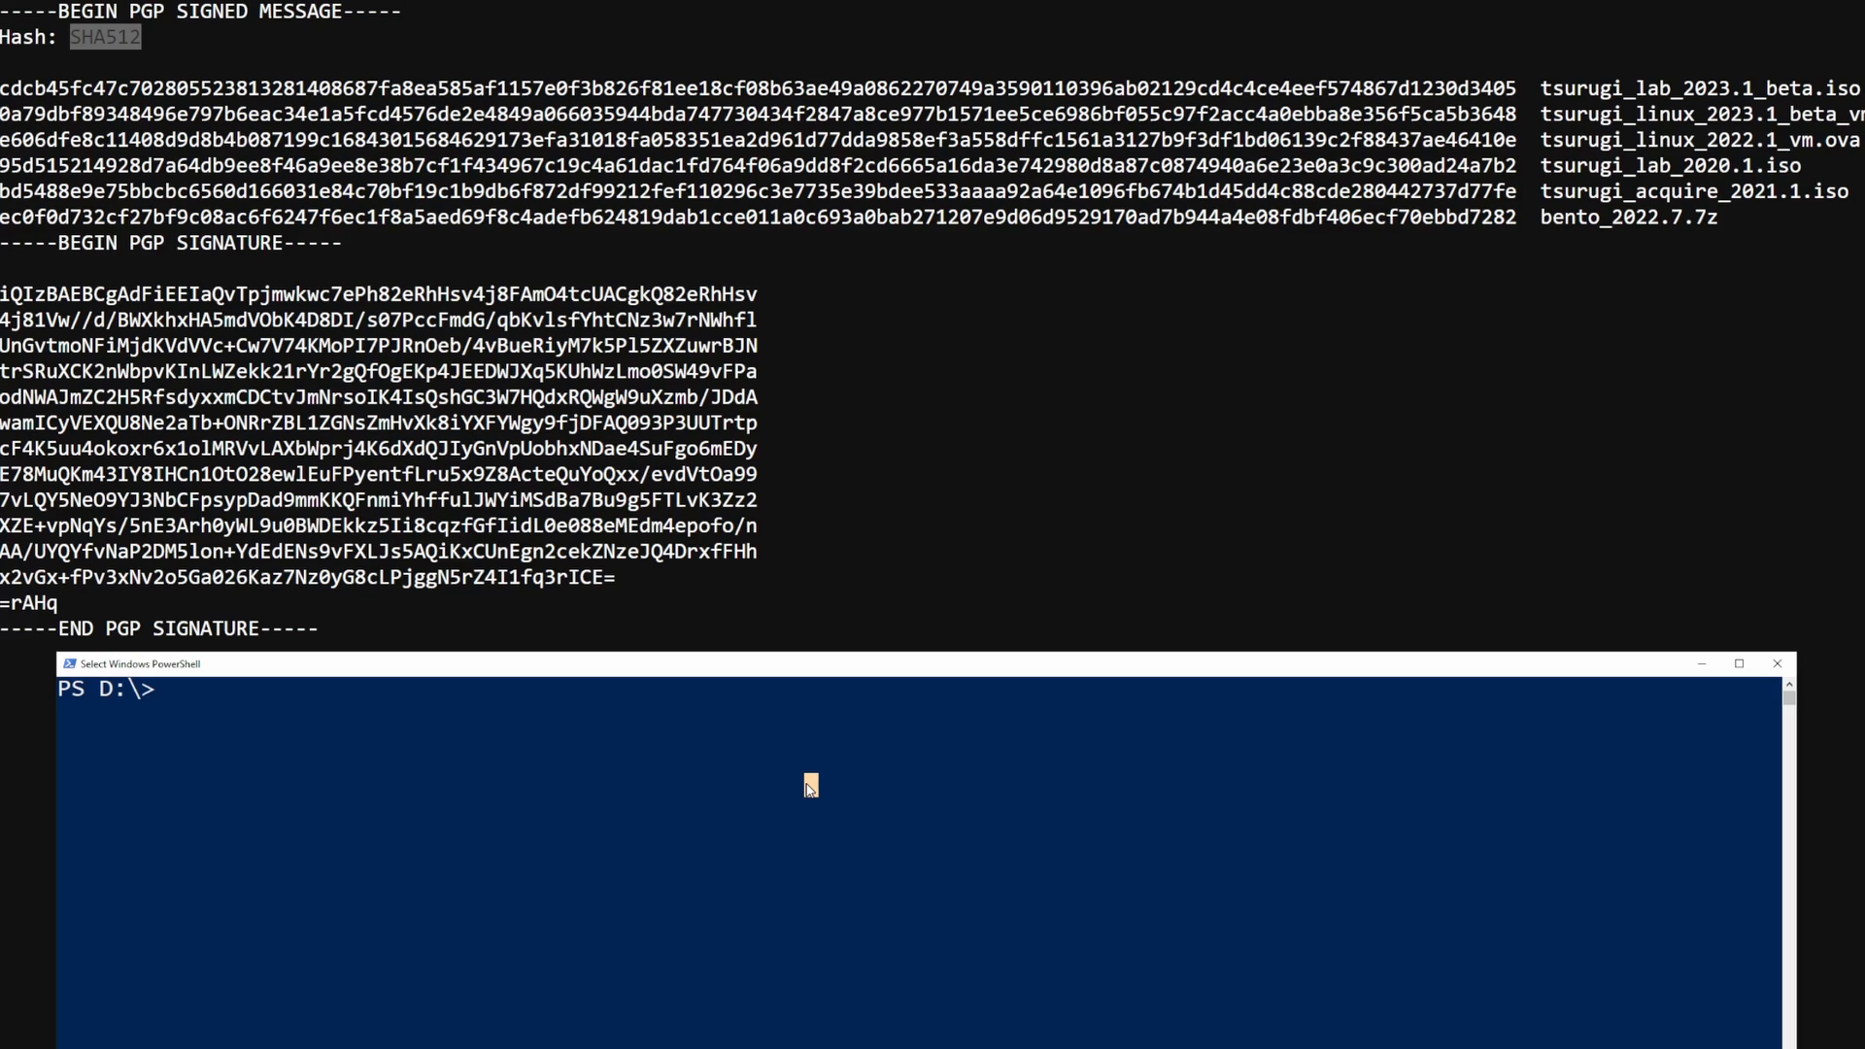
Start computing the Tsurugi OVA's hash with Get-FileHash -Algorithm SHA and mark the output
{"action": "type", "text": "Get-"}
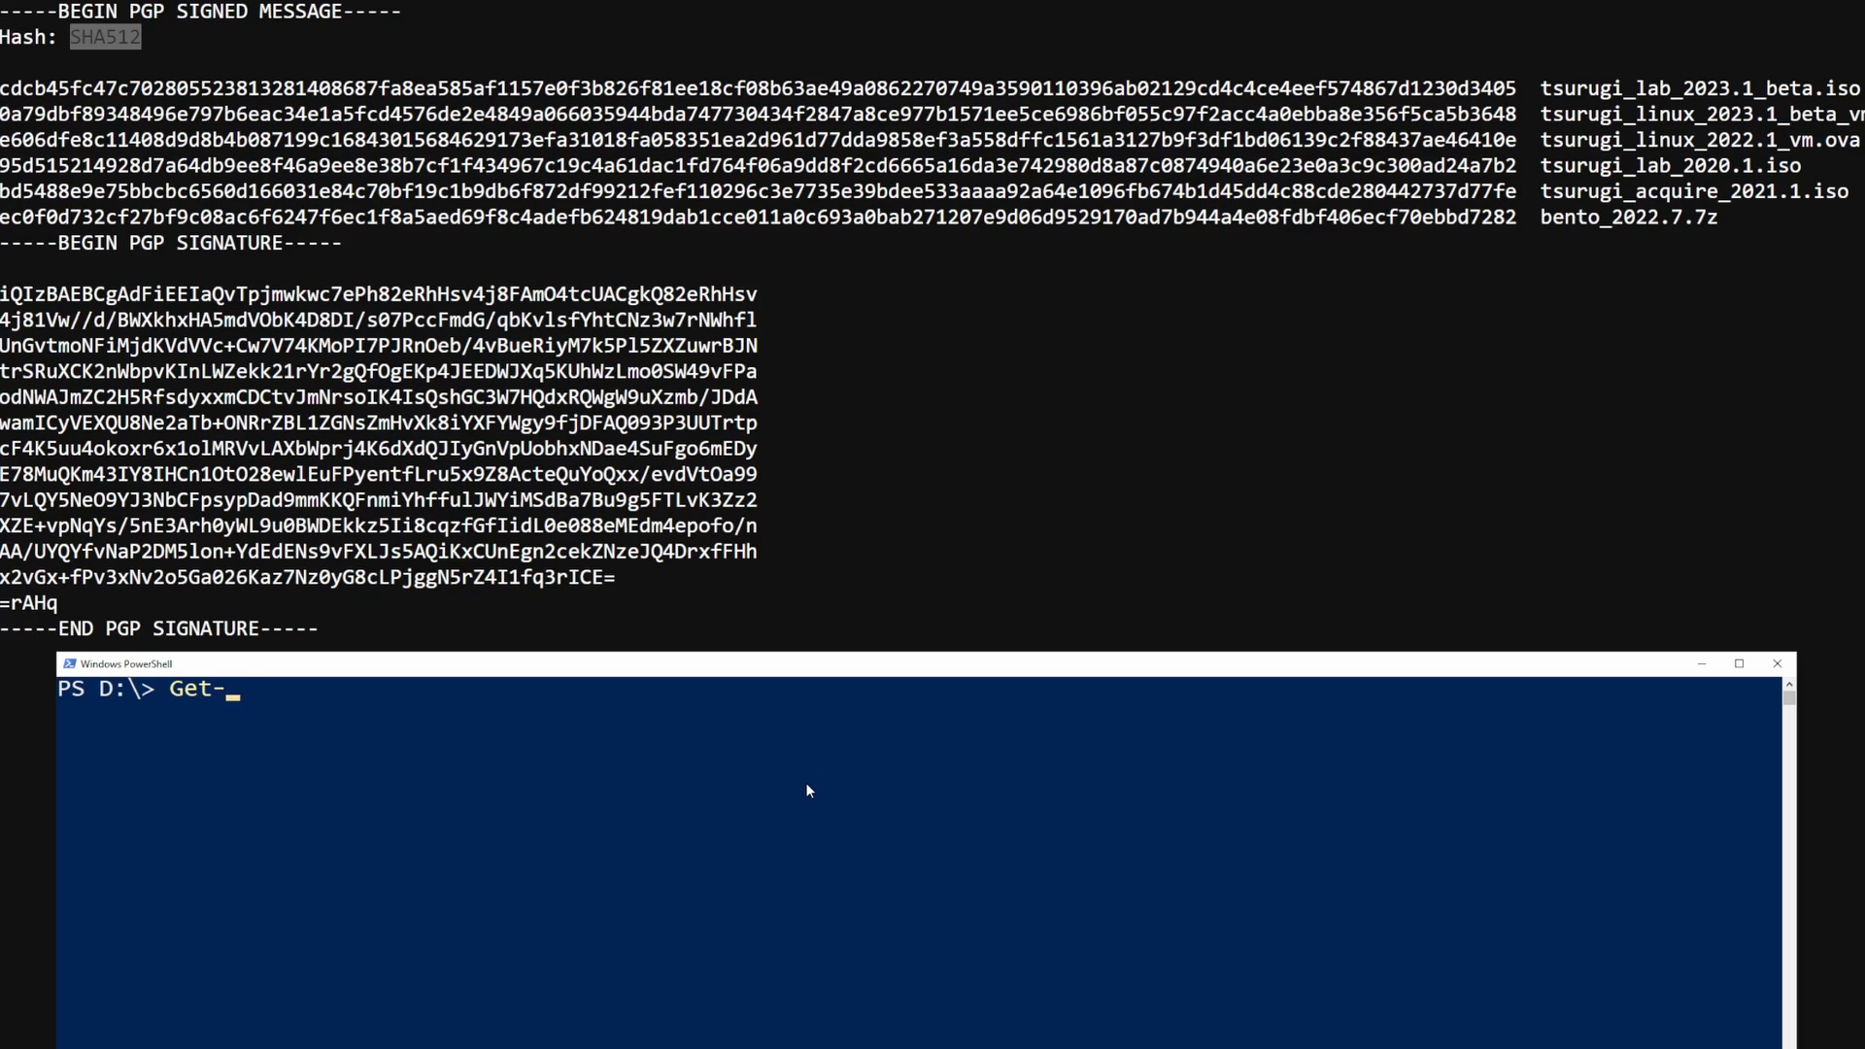
{"action": "type", "text": "FileHash"}
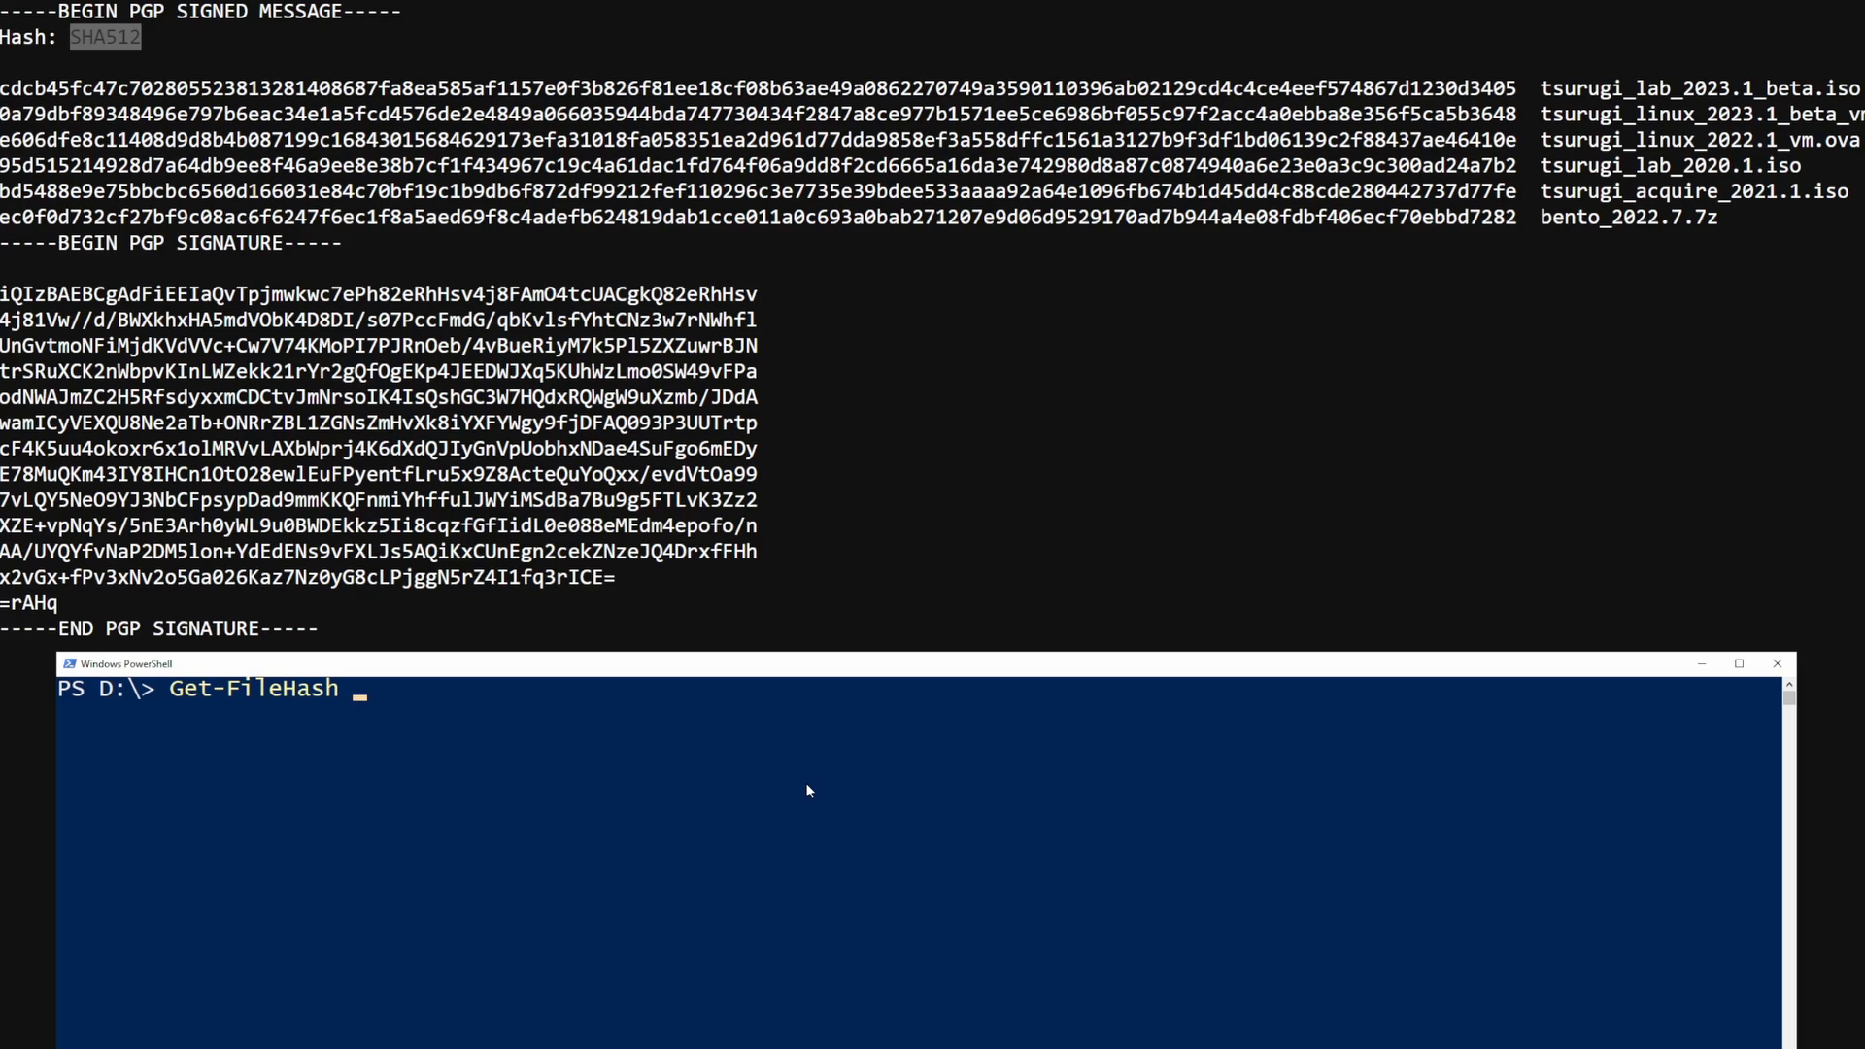
{"action": "type", "text": "-Algo"}
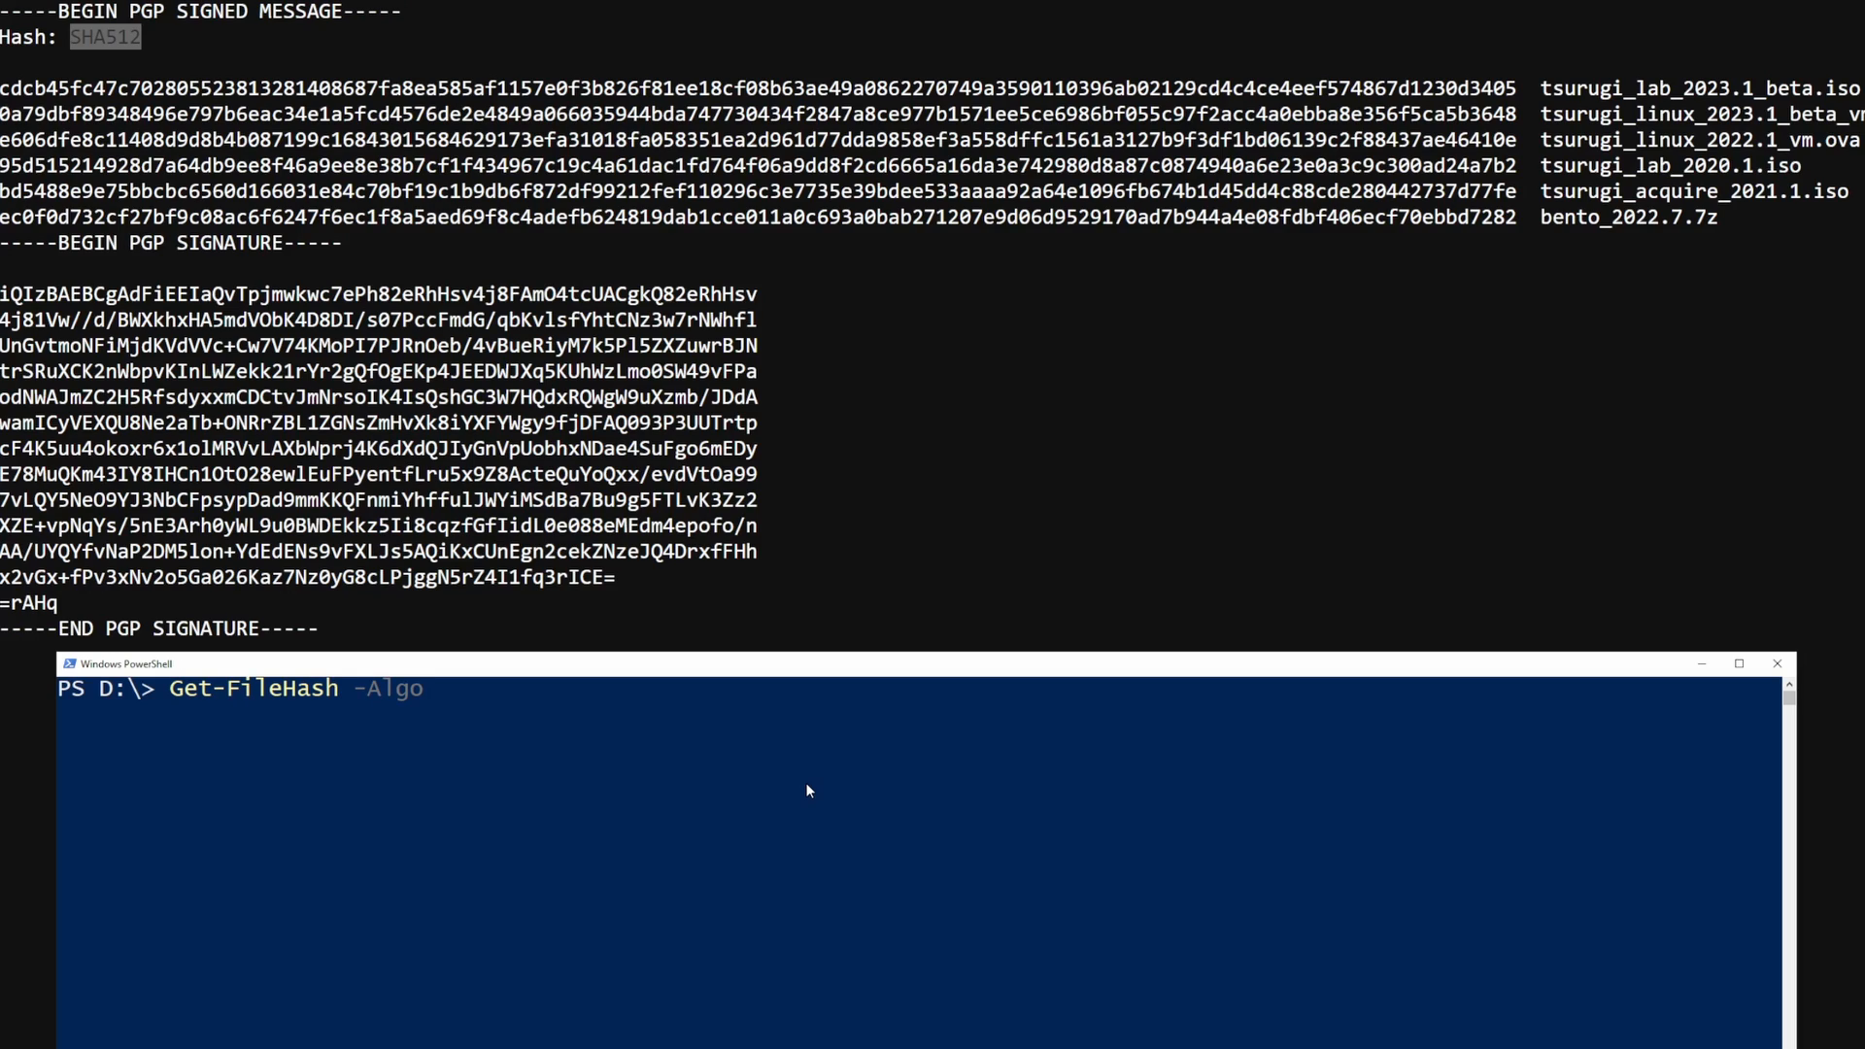
{"action": "type", "text": "rithm"}
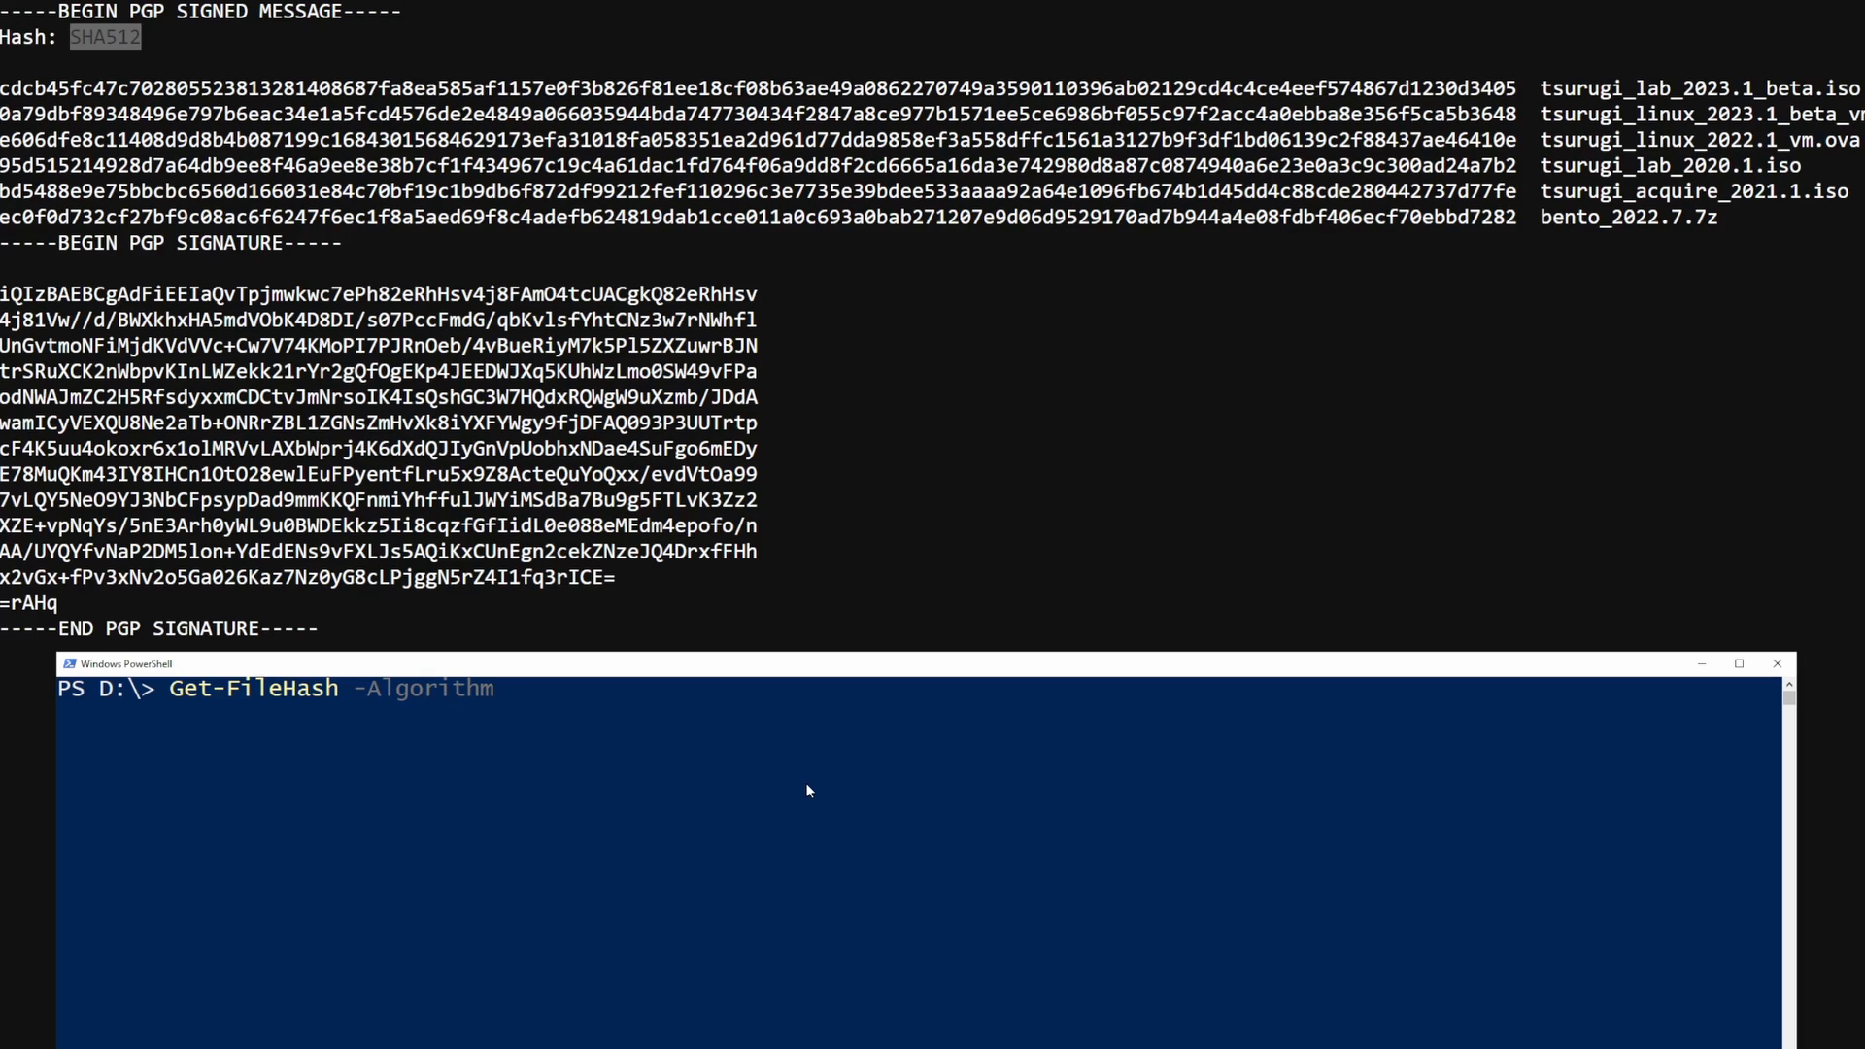
{"action": "type", "text": "SHA"}
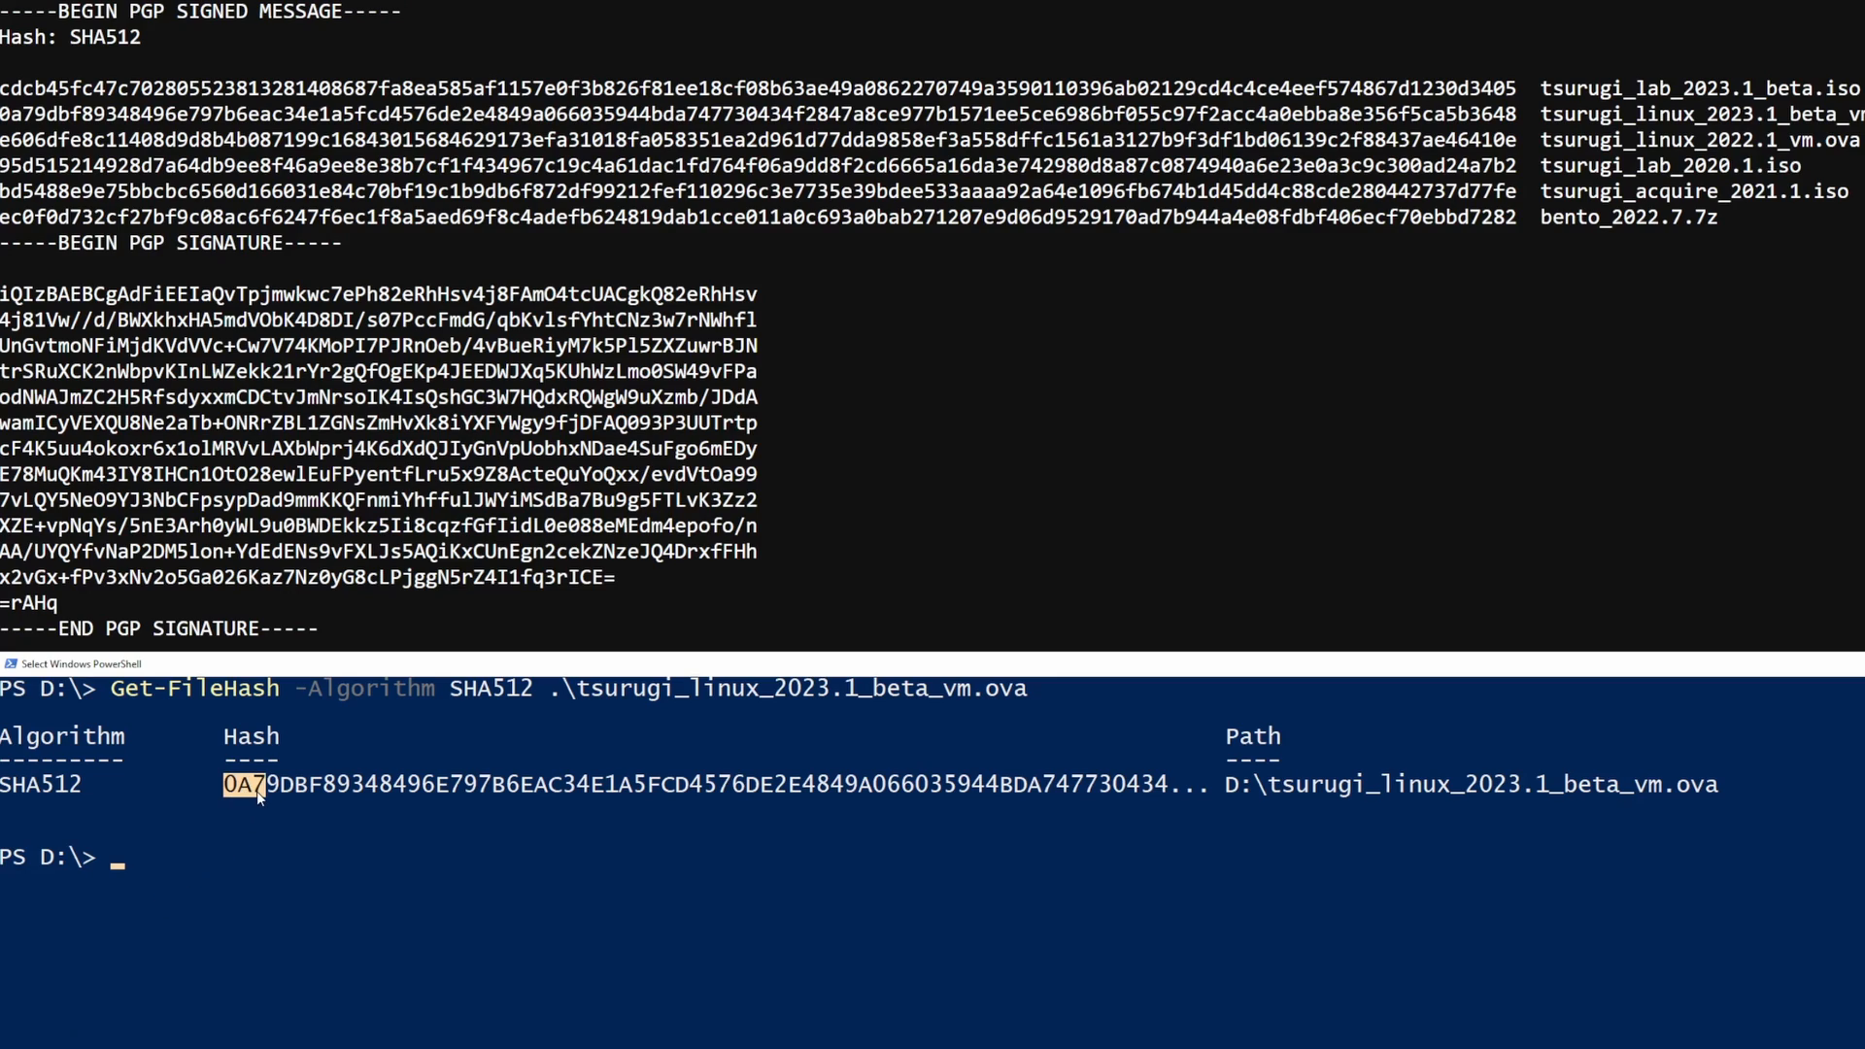
{"action": "left_click_drag", "start_coordinate": [231, 783], "coordinate": [307, 783]}
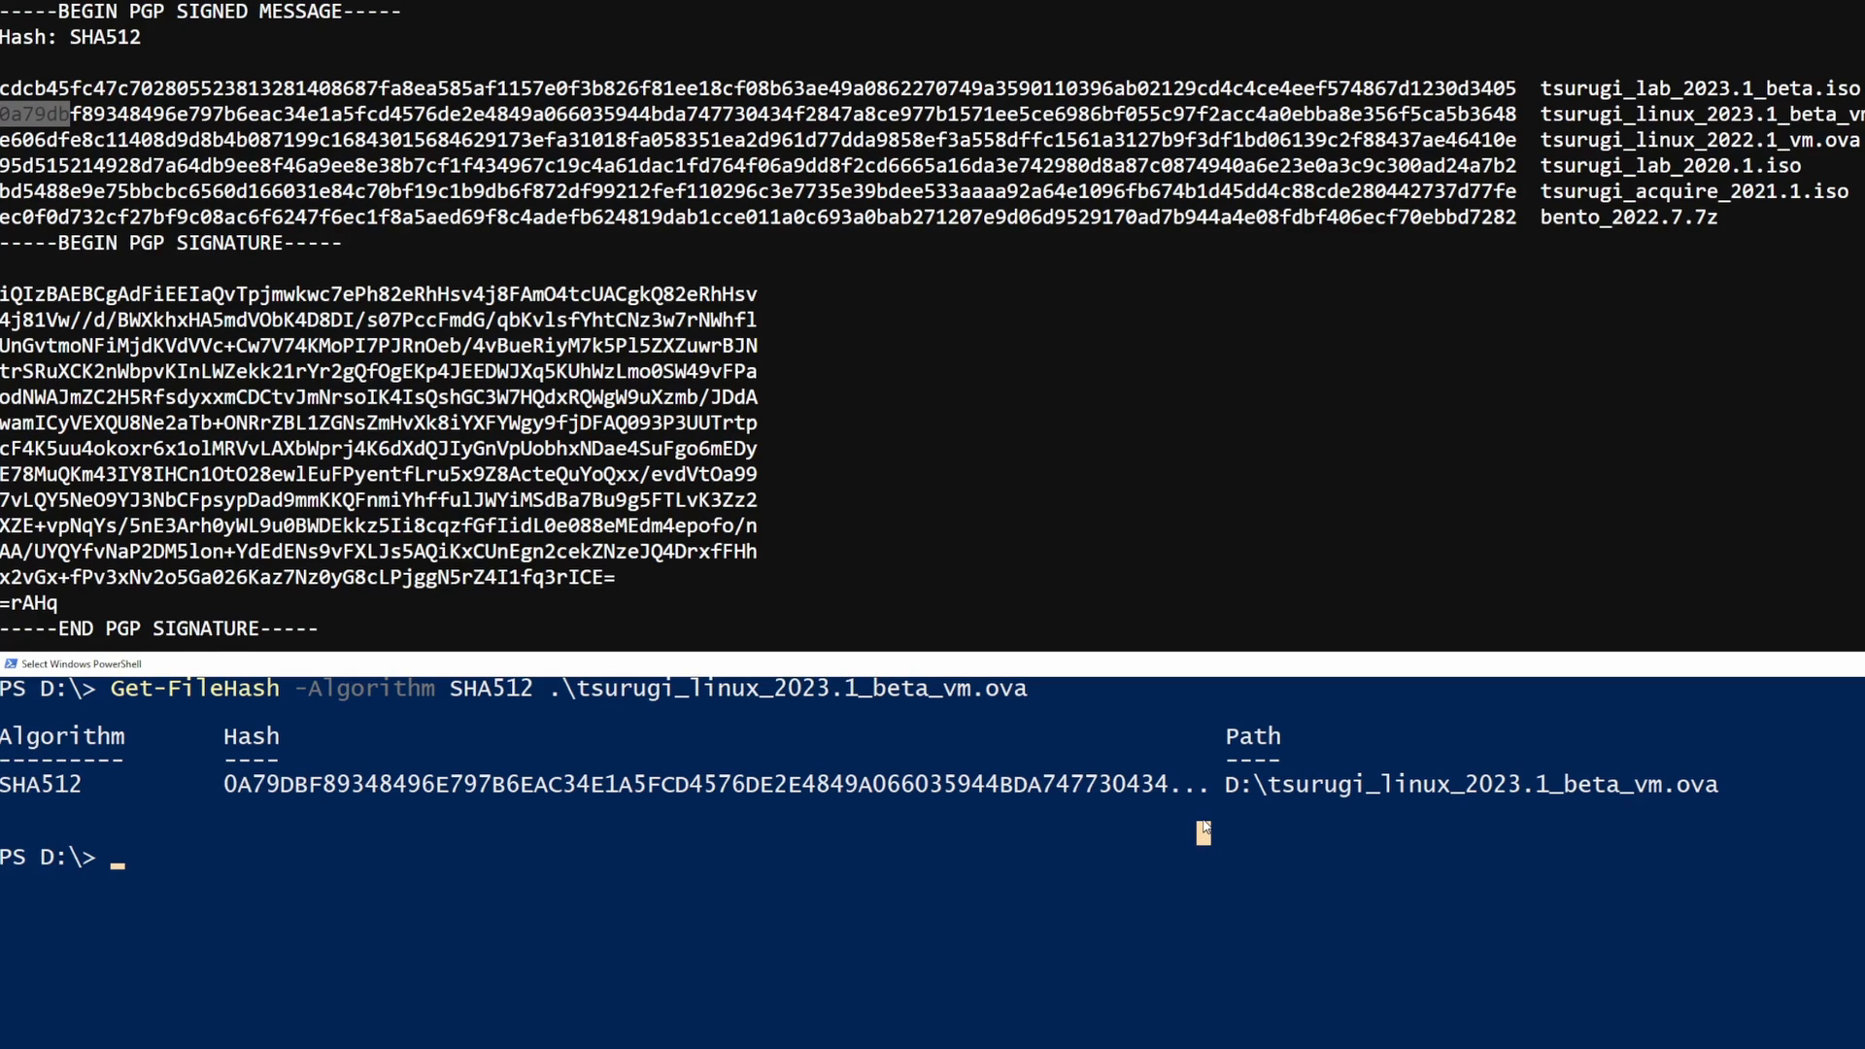
{"action": "mouse_move", "coordinate": [990, 879]}
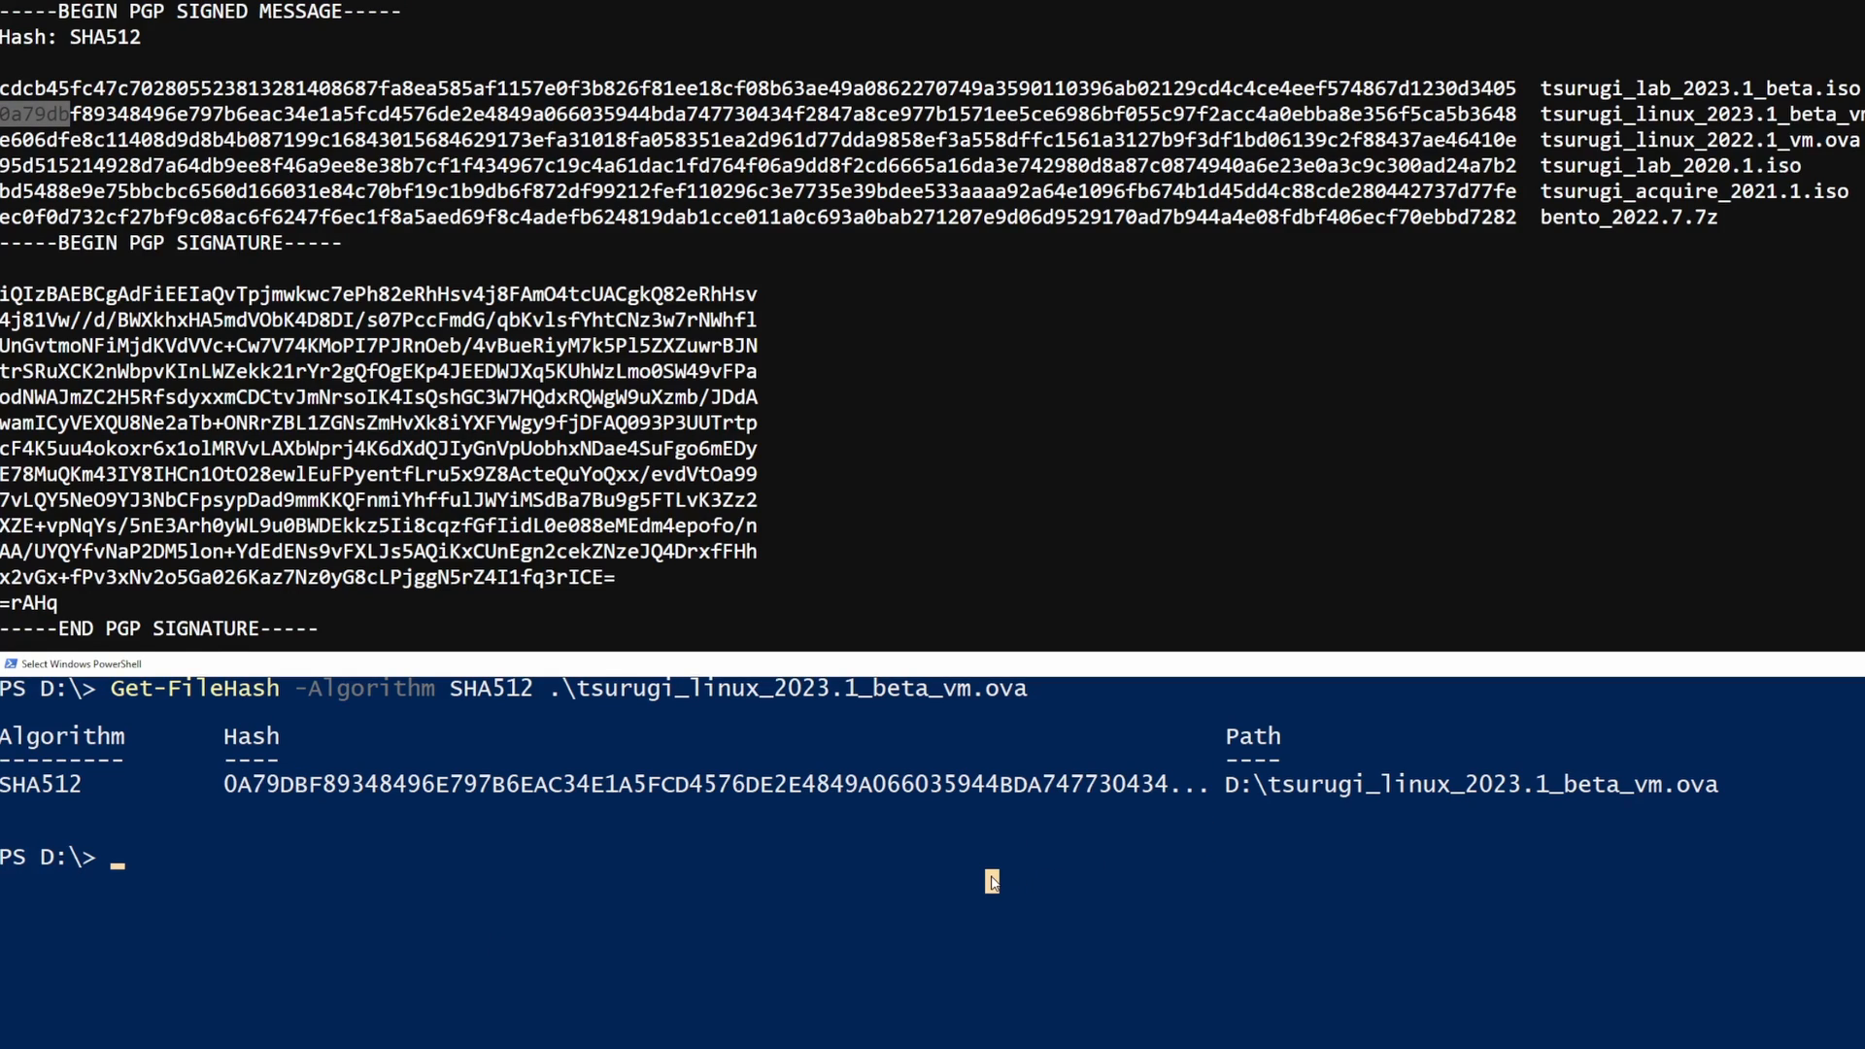
Rerun Get-FileHash -Algorithm SHA512 on tsurugi_linux_2023.1_beta_vm.ova piped to FL and compare
{"action": "type", "text": "Get-FileHash -Algorithm SHA512 .\\tsurugi_linux_2023.1_beta_vm.ova |"}
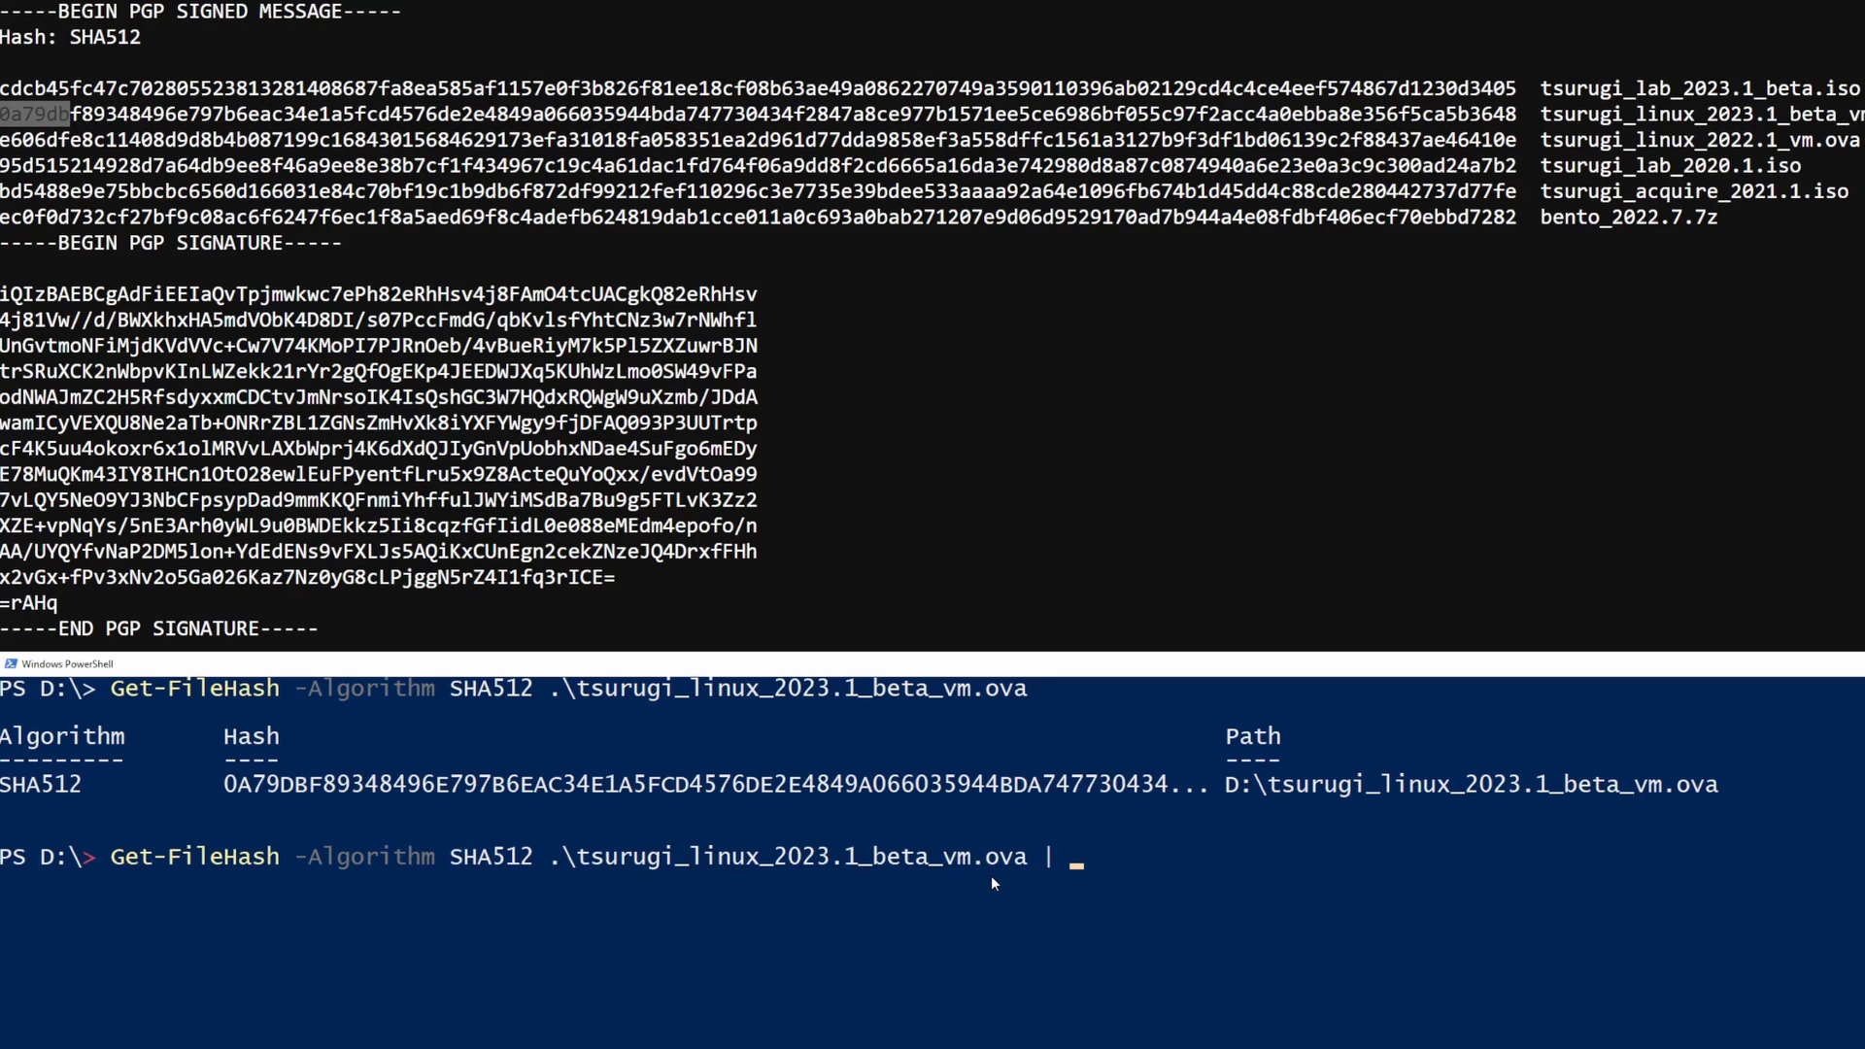
{"action": "type", "text": "FL"}
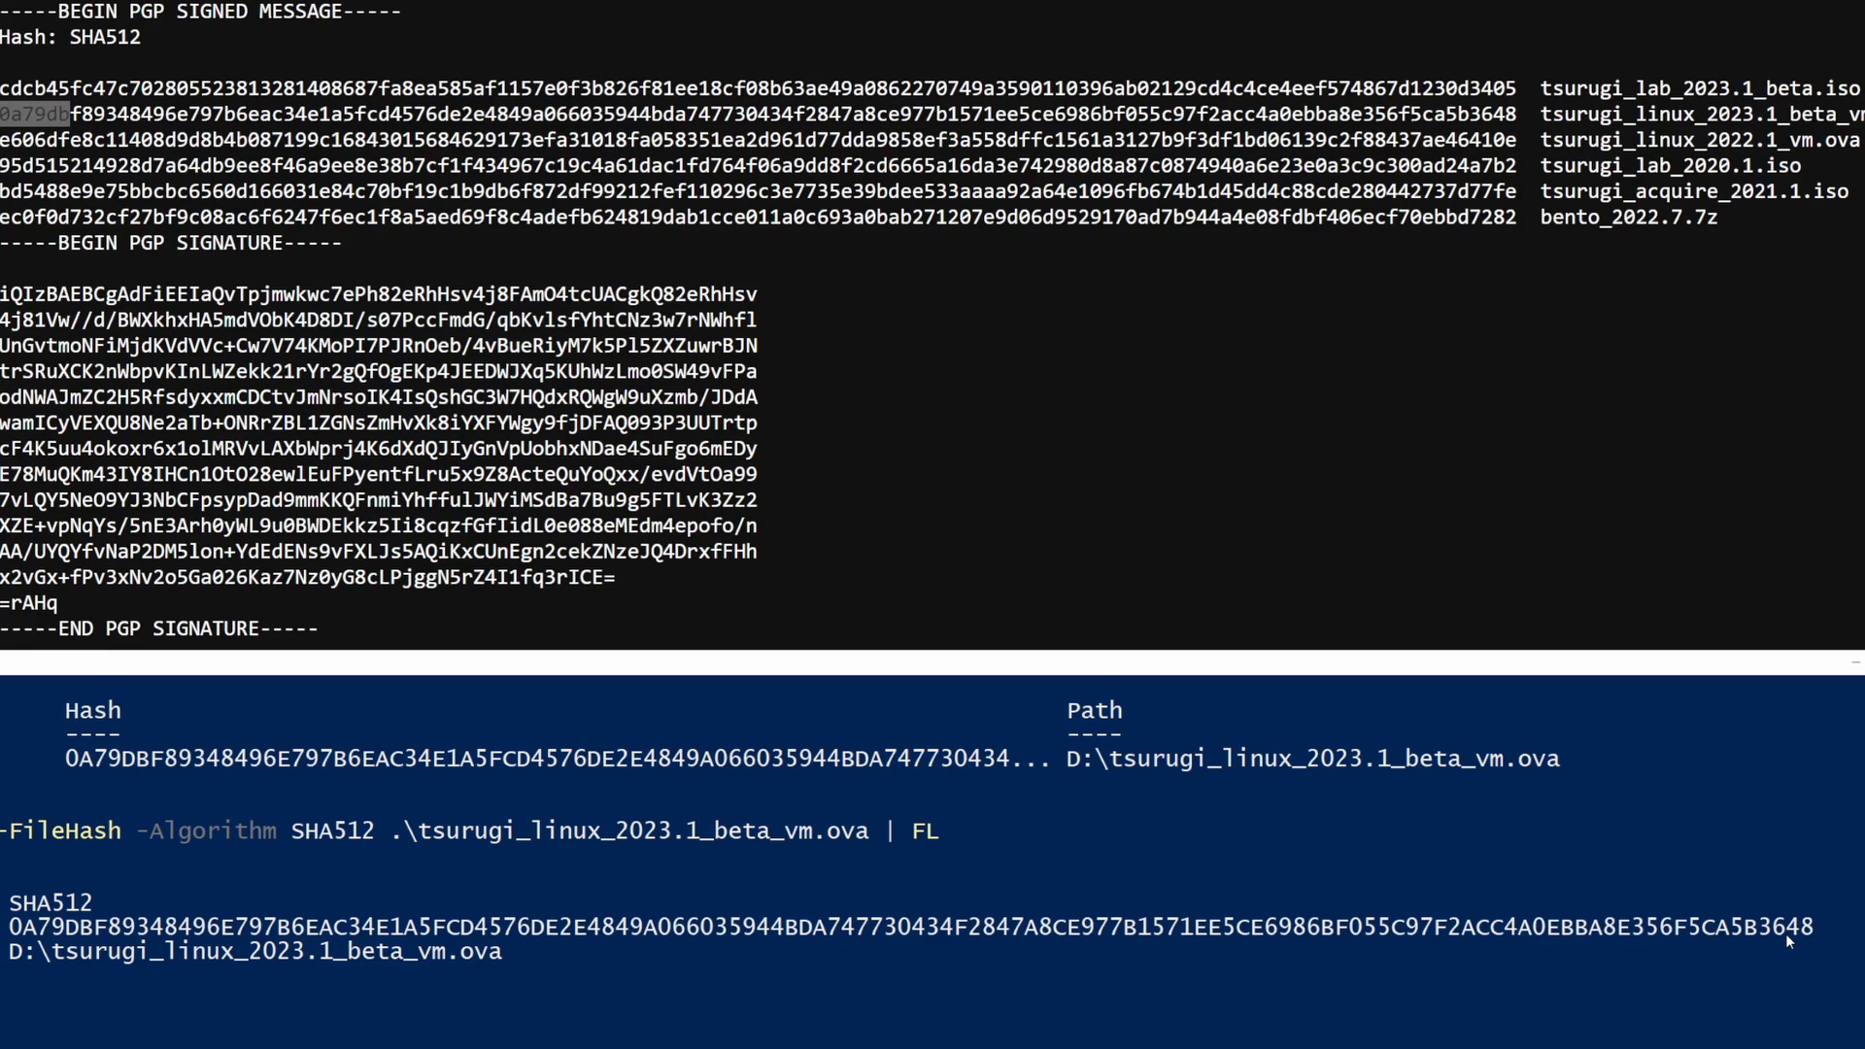
{"action": "double_click", "coordinate": [1789, 927]}
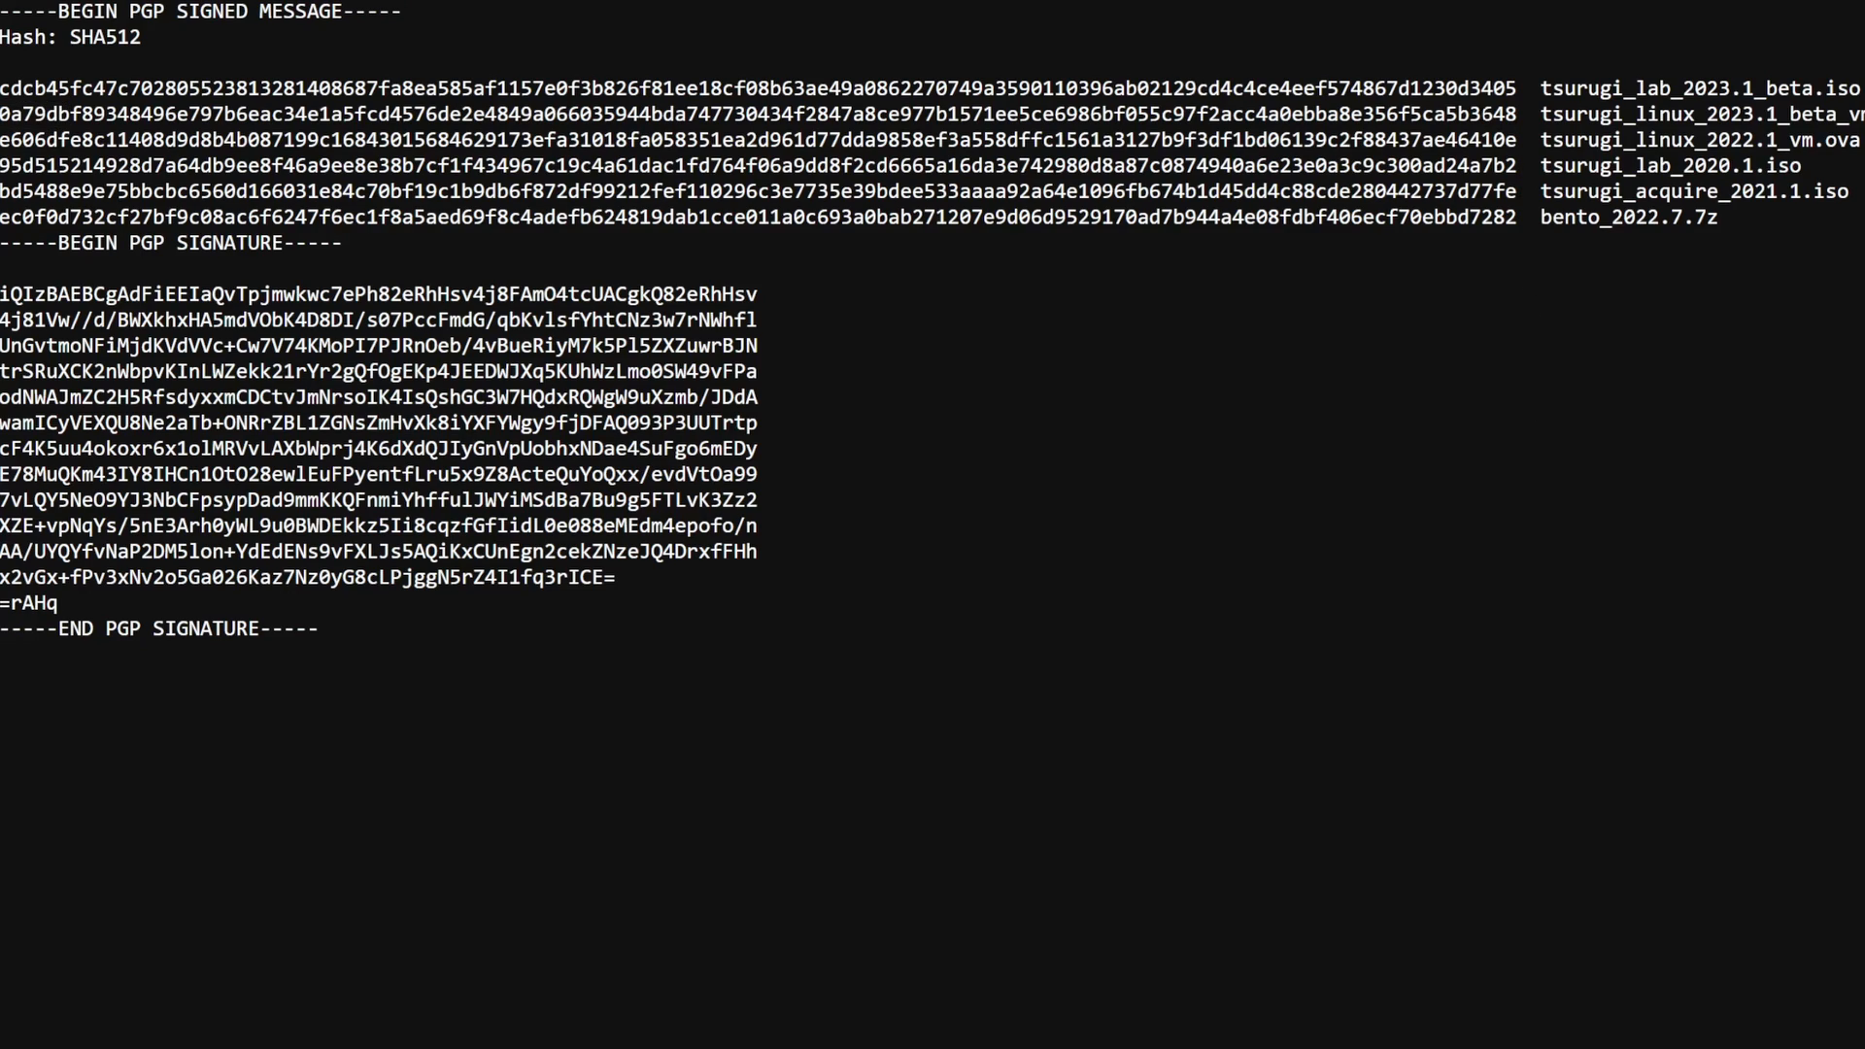
{"action": "double_click", "coordinate": [1501, 113]}
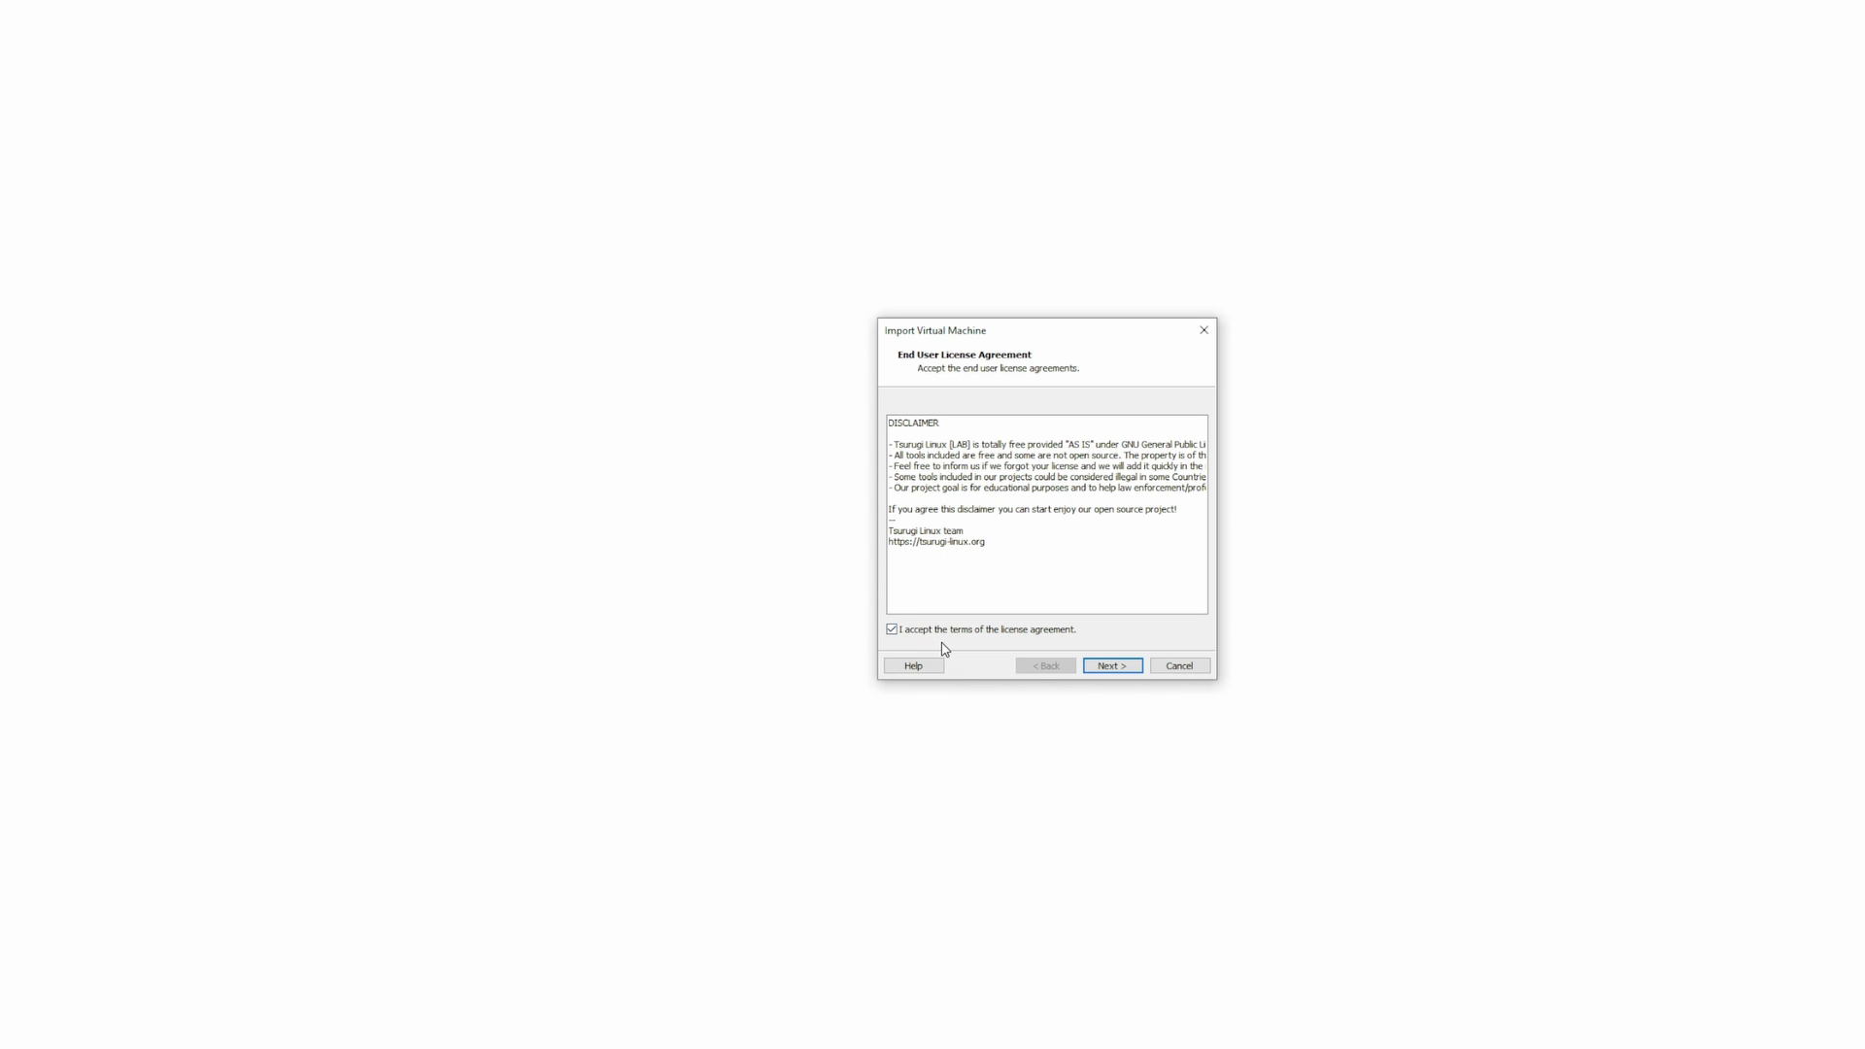
Accept the Tsurugi license and start the import into D:\TEST
{"action": "left_click", "coordinate": [1111, 664]}
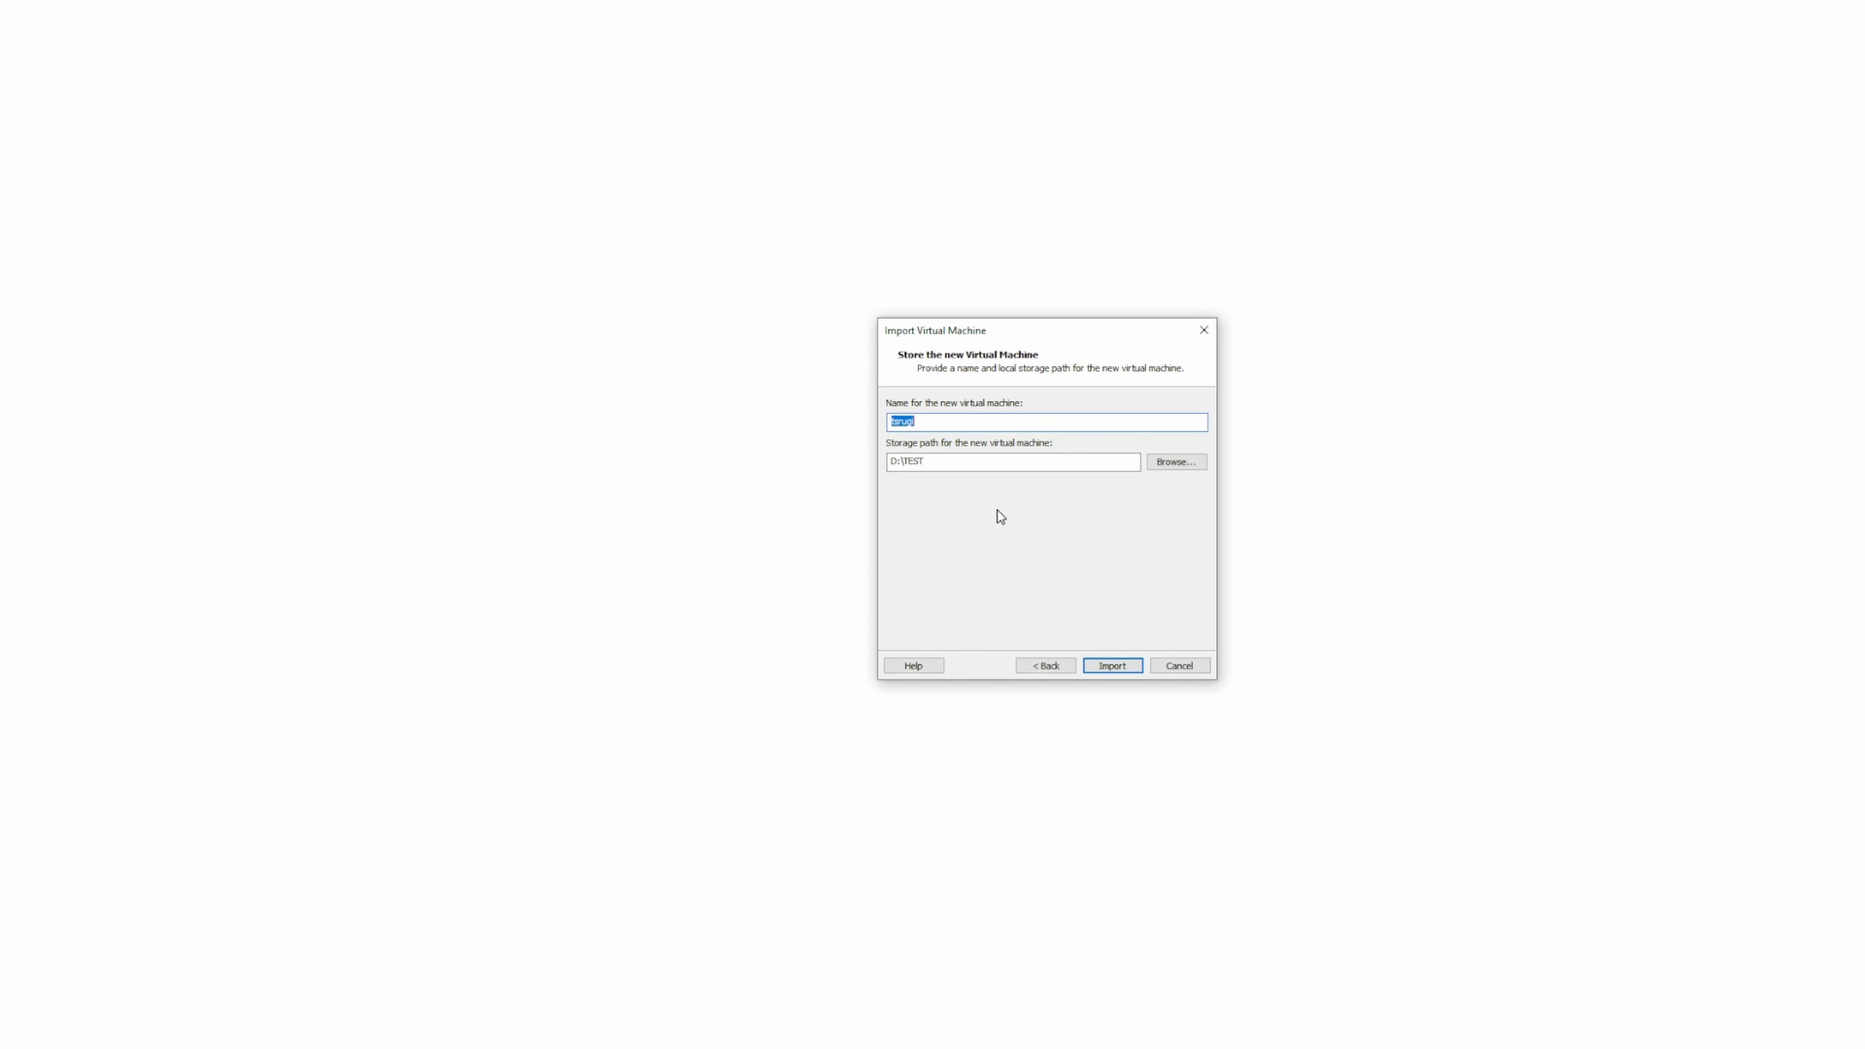
{"action": "mouse_move", "coordinate": [1066, 563]}
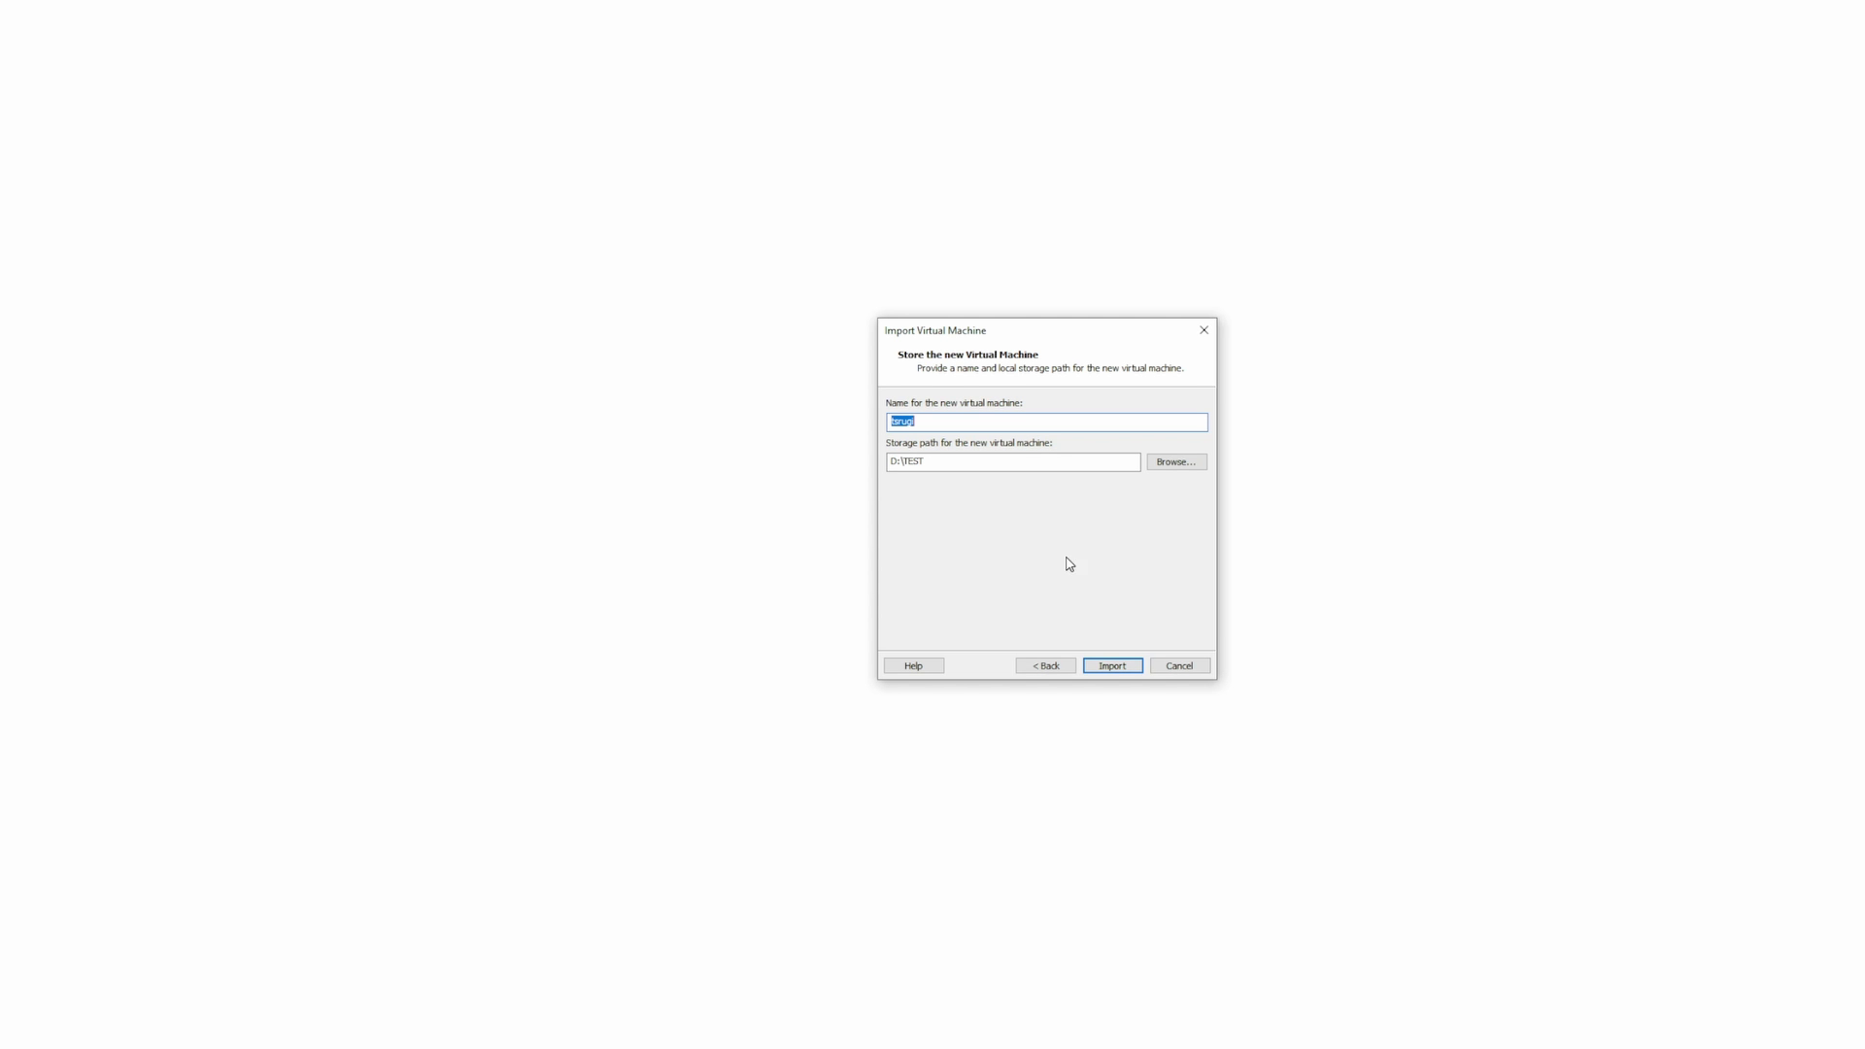
{"action": "left_click", "coordinate": [1111, 664]}
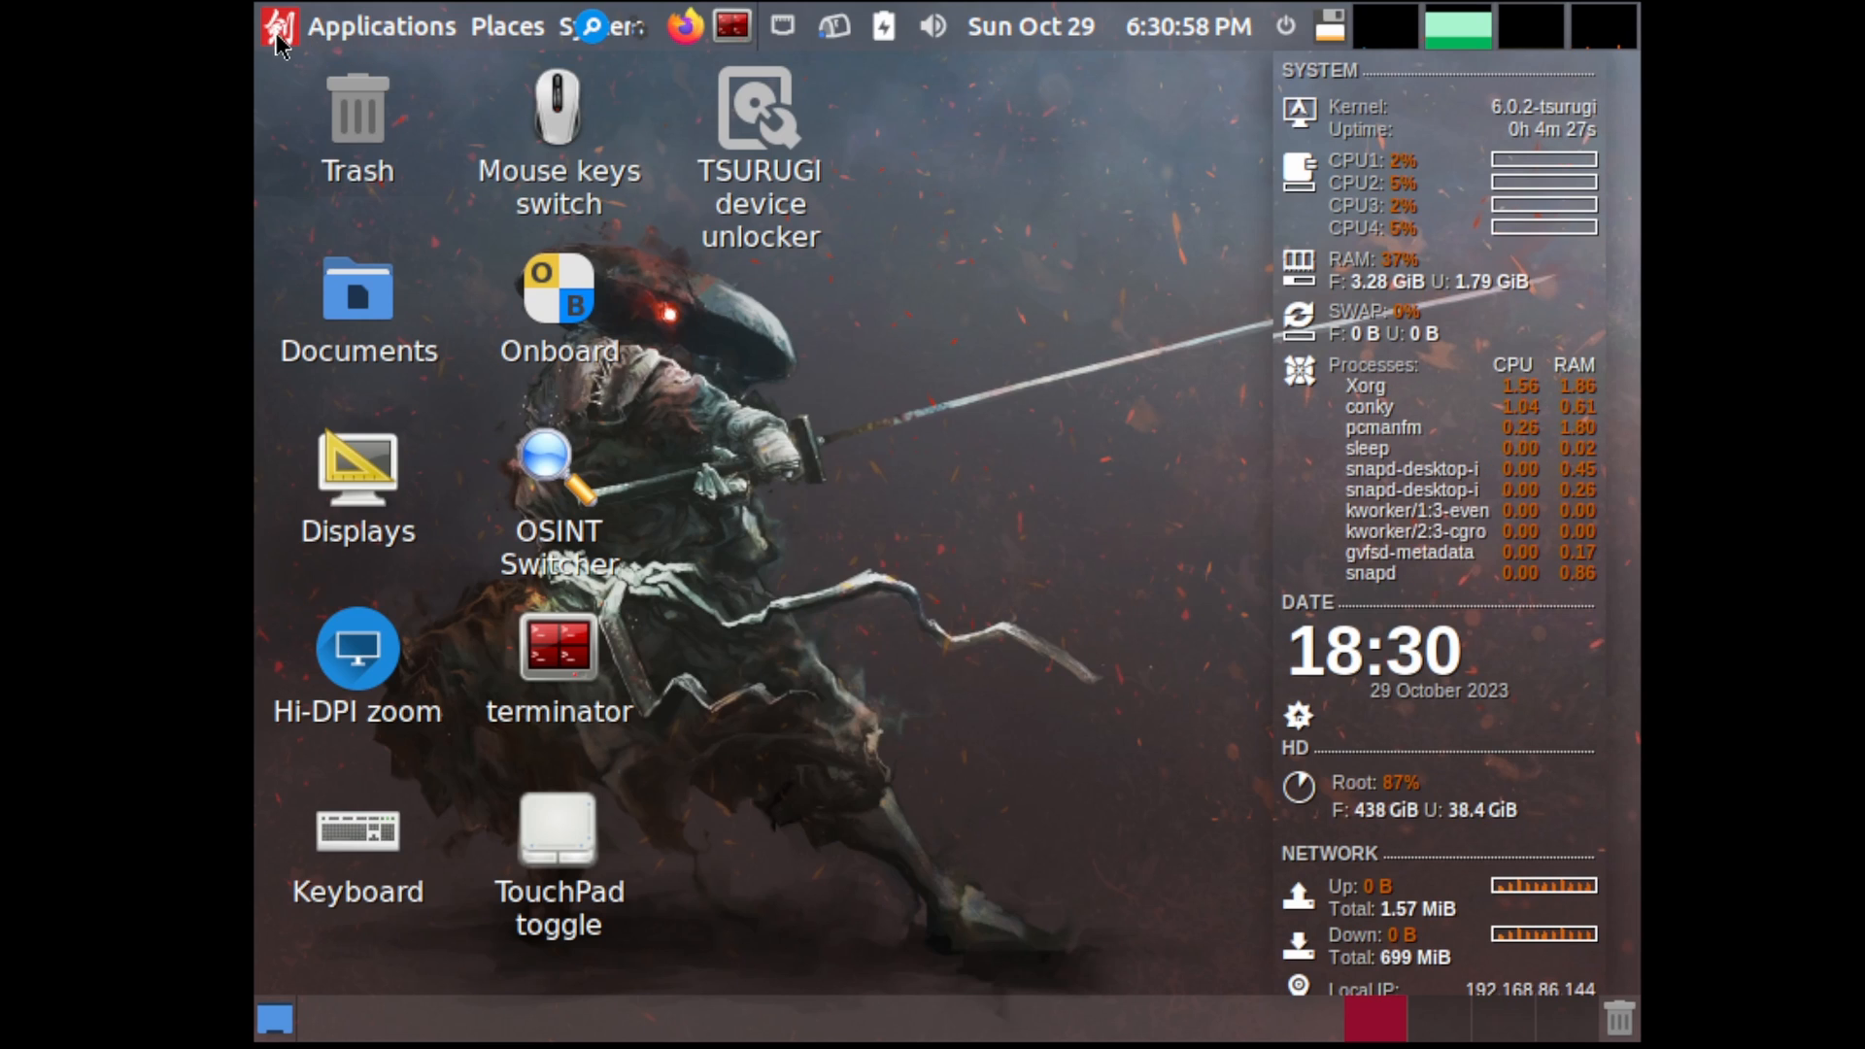
Open the Applications menu on the Tsurugi top panel
{"action": "left_click", "coordinate": [381, 26]}
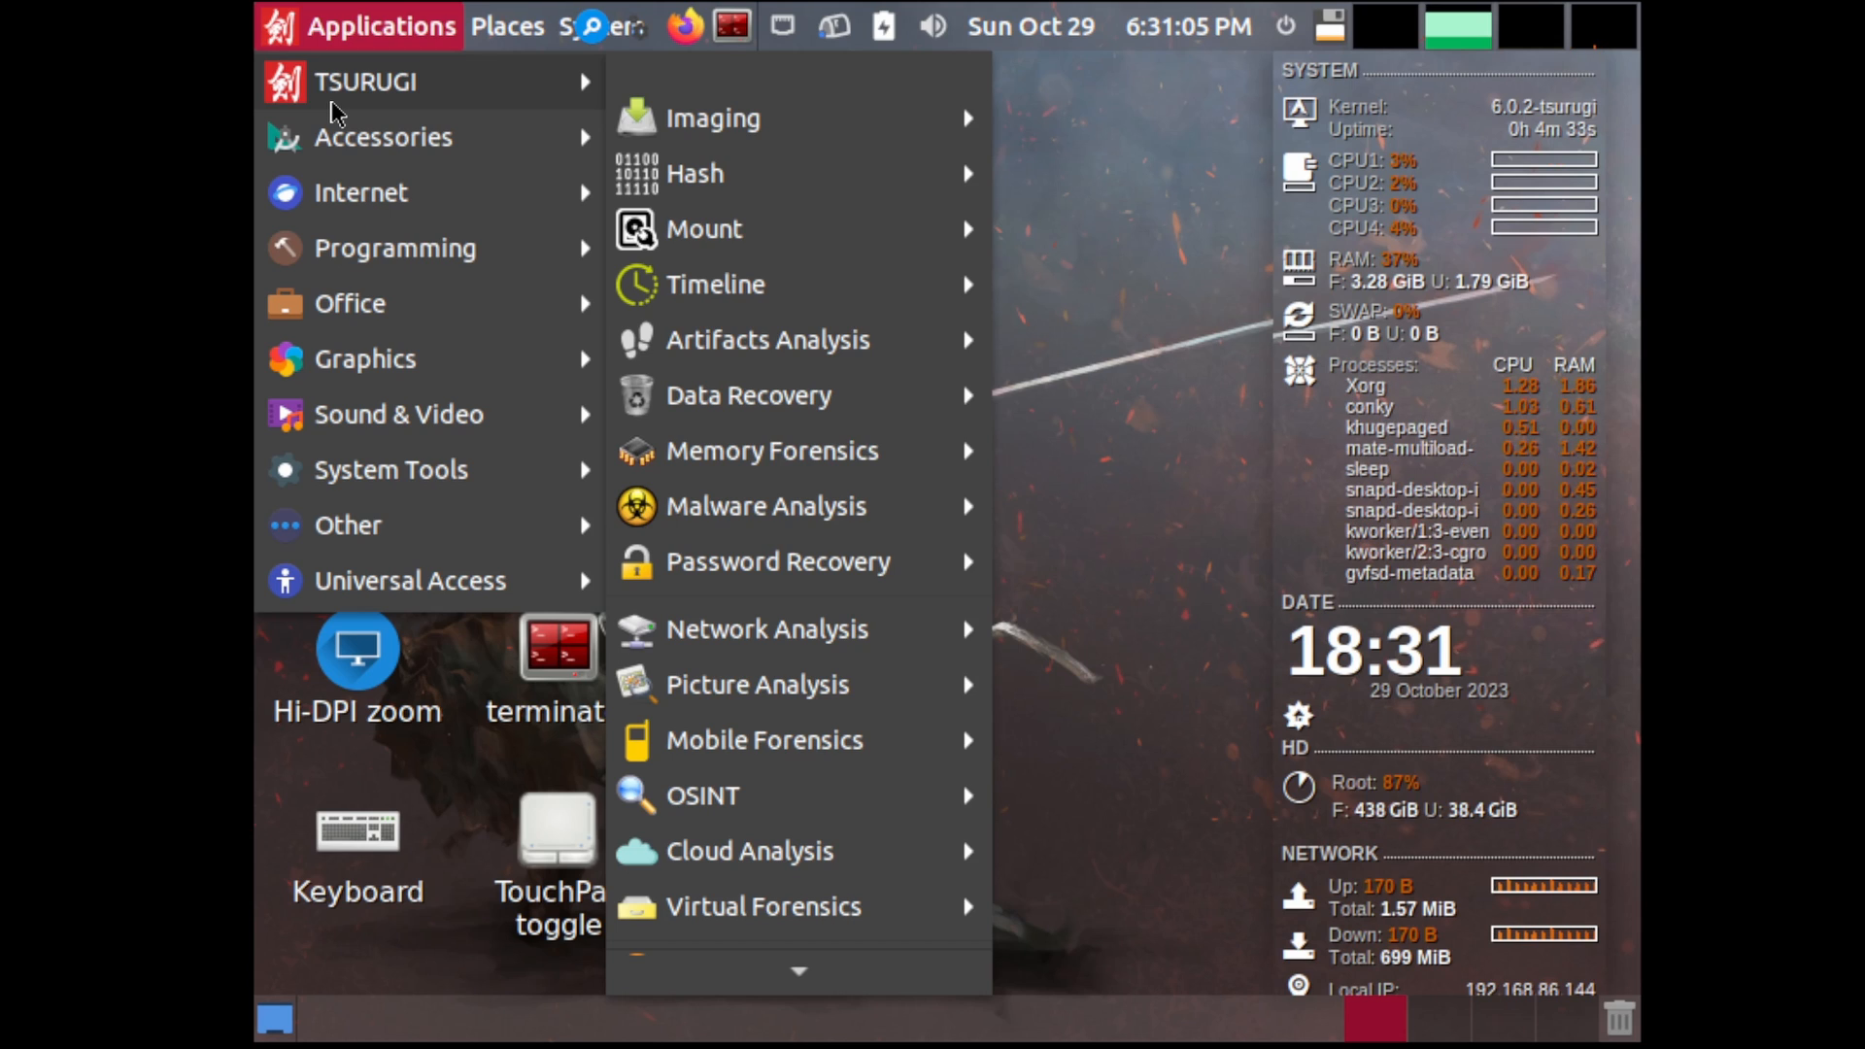
{"action": "mouse_move", "coordinate": [856, 238]}
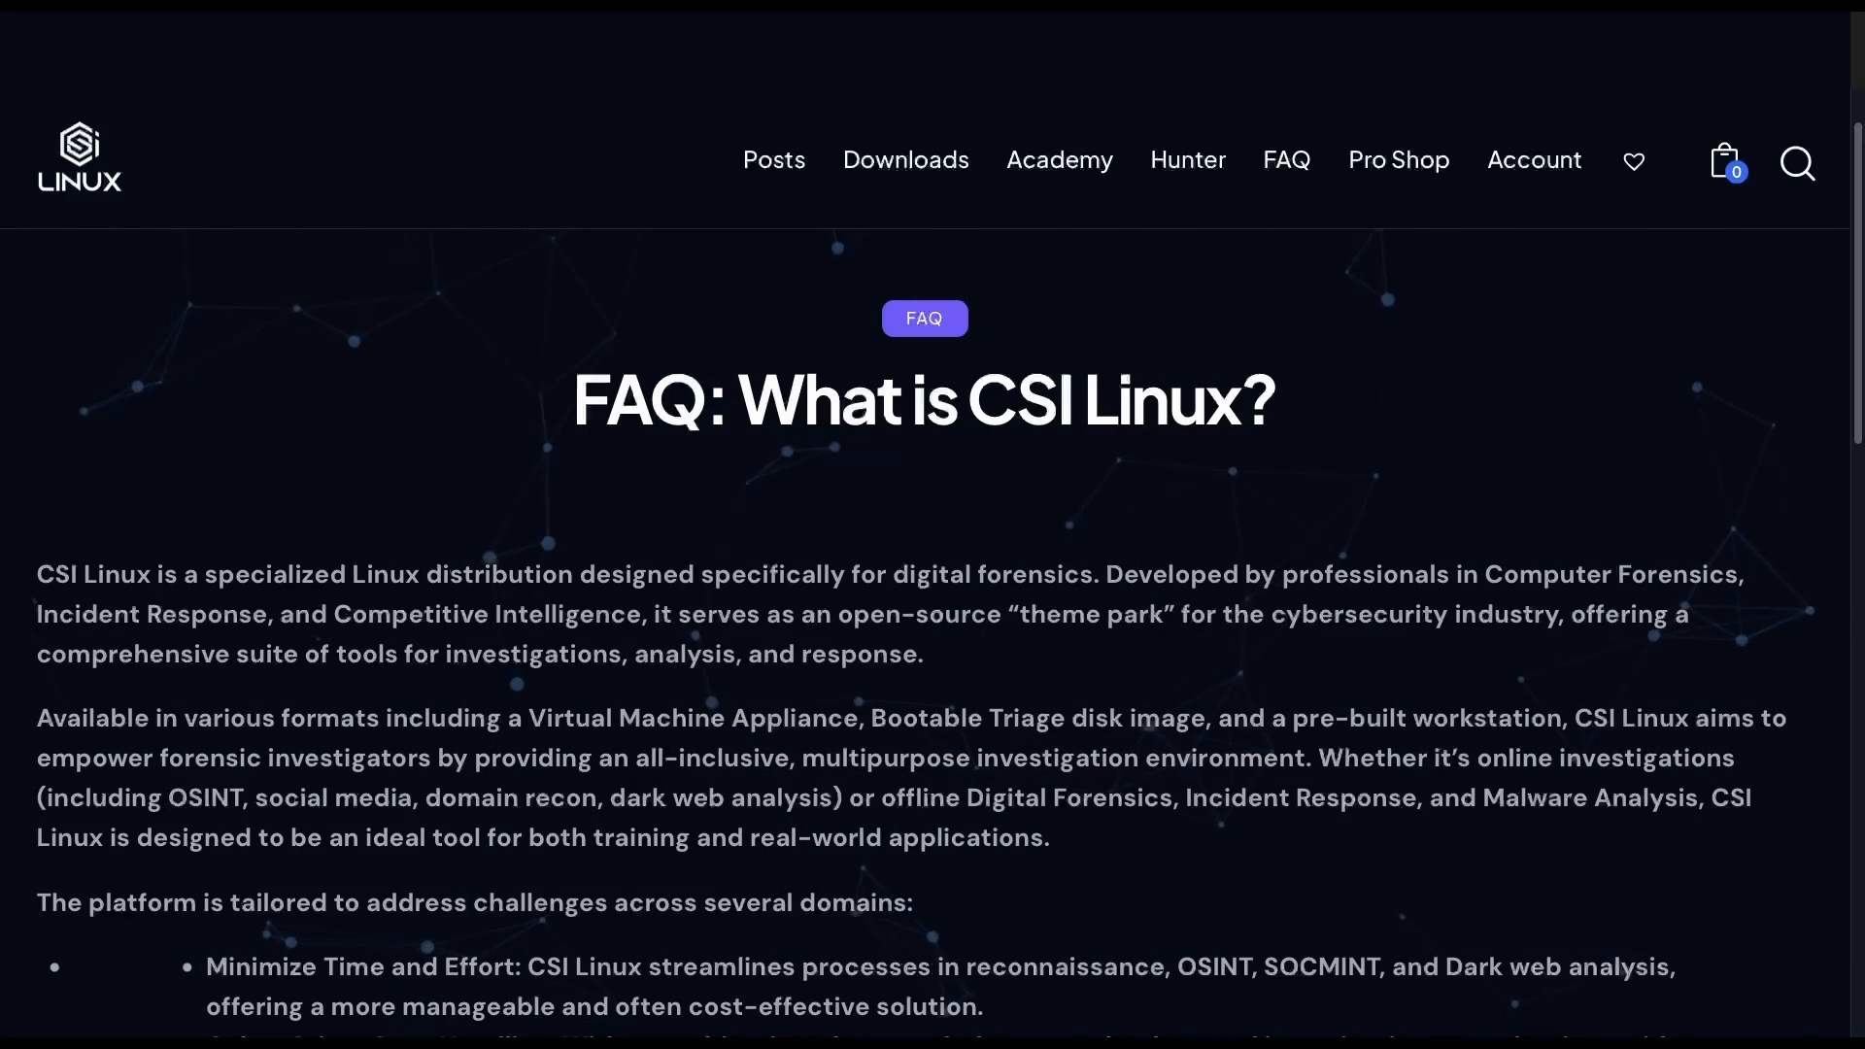
Highlight the FAQ's open-source theme park description, then move on to the downloads page
{"action": "left_click_drag", "start_coordinate": [838, 614], "coordinate": [1148, 614]}
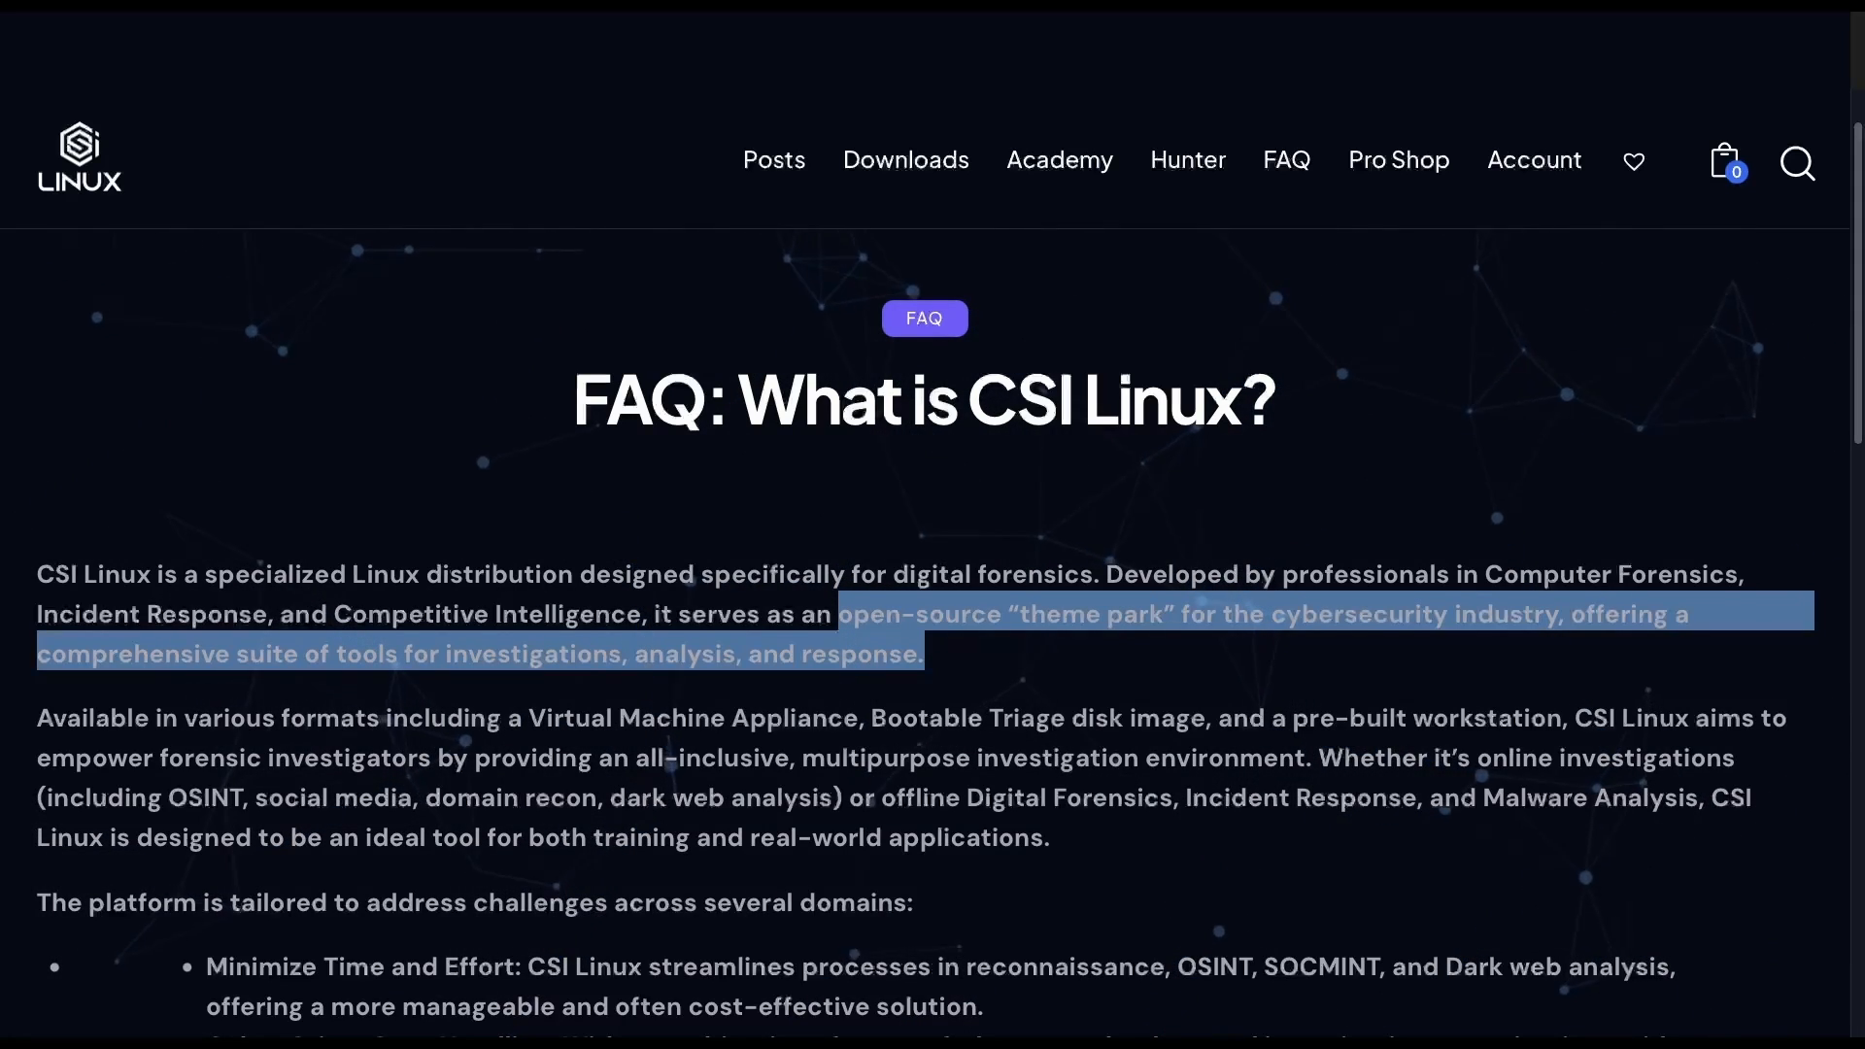
{"action": "left_click", "coordinate": [1057, 159]}
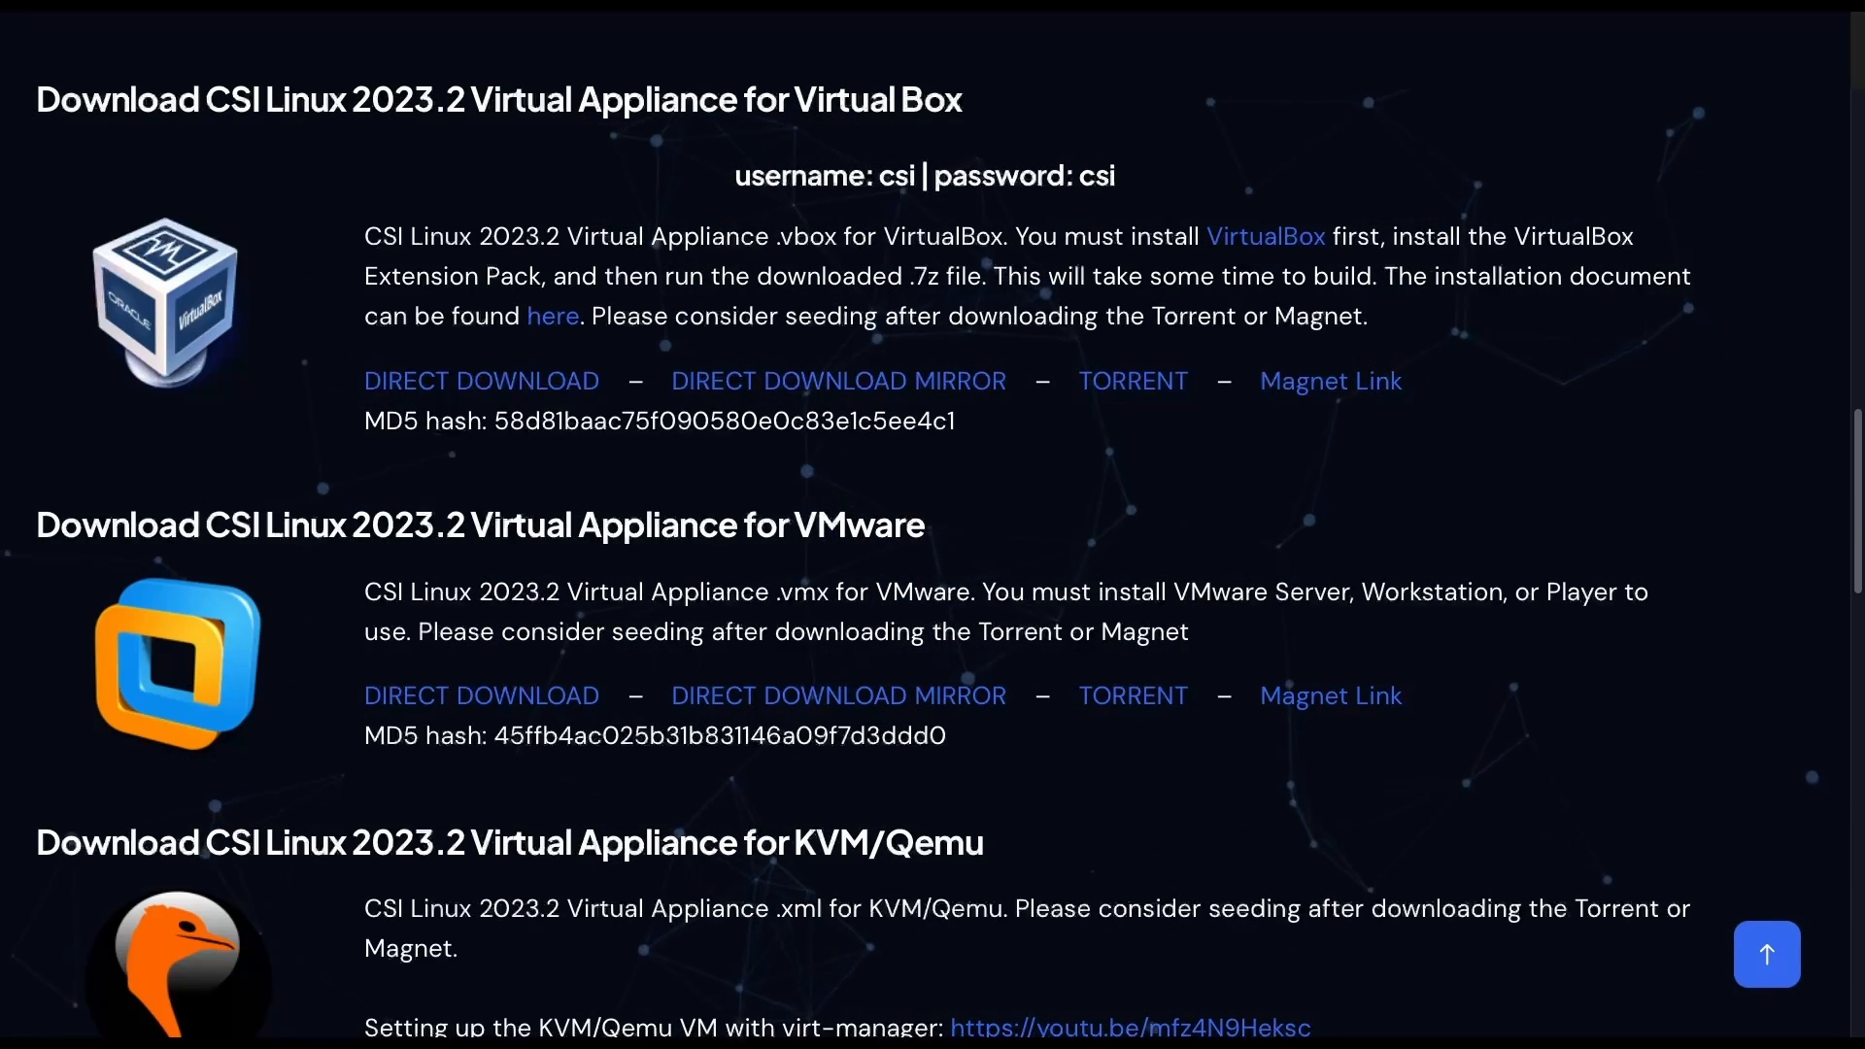
Scroll the CSI Linux downloads page to the VirtualBox appliance's published MD5 hash
{"action": "scroll", "scroll_direction": "down", "scroll_amount": 3}
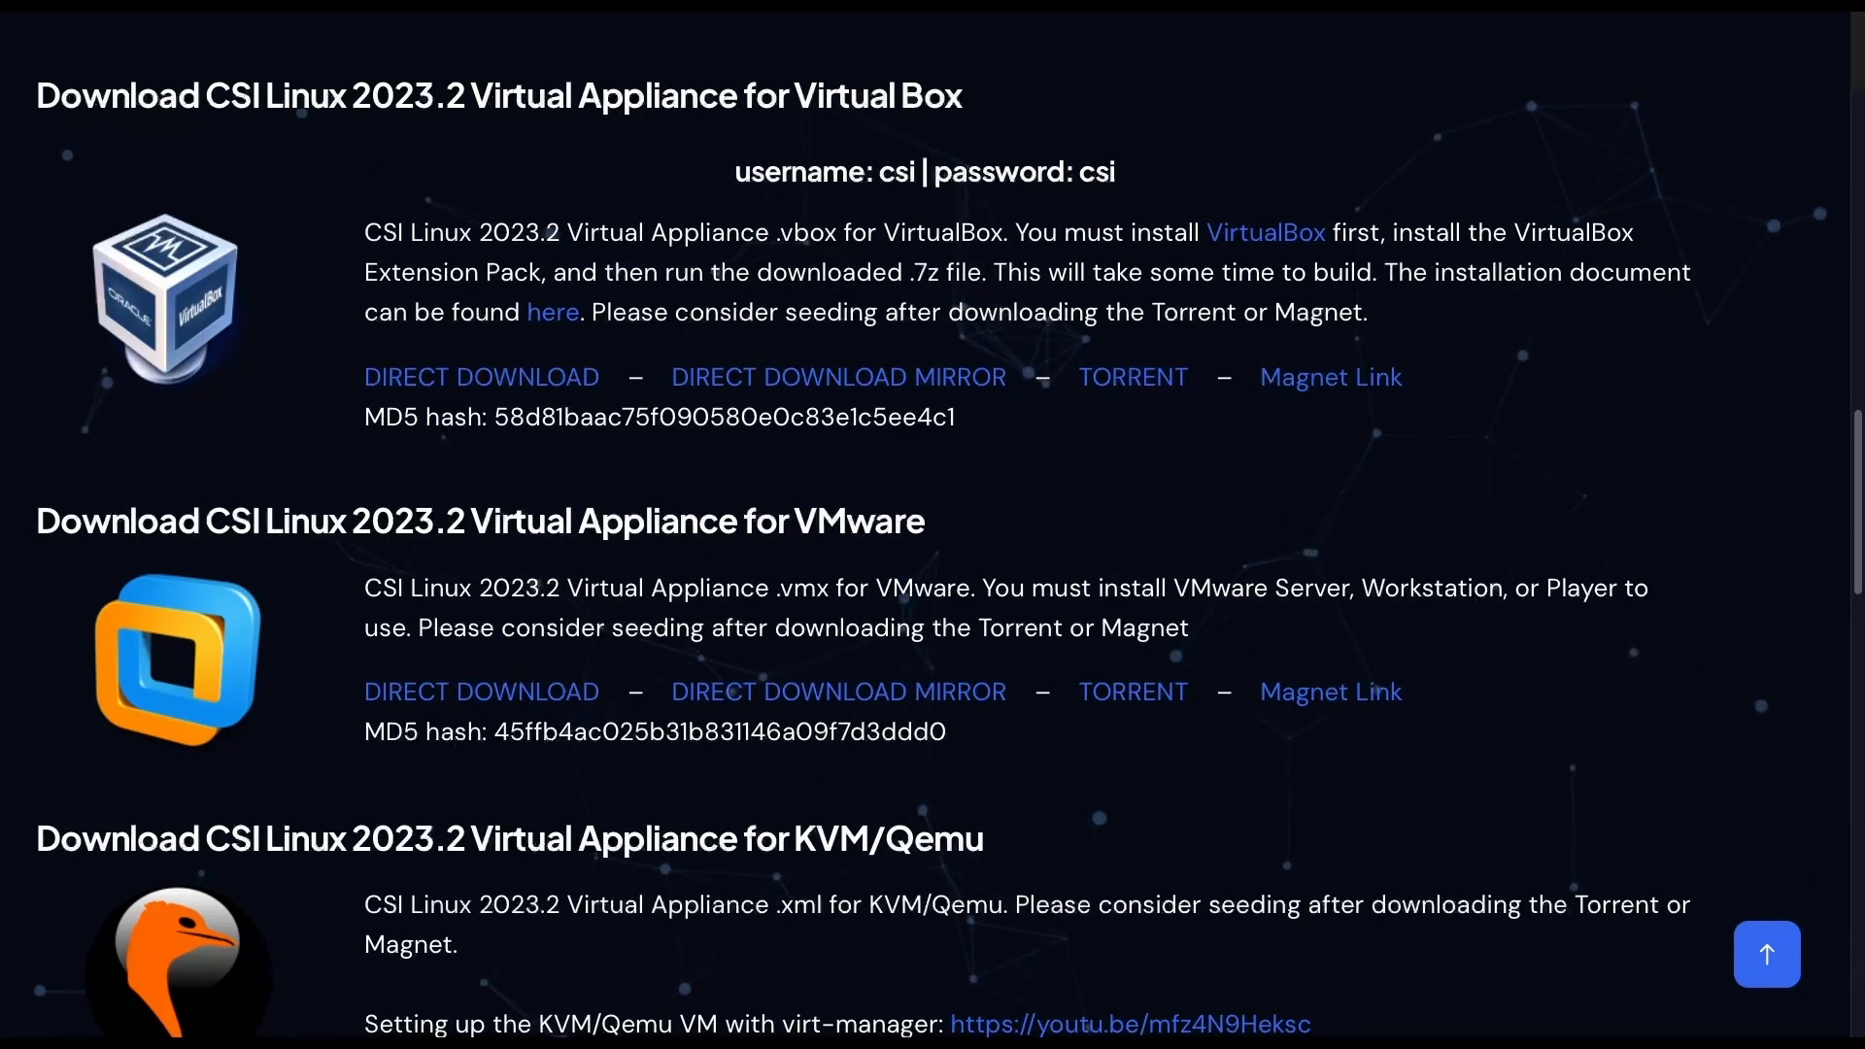
{"action": "scroll", "scroll_direction": "down", "scroll_amount": 3}
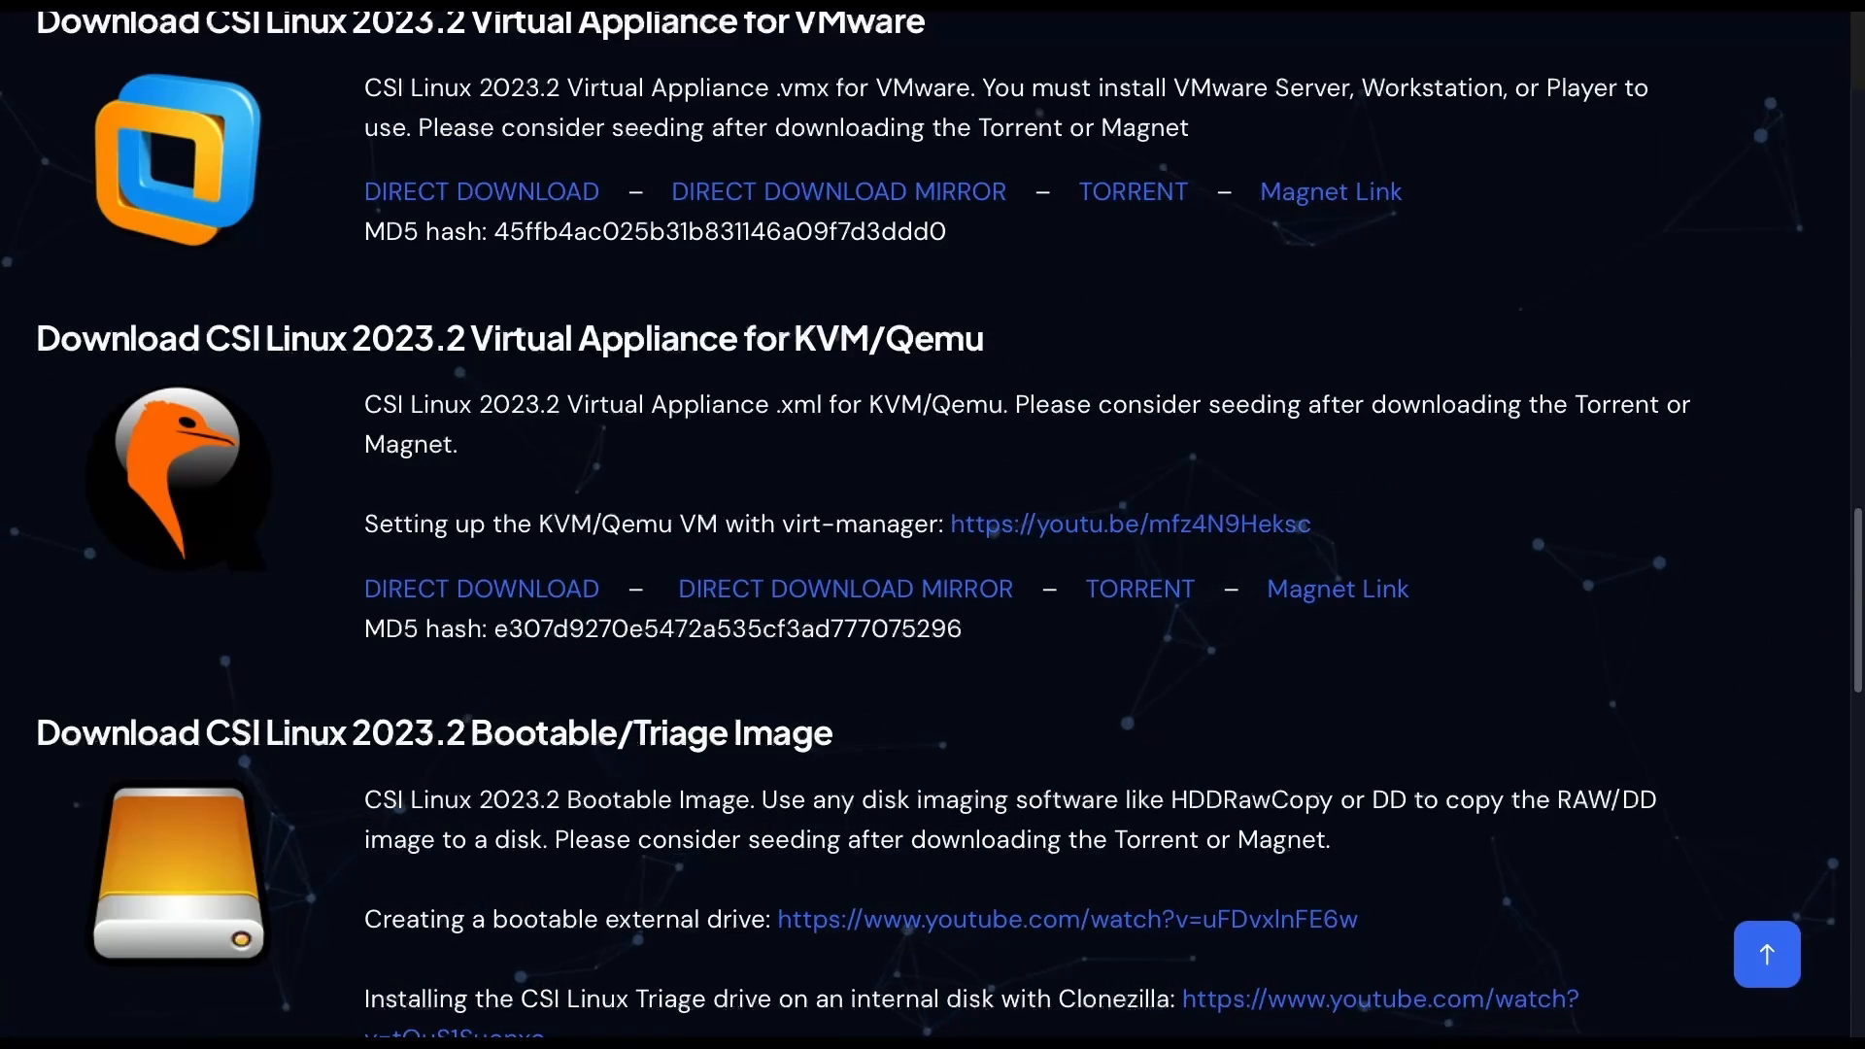
{"action": "scroll", "scroll_direction": "up", "scroll_amount": 3}
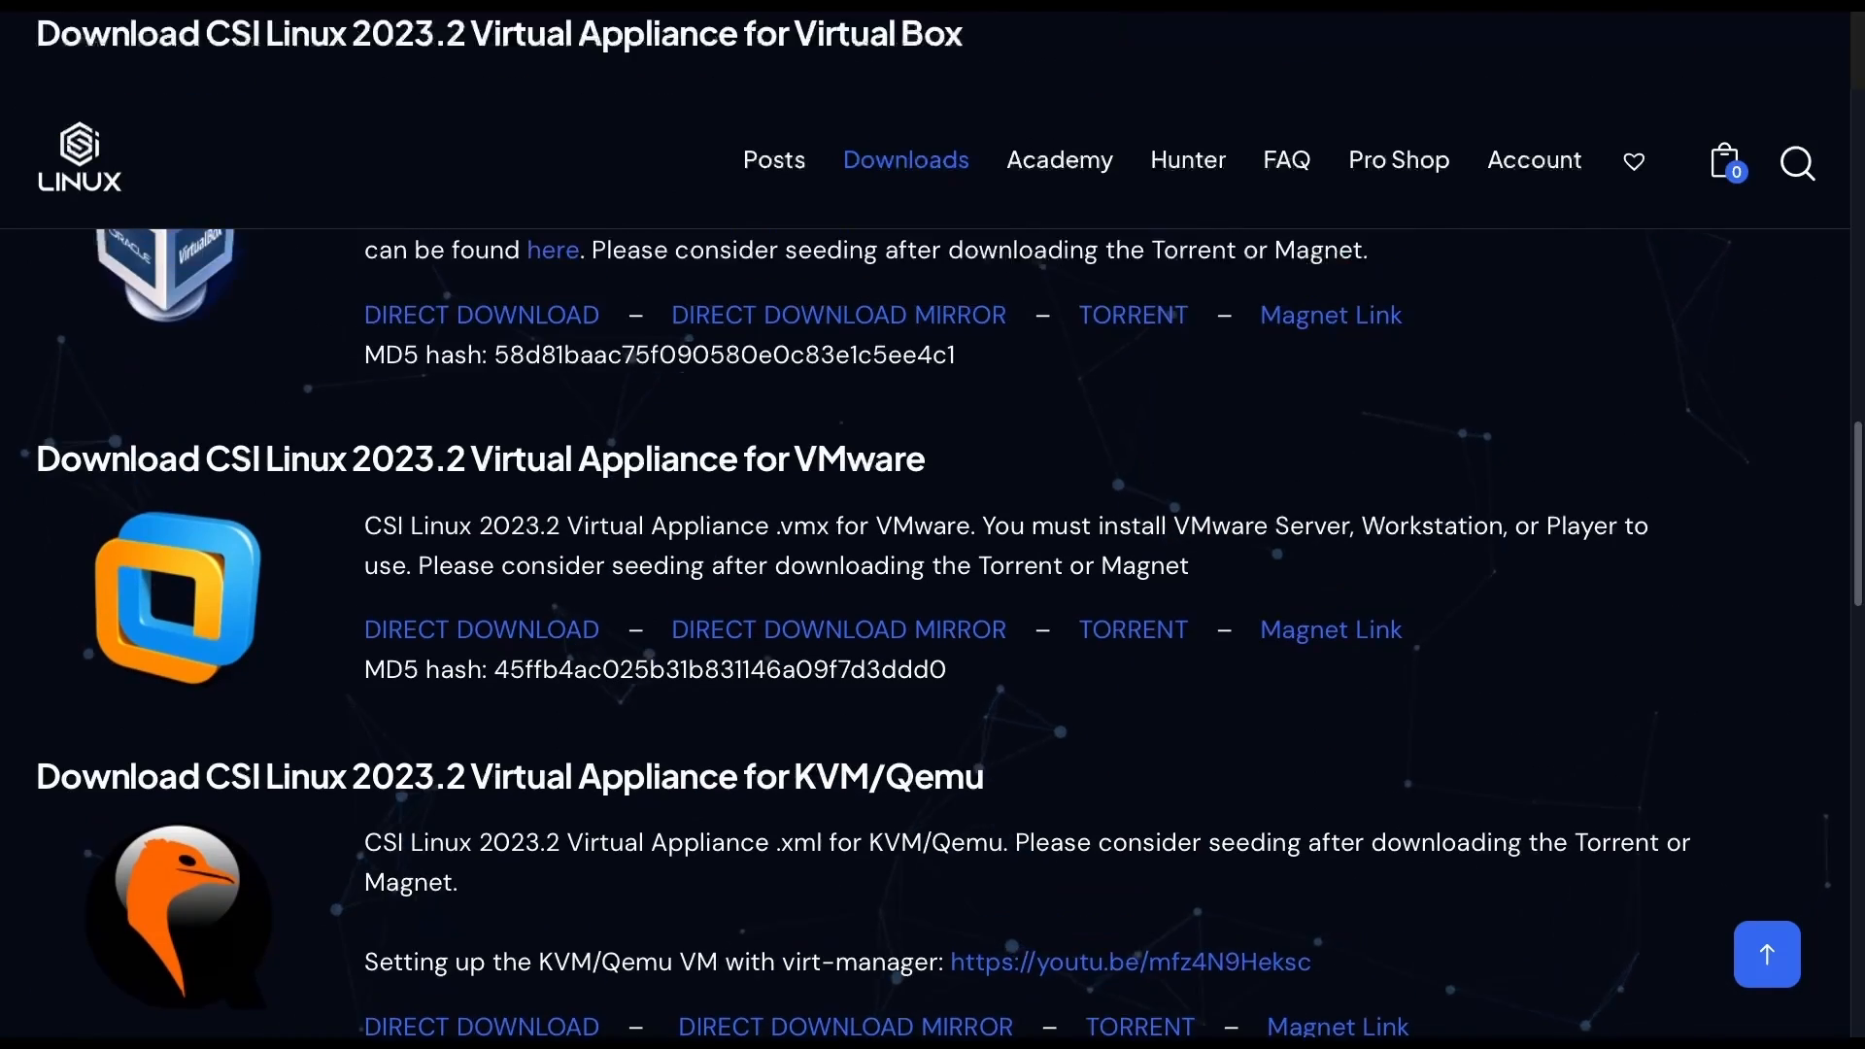
{"action": "scroll", "scroll_direction": "up", "scroll_amount": 3}
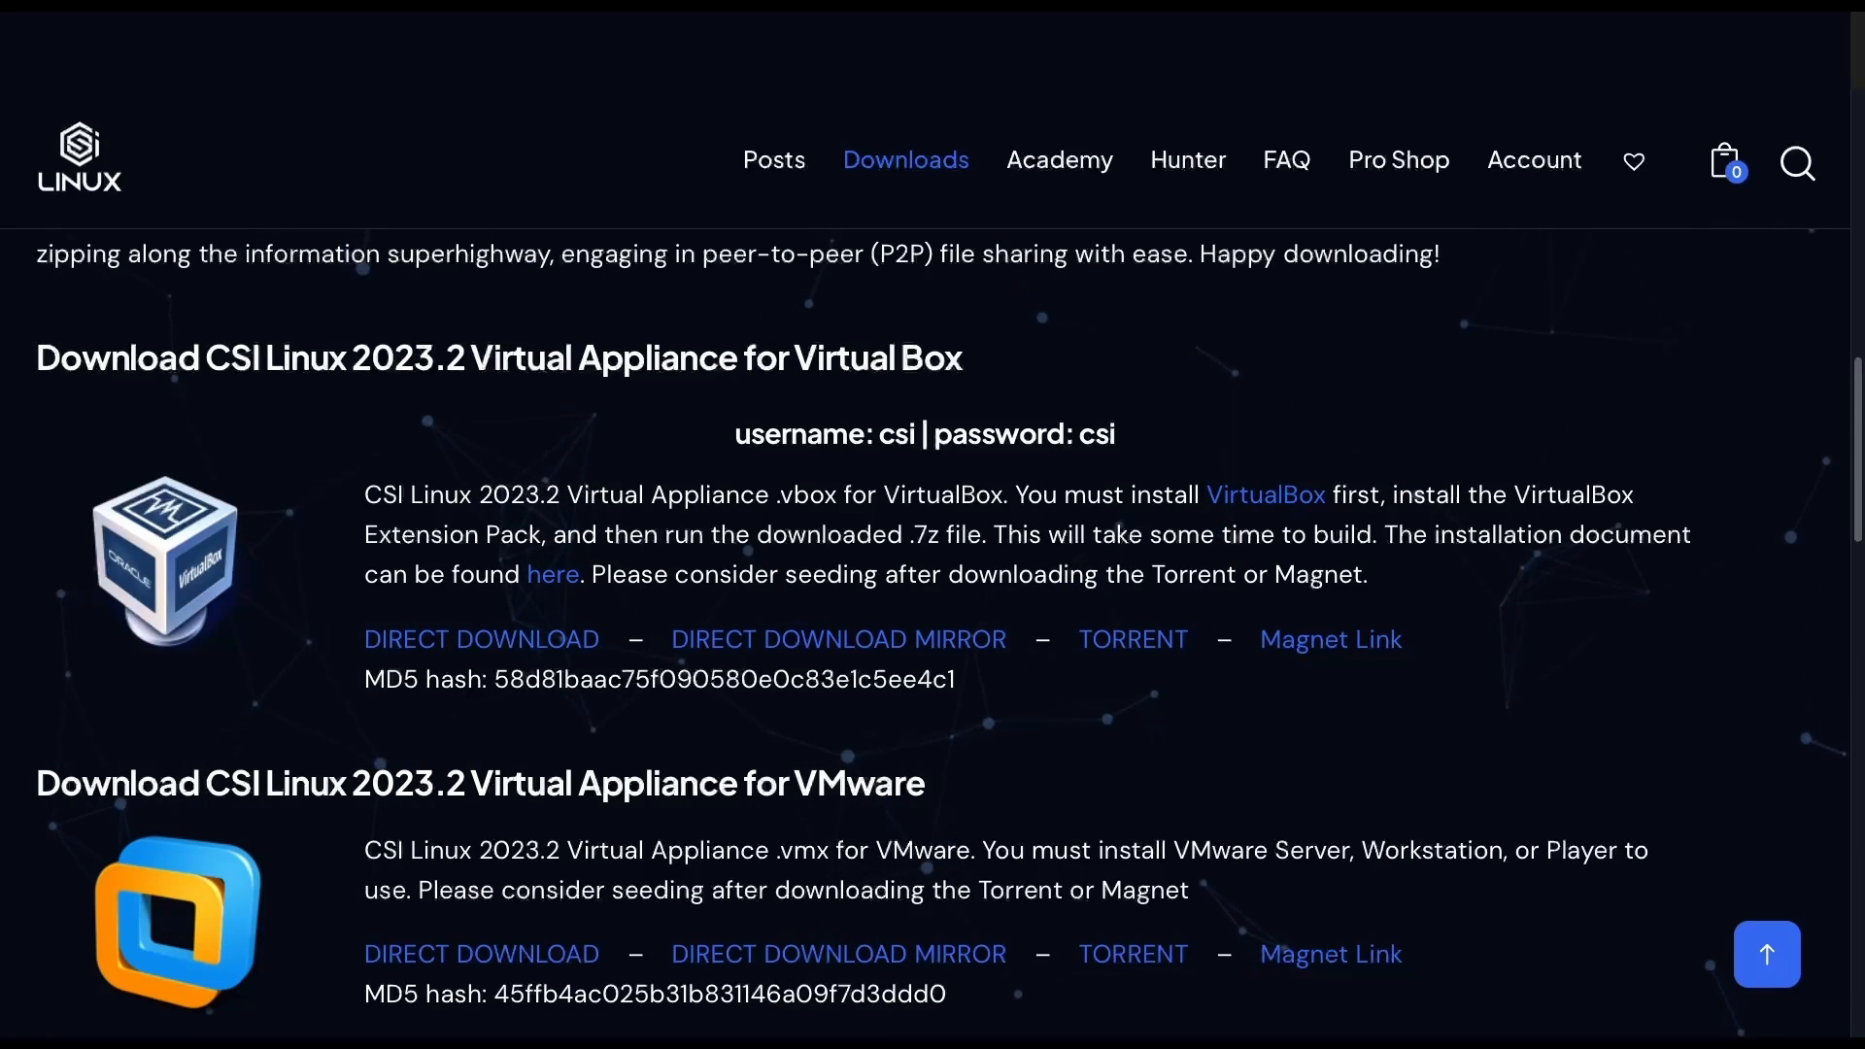
{"action": "scroll", "scroll_direction": "down", "scroll_amount": 3}
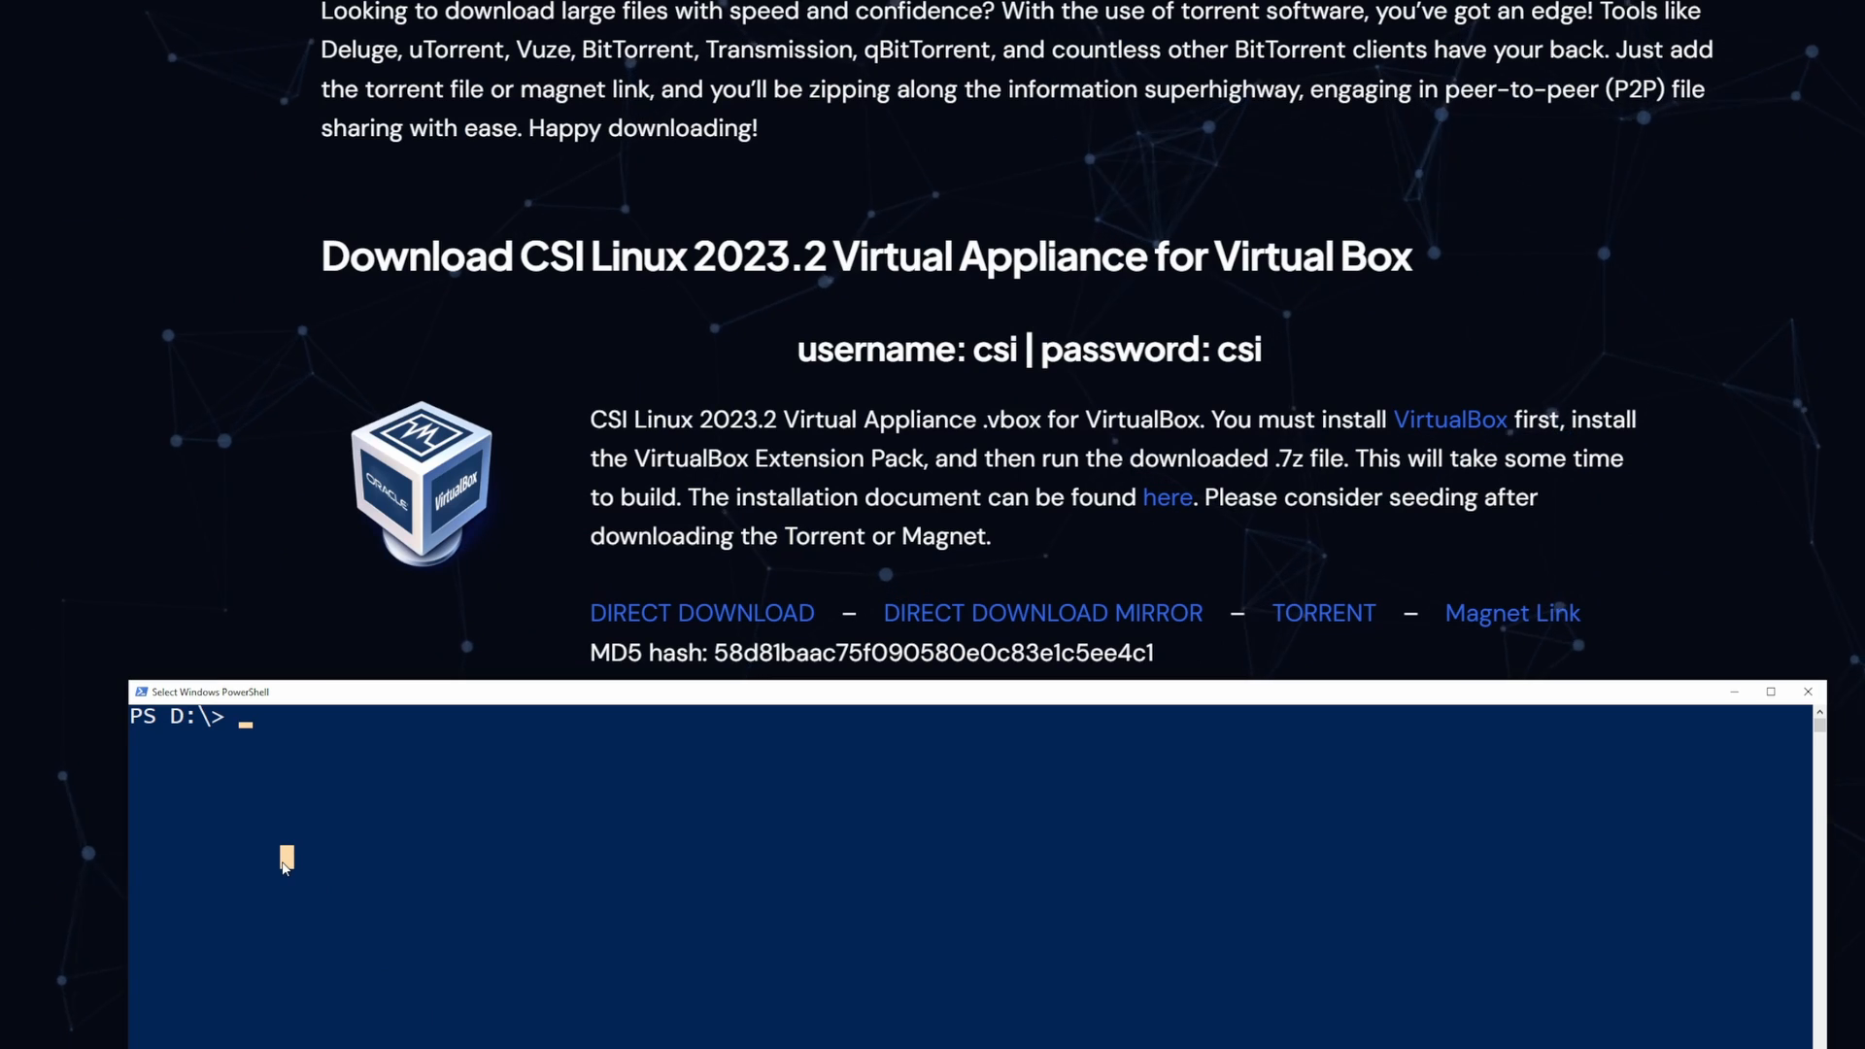
Run Get-FileHash -Algorithm MD5 on .\CSI_Linux_2023.2_VirtualBox.7z to check against the site
{"action": "type", "text": "GEt-FileH"}
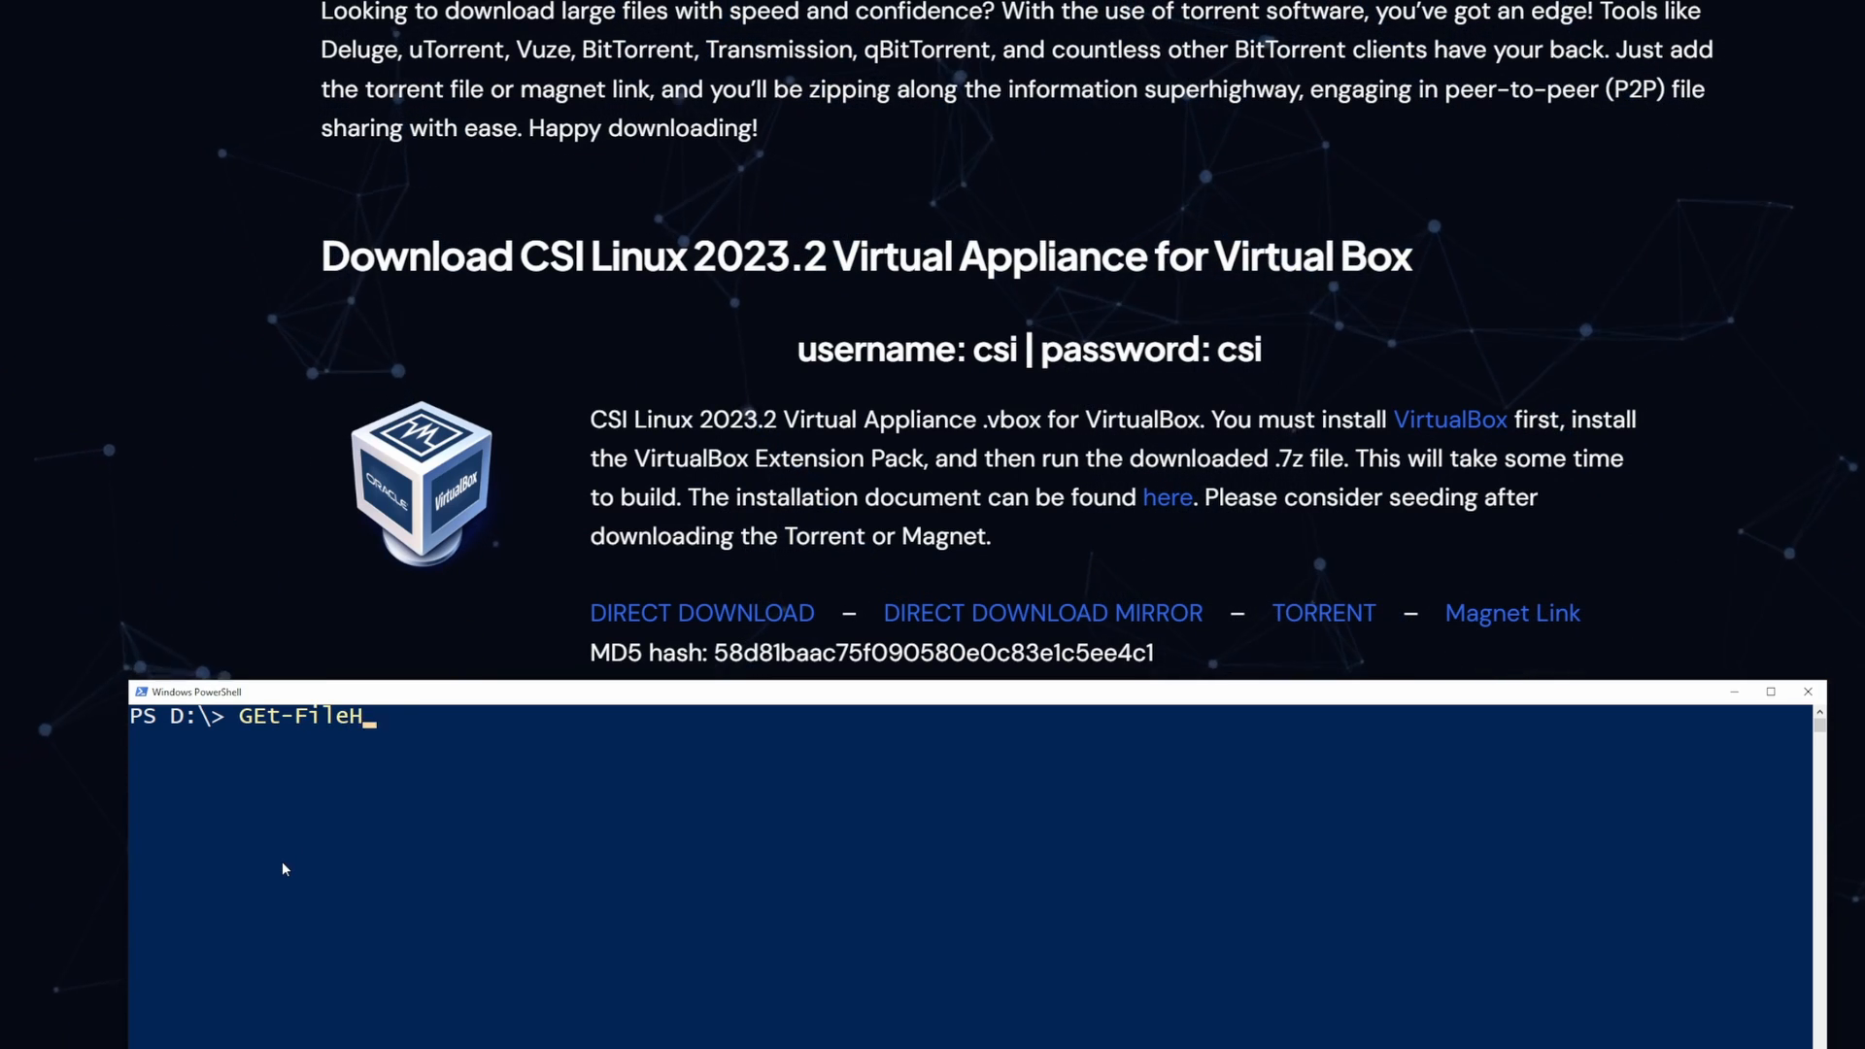
{"action": "type", "text": "ash"}
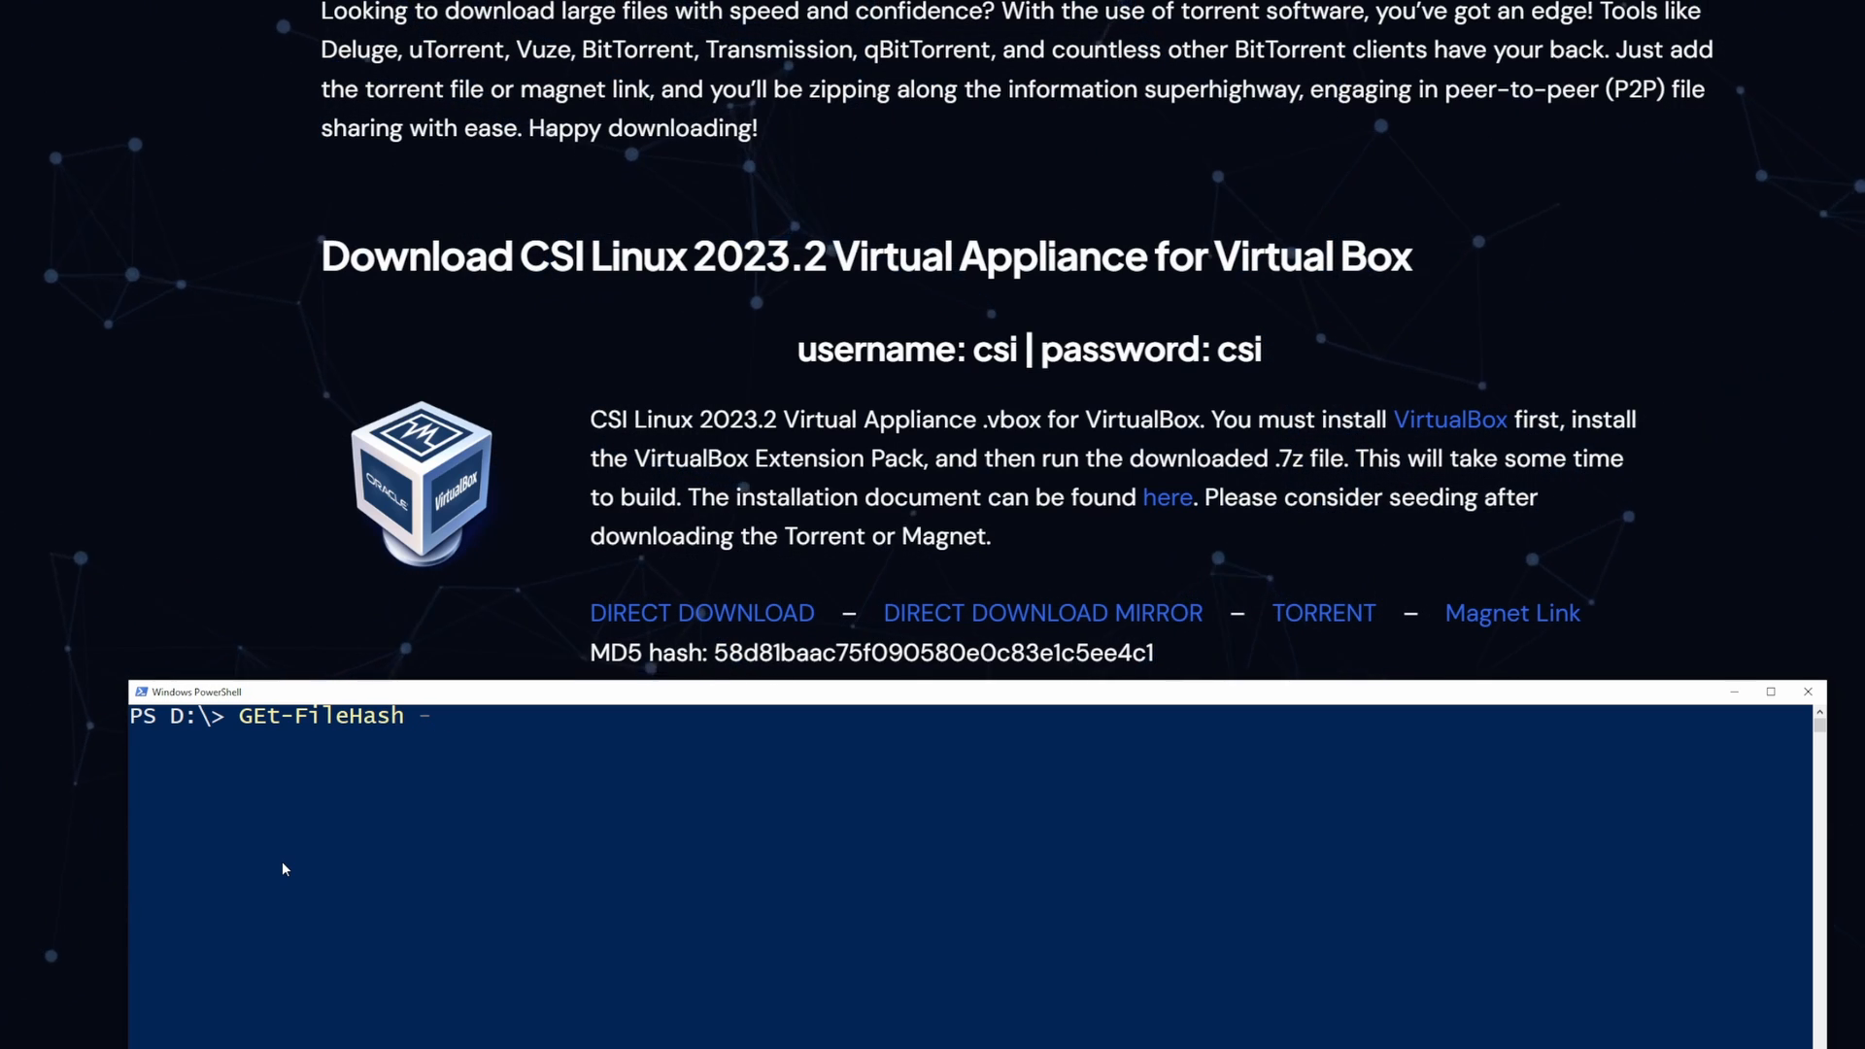
{"action": "type", "text": "-Algo"}
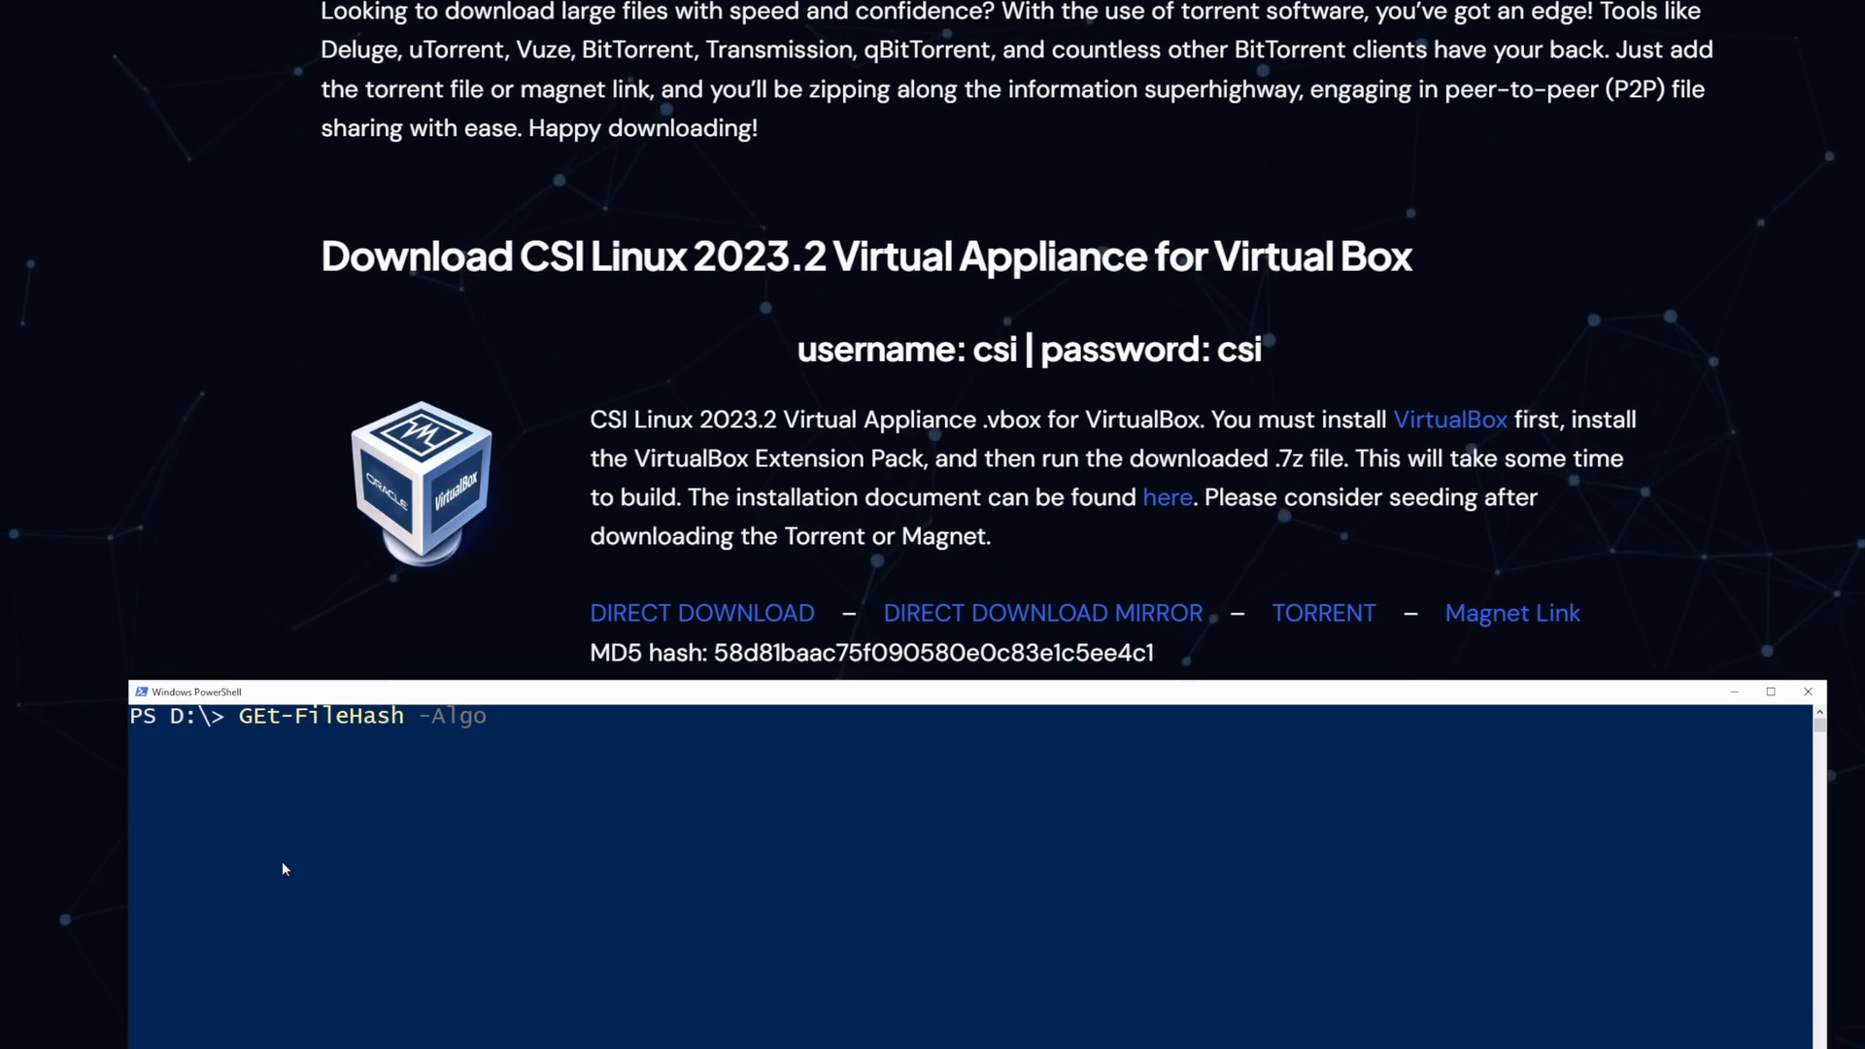
{"action": "type", "text": "rithm"}
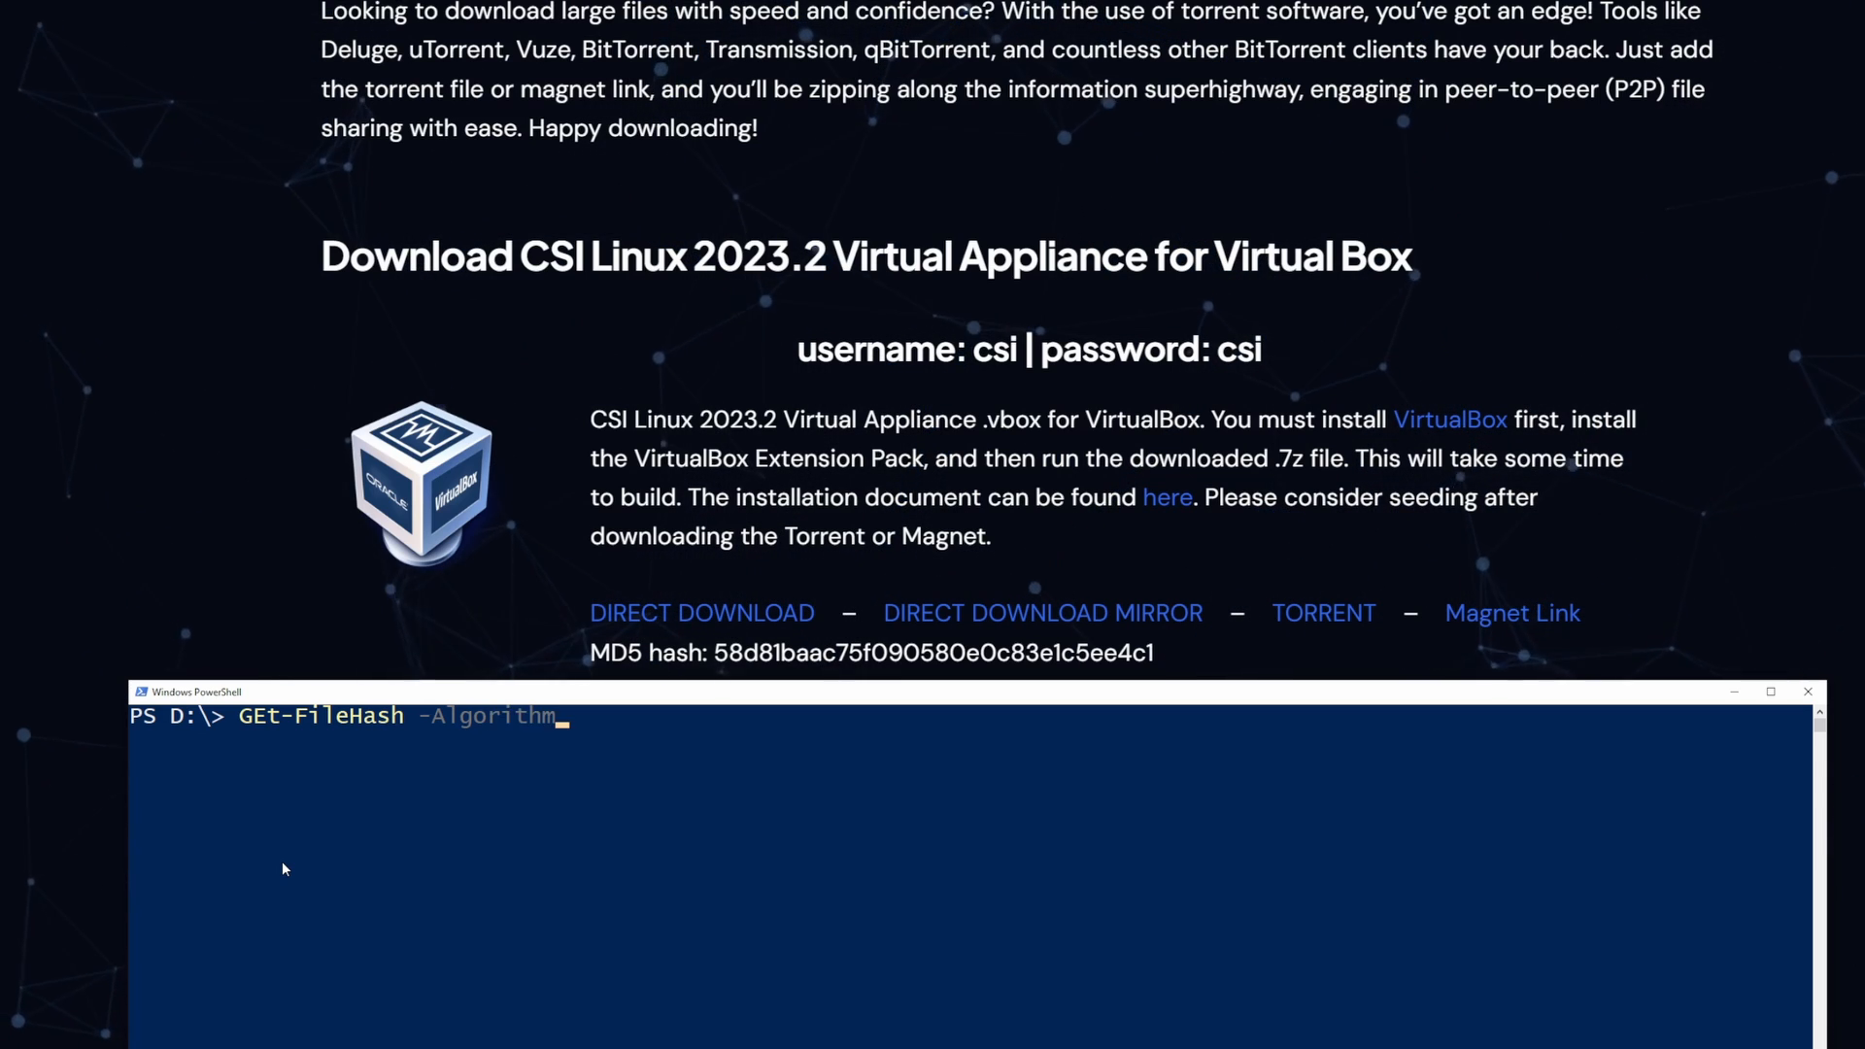
{"action": "type", "text": "MD"}
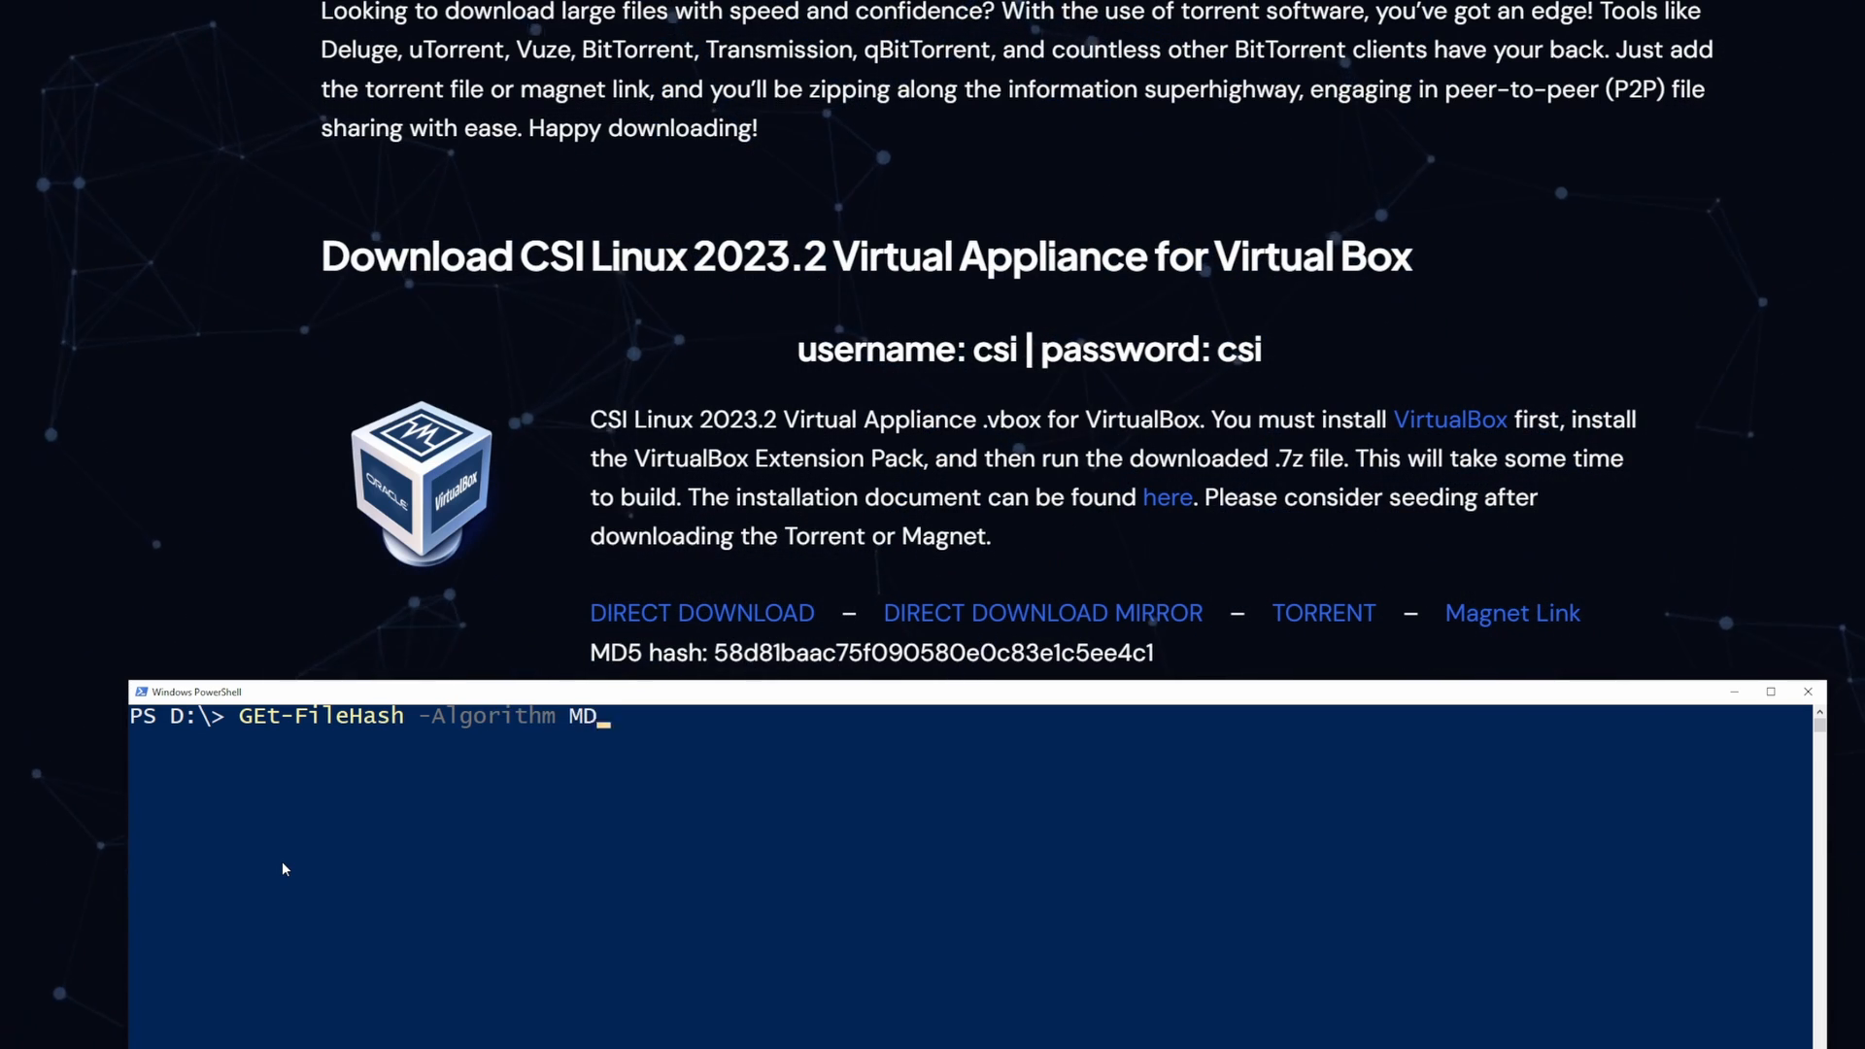
{"action": "type", "text": "5"}
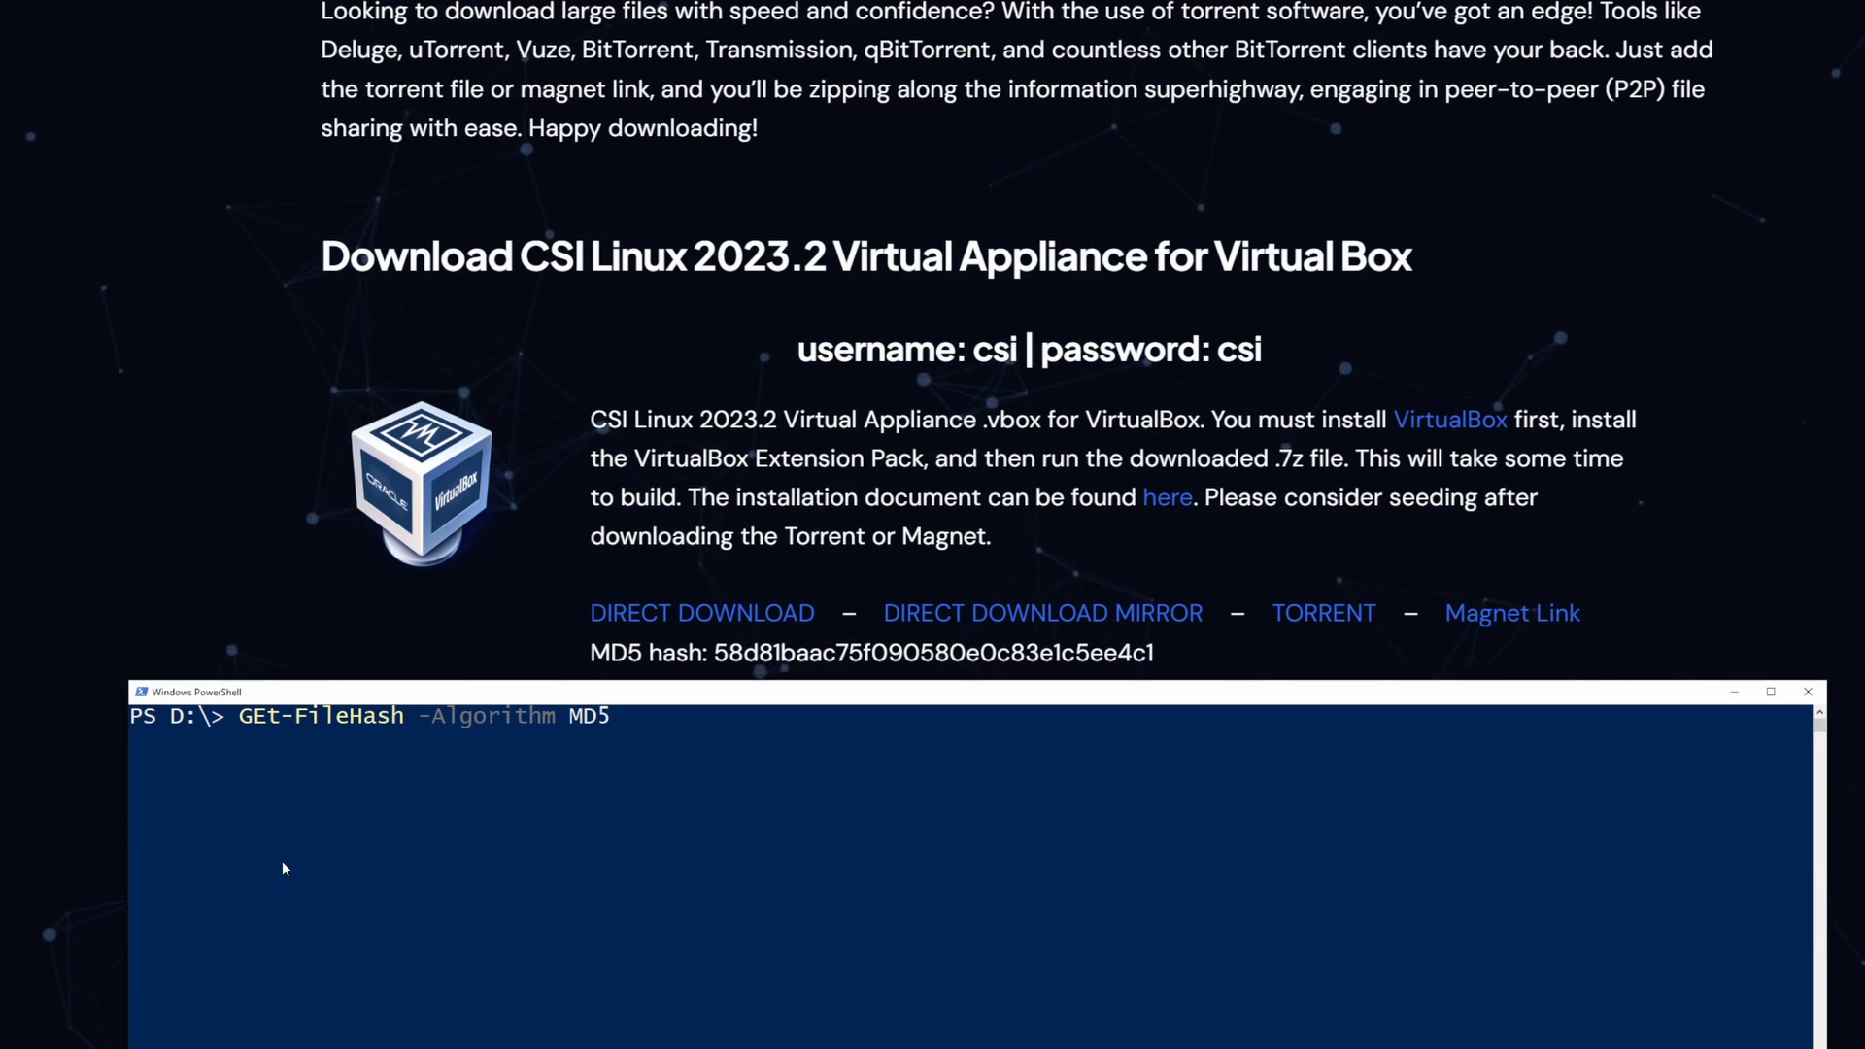
{"action": "type", "text": "CSI"}
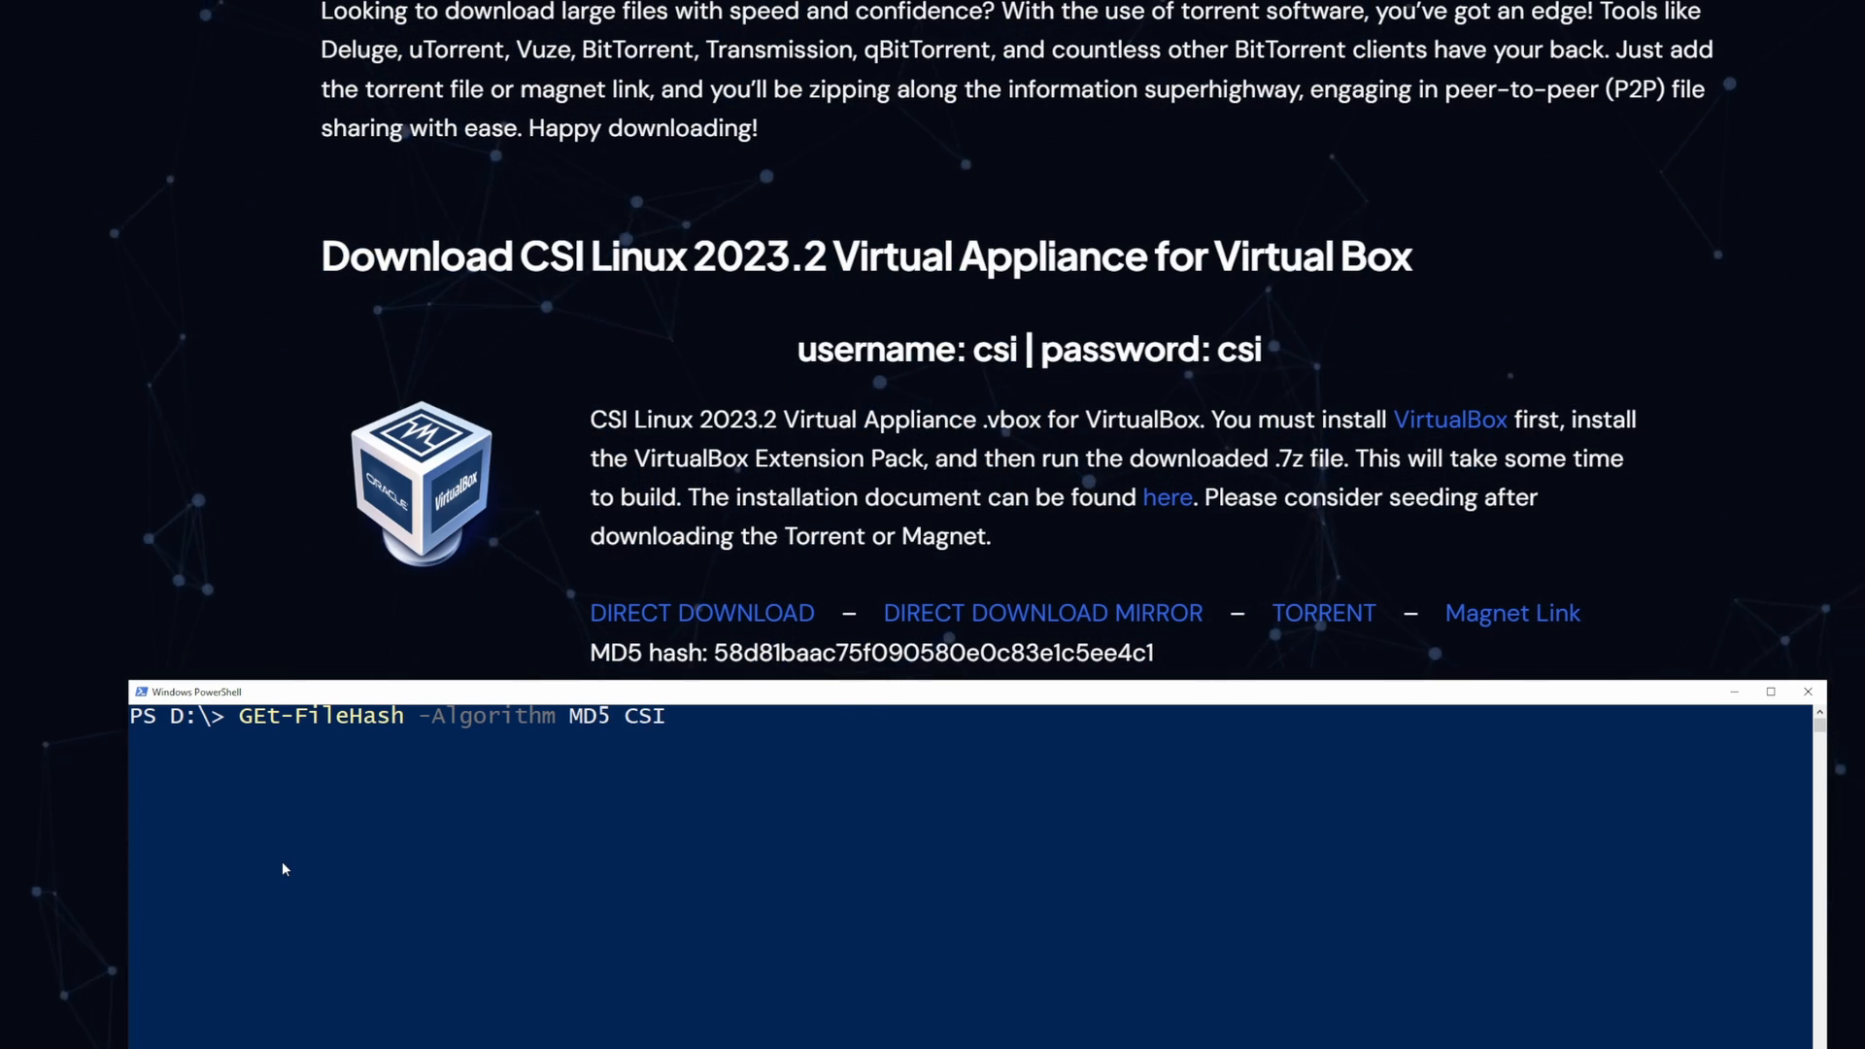
{"action": "type", "text": ".\\CSI_Linux_2023.2_VirtualBox.7z"}
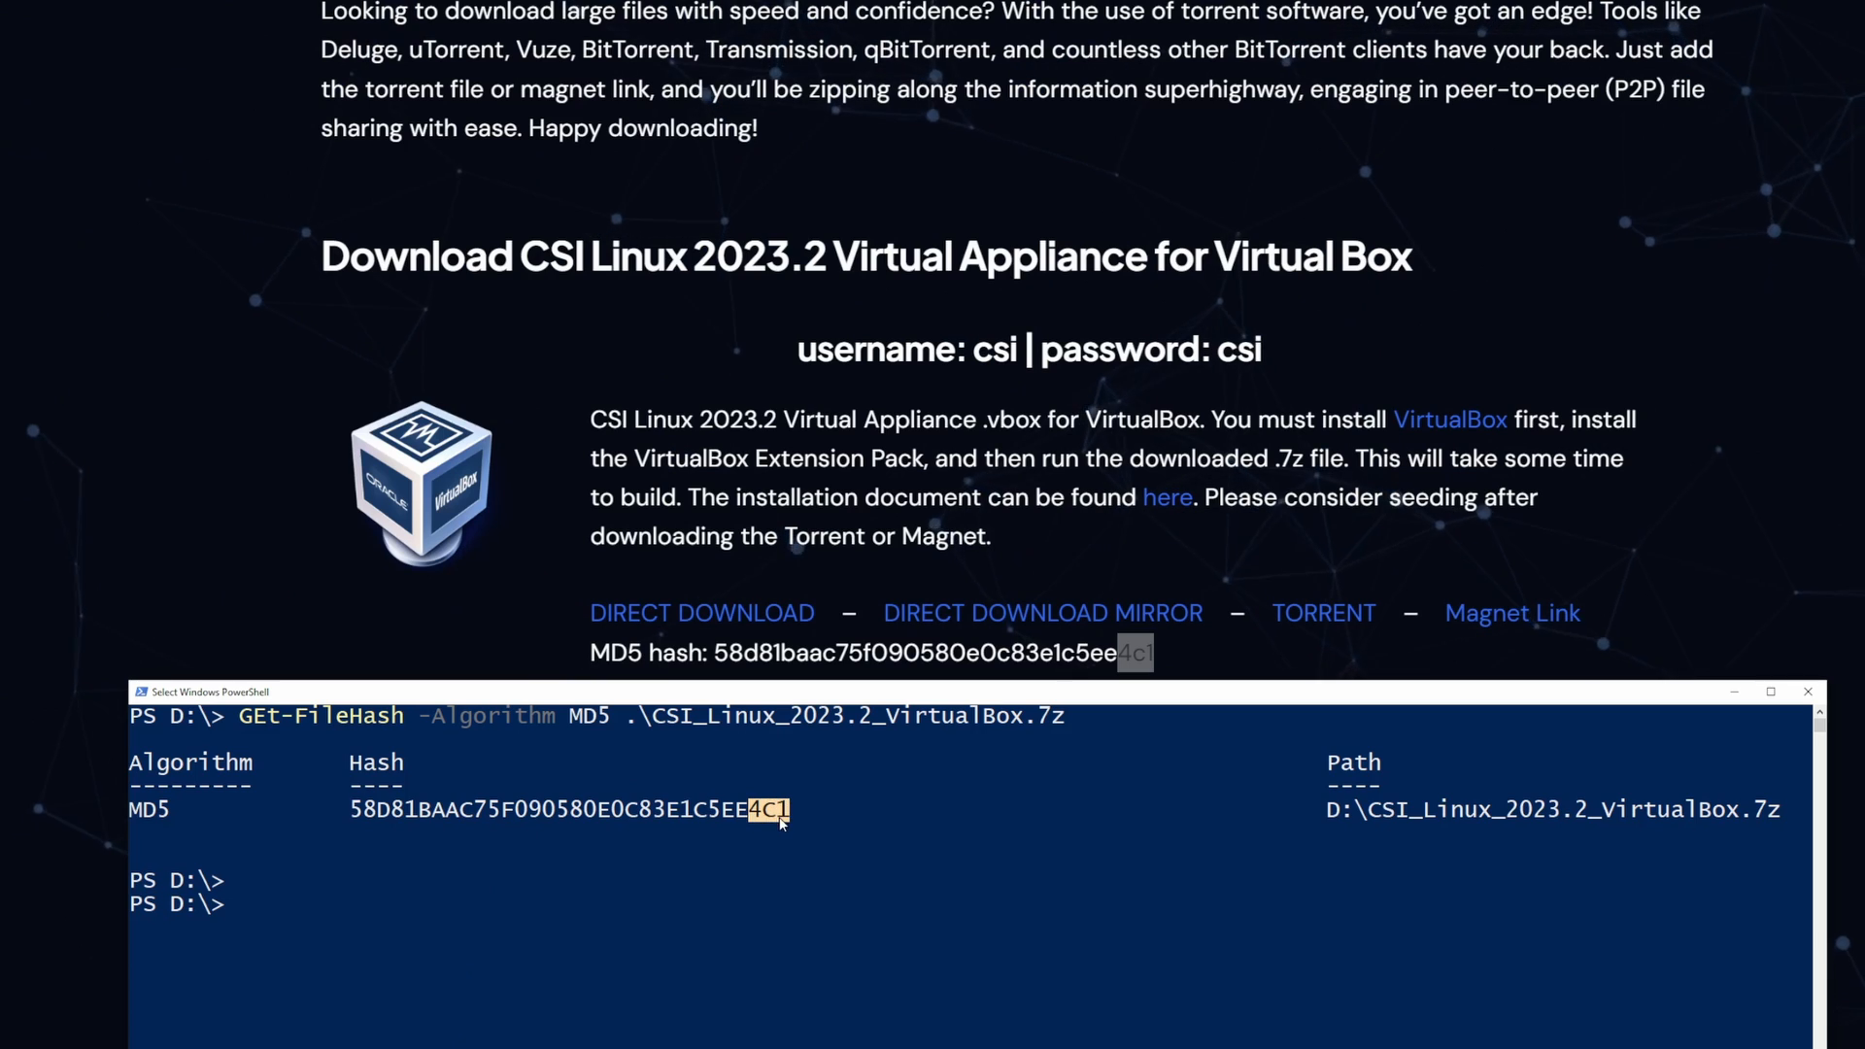
{"action": "mouse_move", "coordinate": [970, 900]}
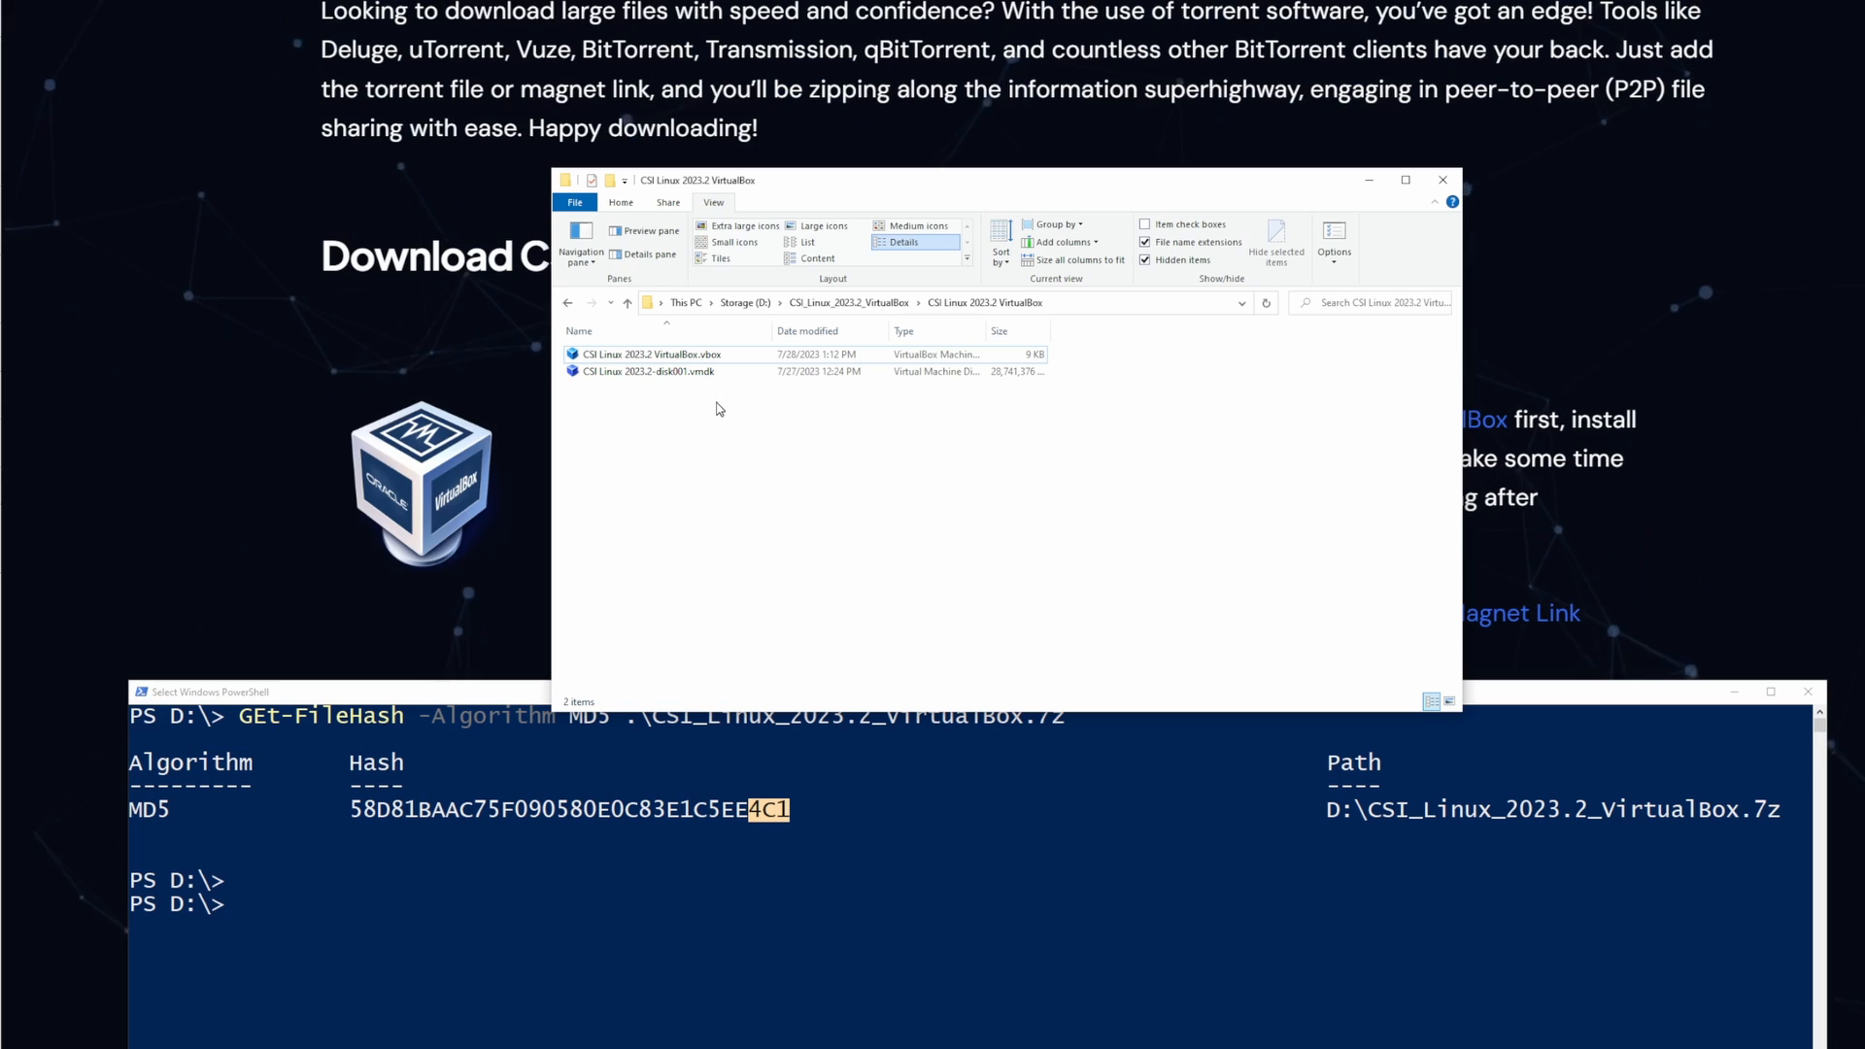
Open the CSI Linux 2023.2 VirtualBox .vbox file to add the VM to VirtualBox
{"action": "left_click", "coordinate": [651, 355]}
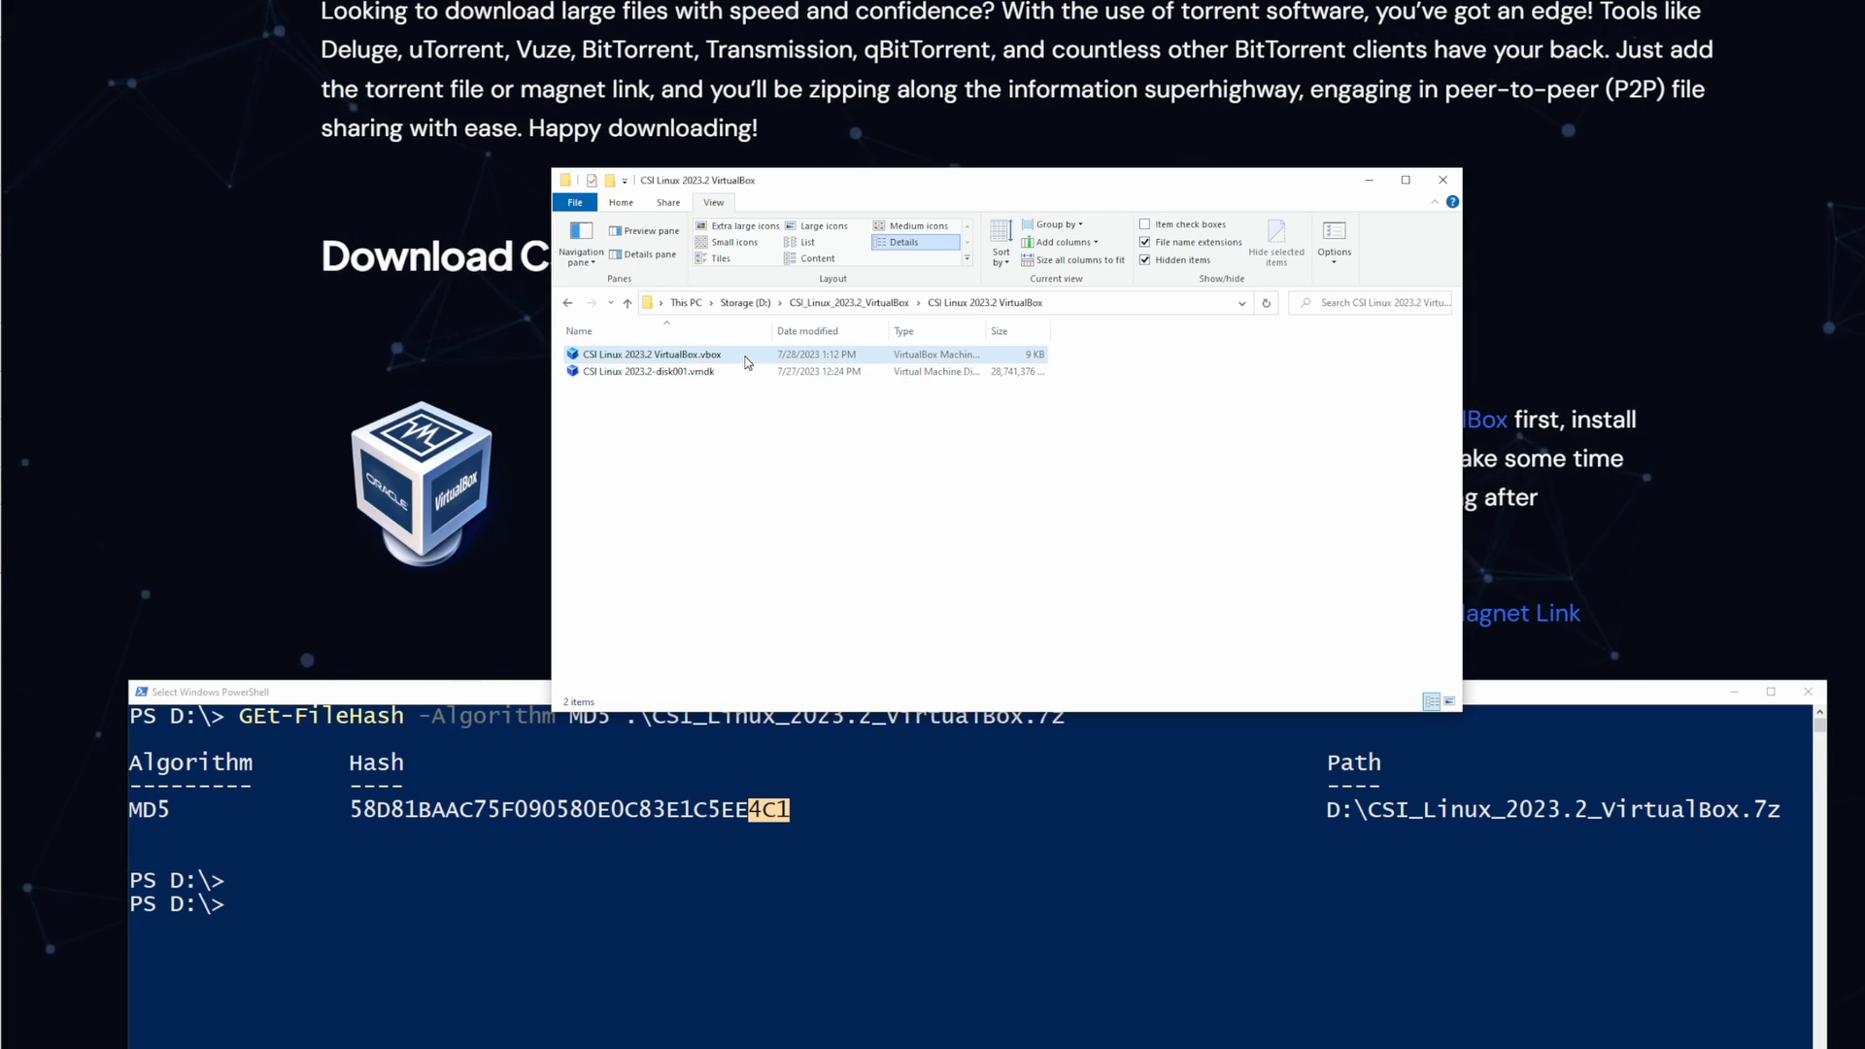
{"action": "left_click", "coordinate": [646, 354]}
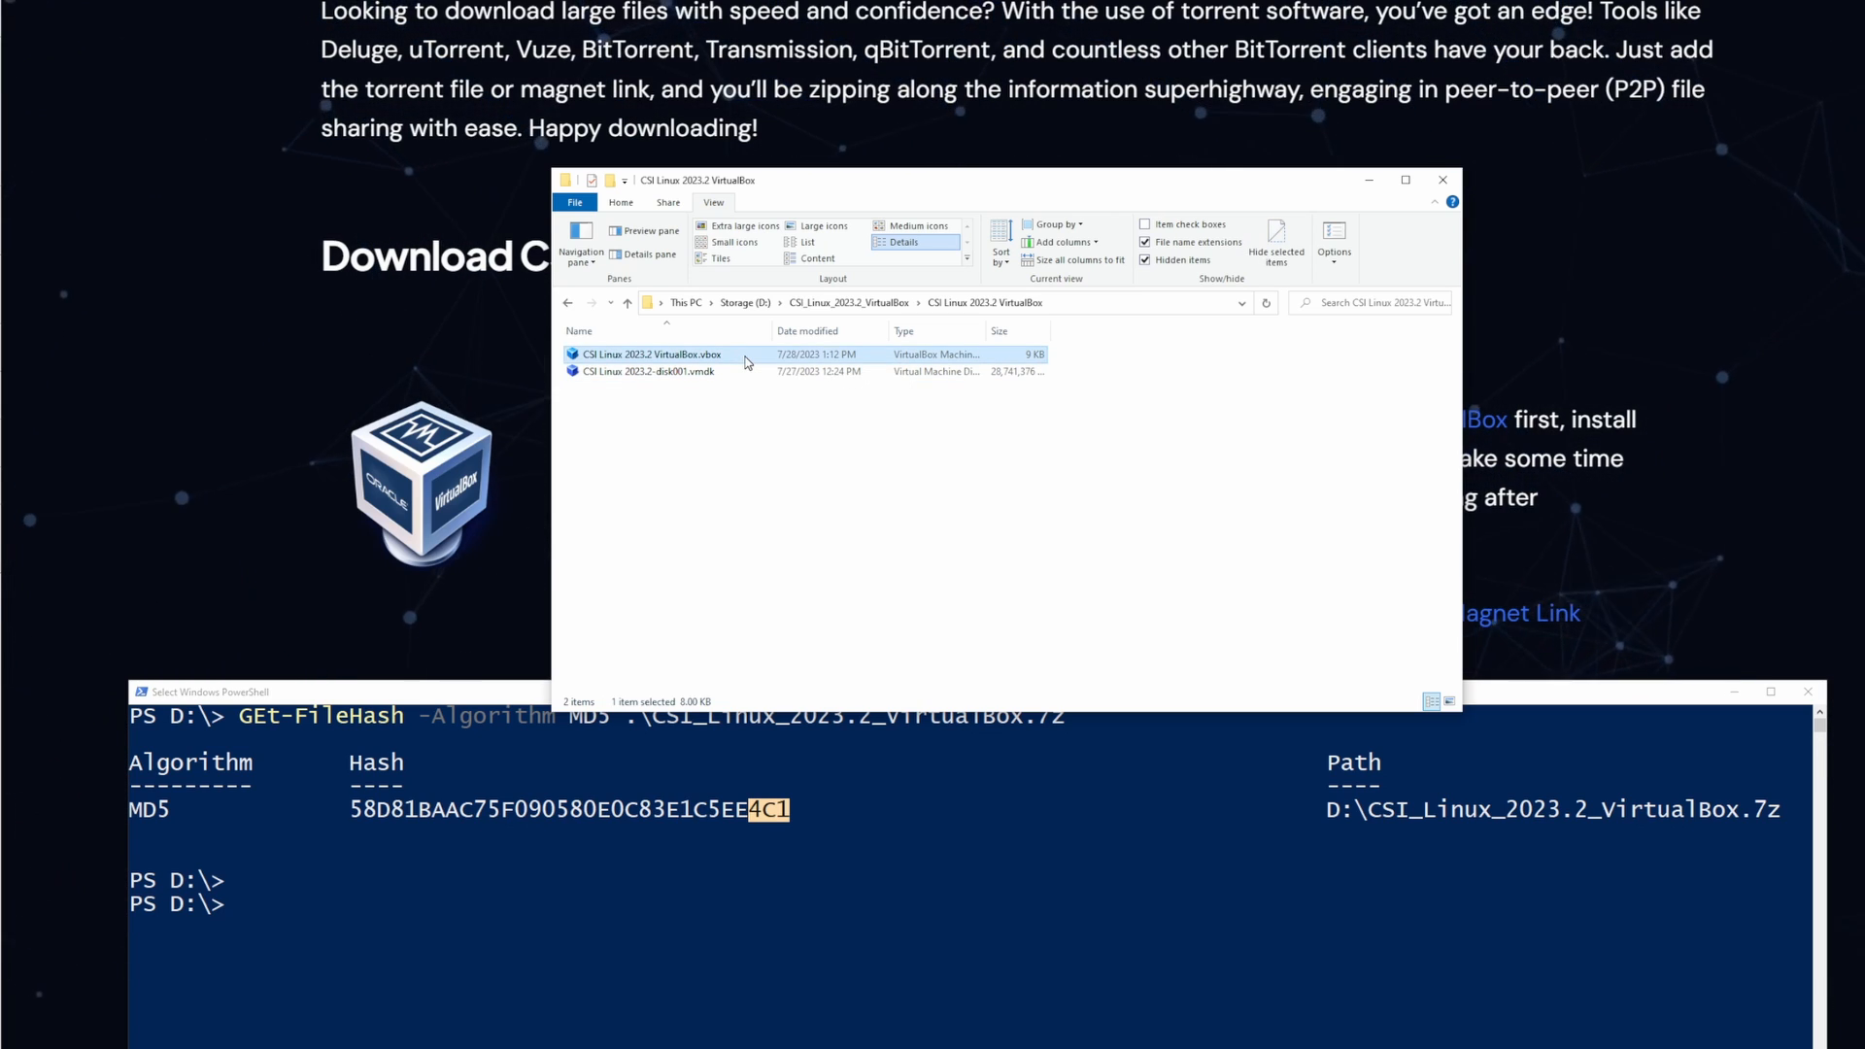
{"action": "left_click", "coordinate": [642, 370]}
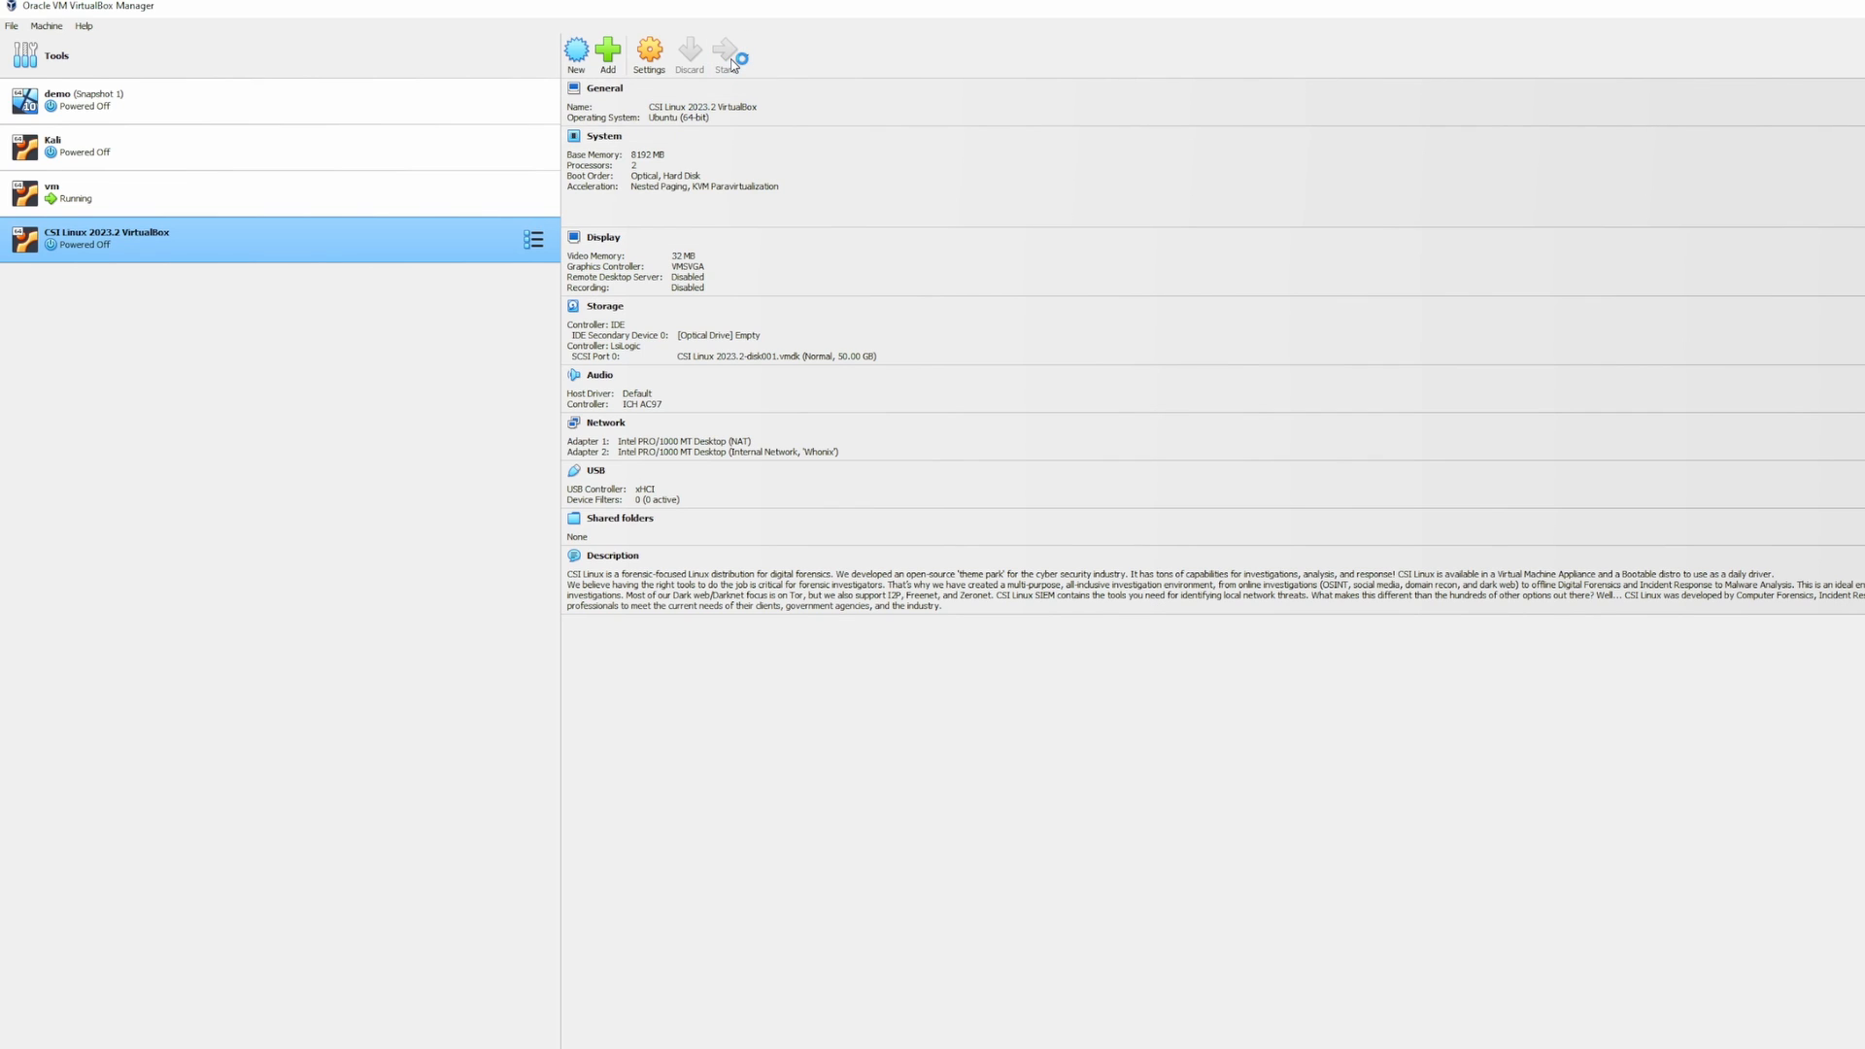
Start the CSI Linux 2023.2 VirtualBox VM
{"action": "left_click", "coordinate": [727, 52]}
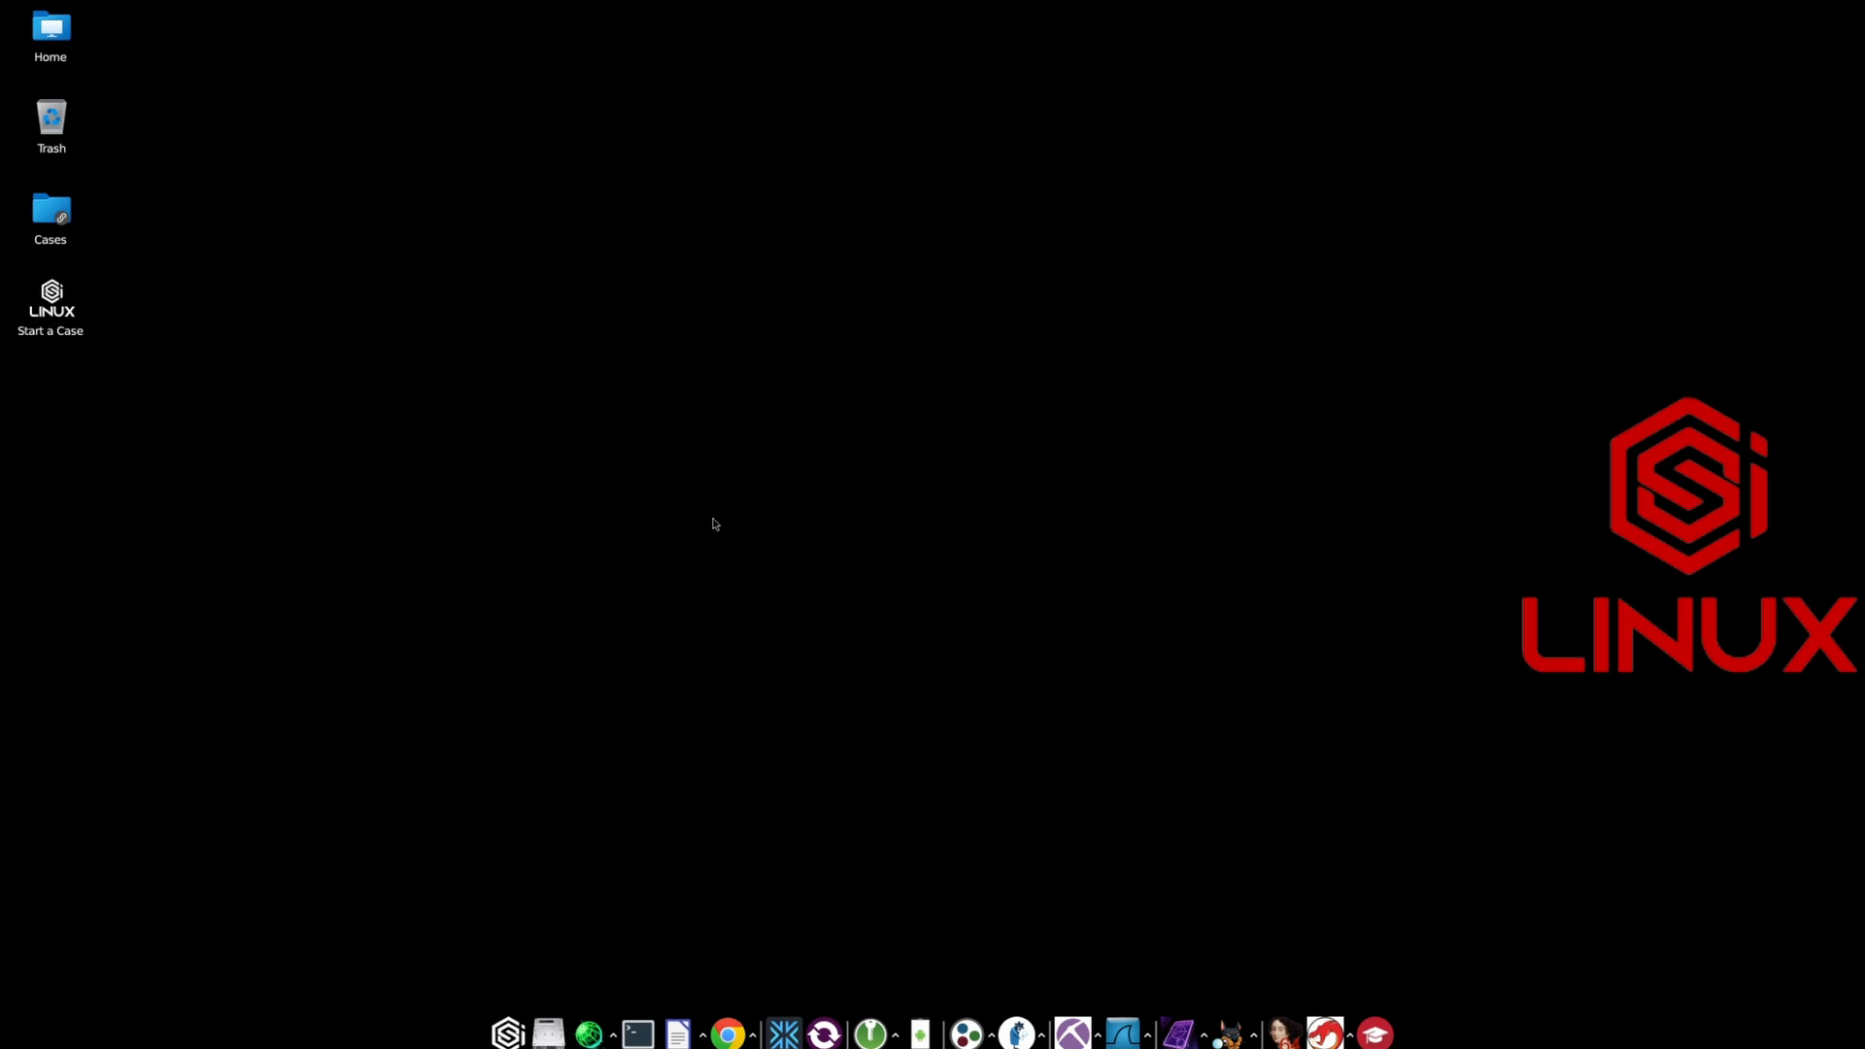
{"action": "mouse_move", "coordinate": [727, 883]}
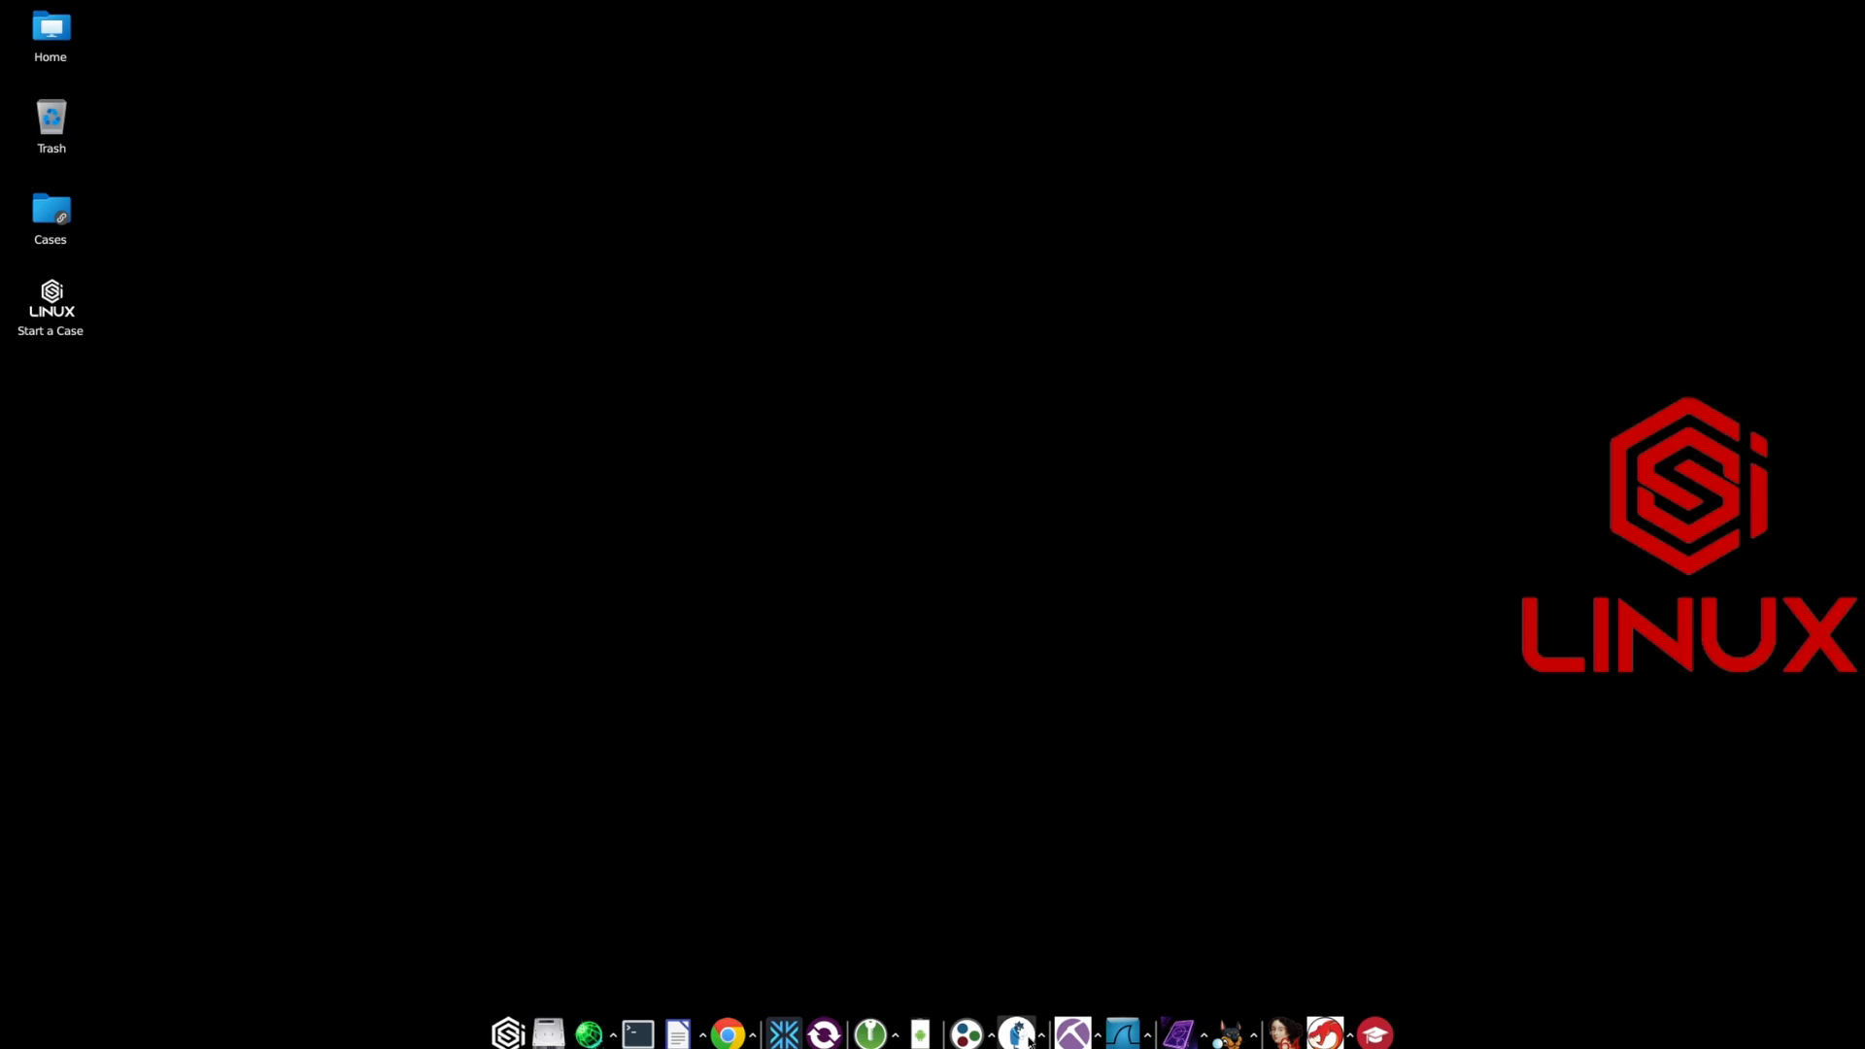
{"action": "mouse_move", "coordinate": [1121, 1032]}
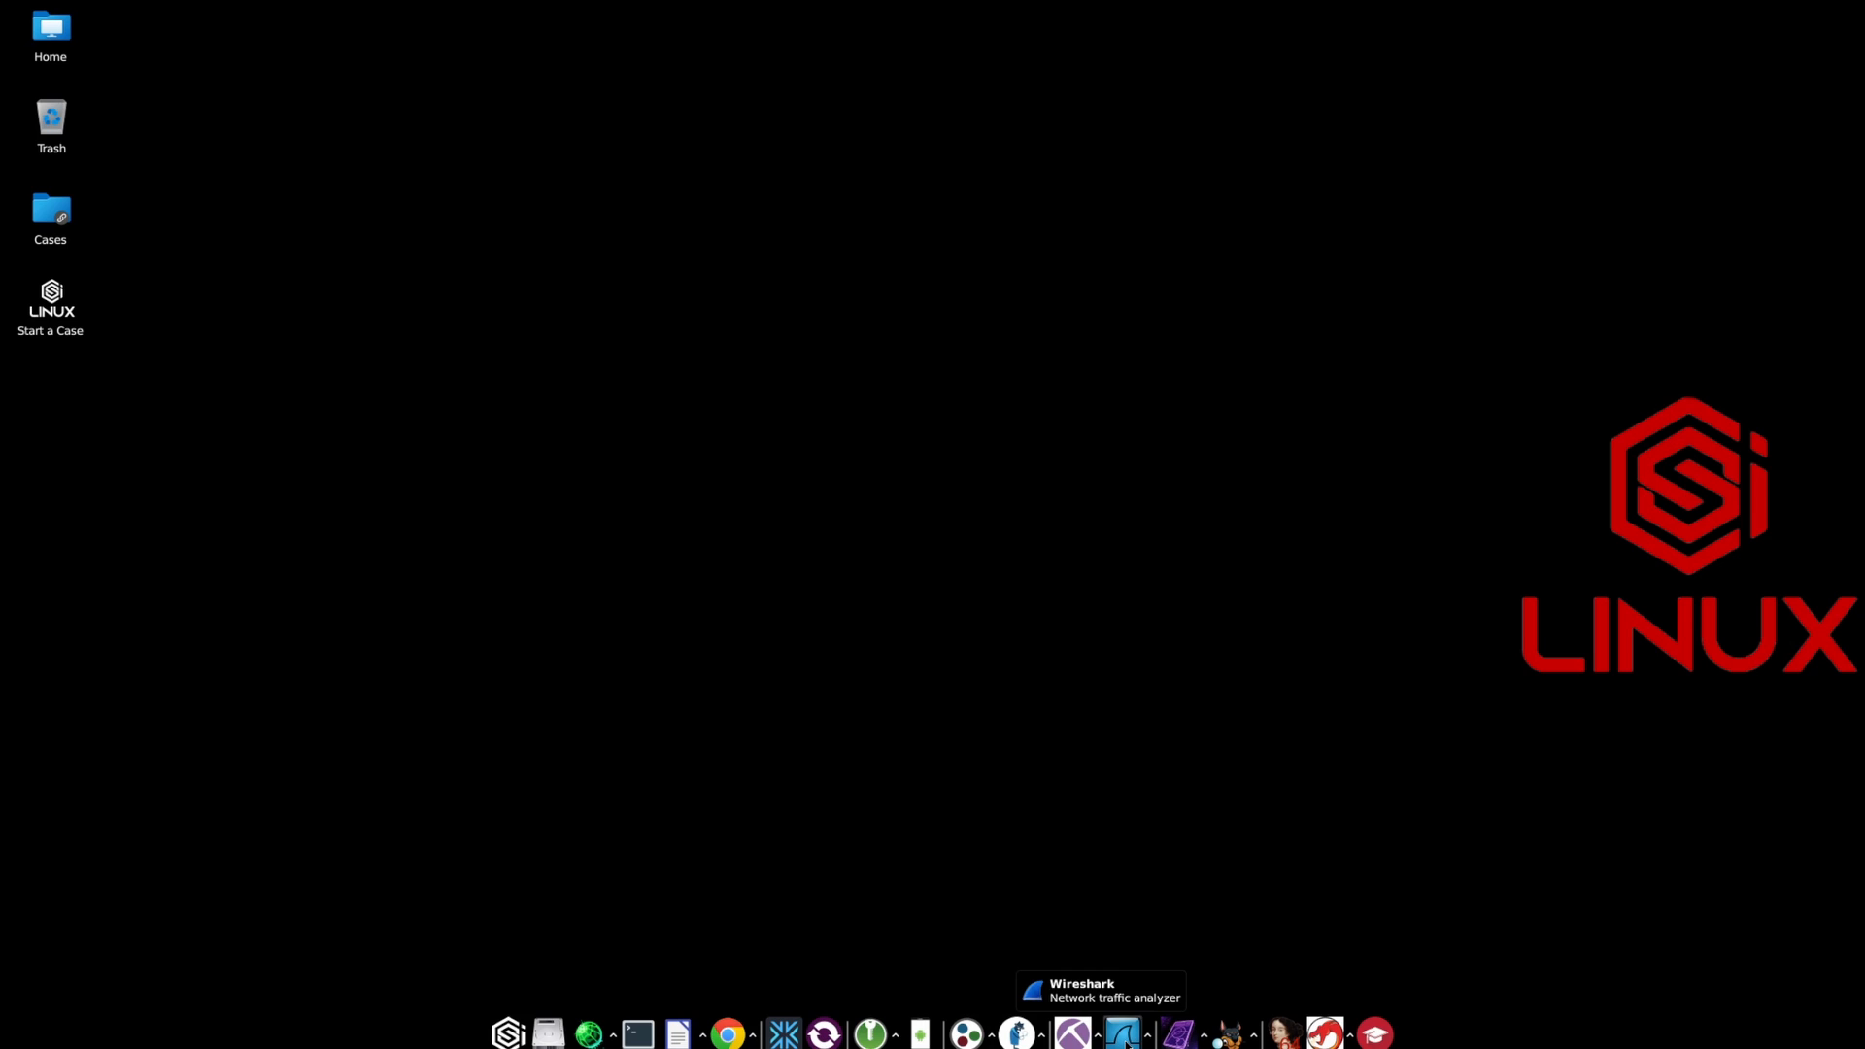
{"action": "mouse_move", "coordinate": [1178, 1033]}
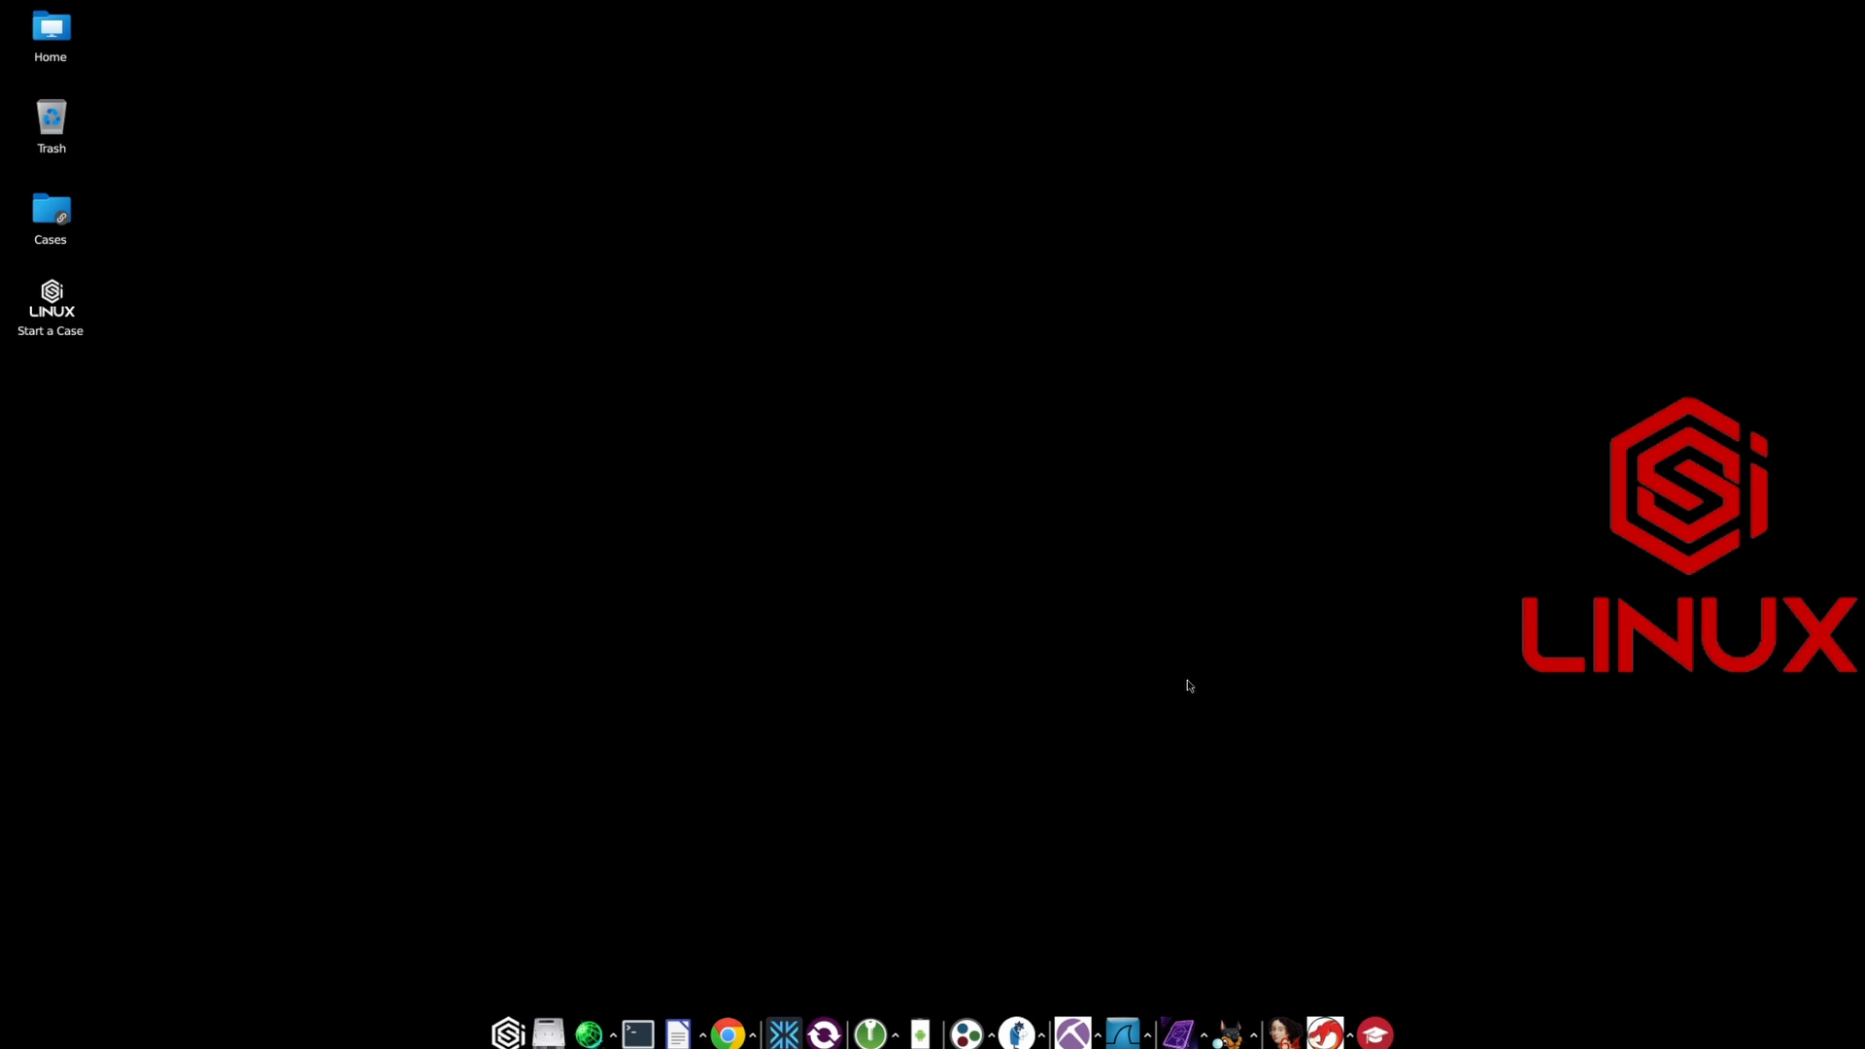
{"action": "mouse_move", "coordinate": [1007, 642]}
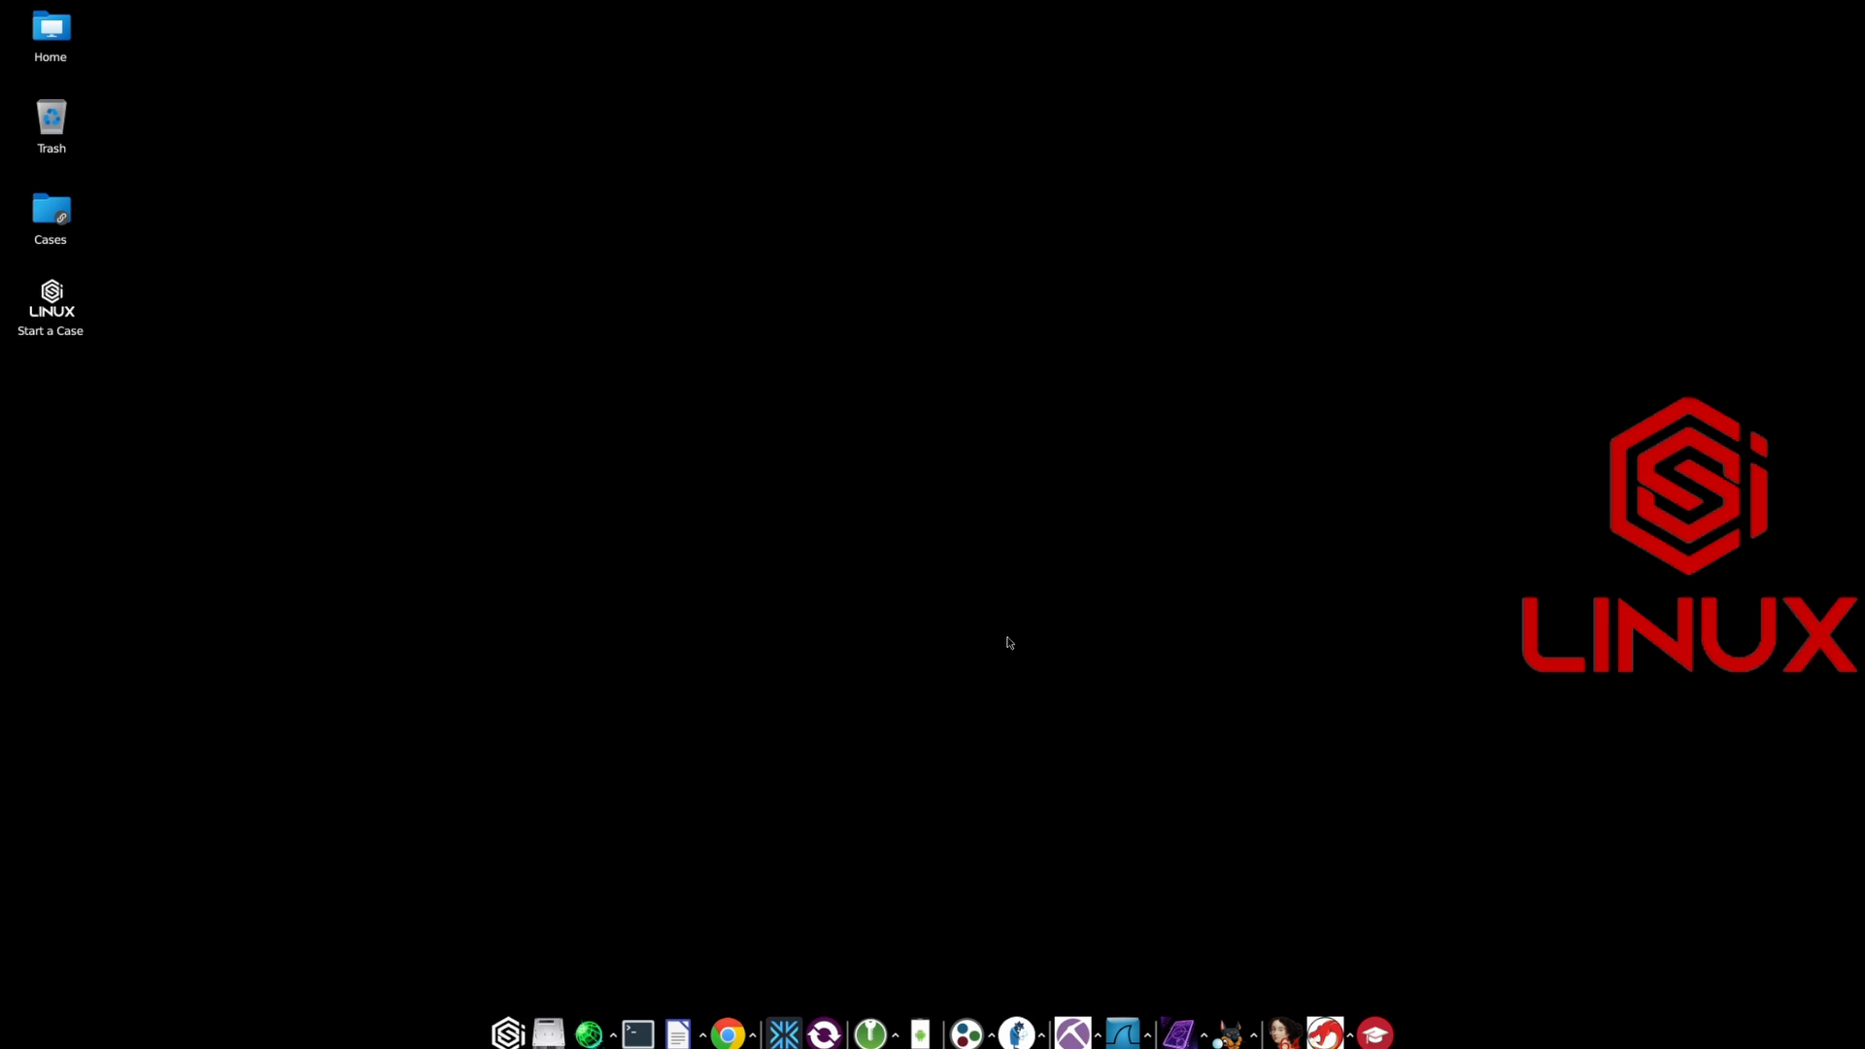